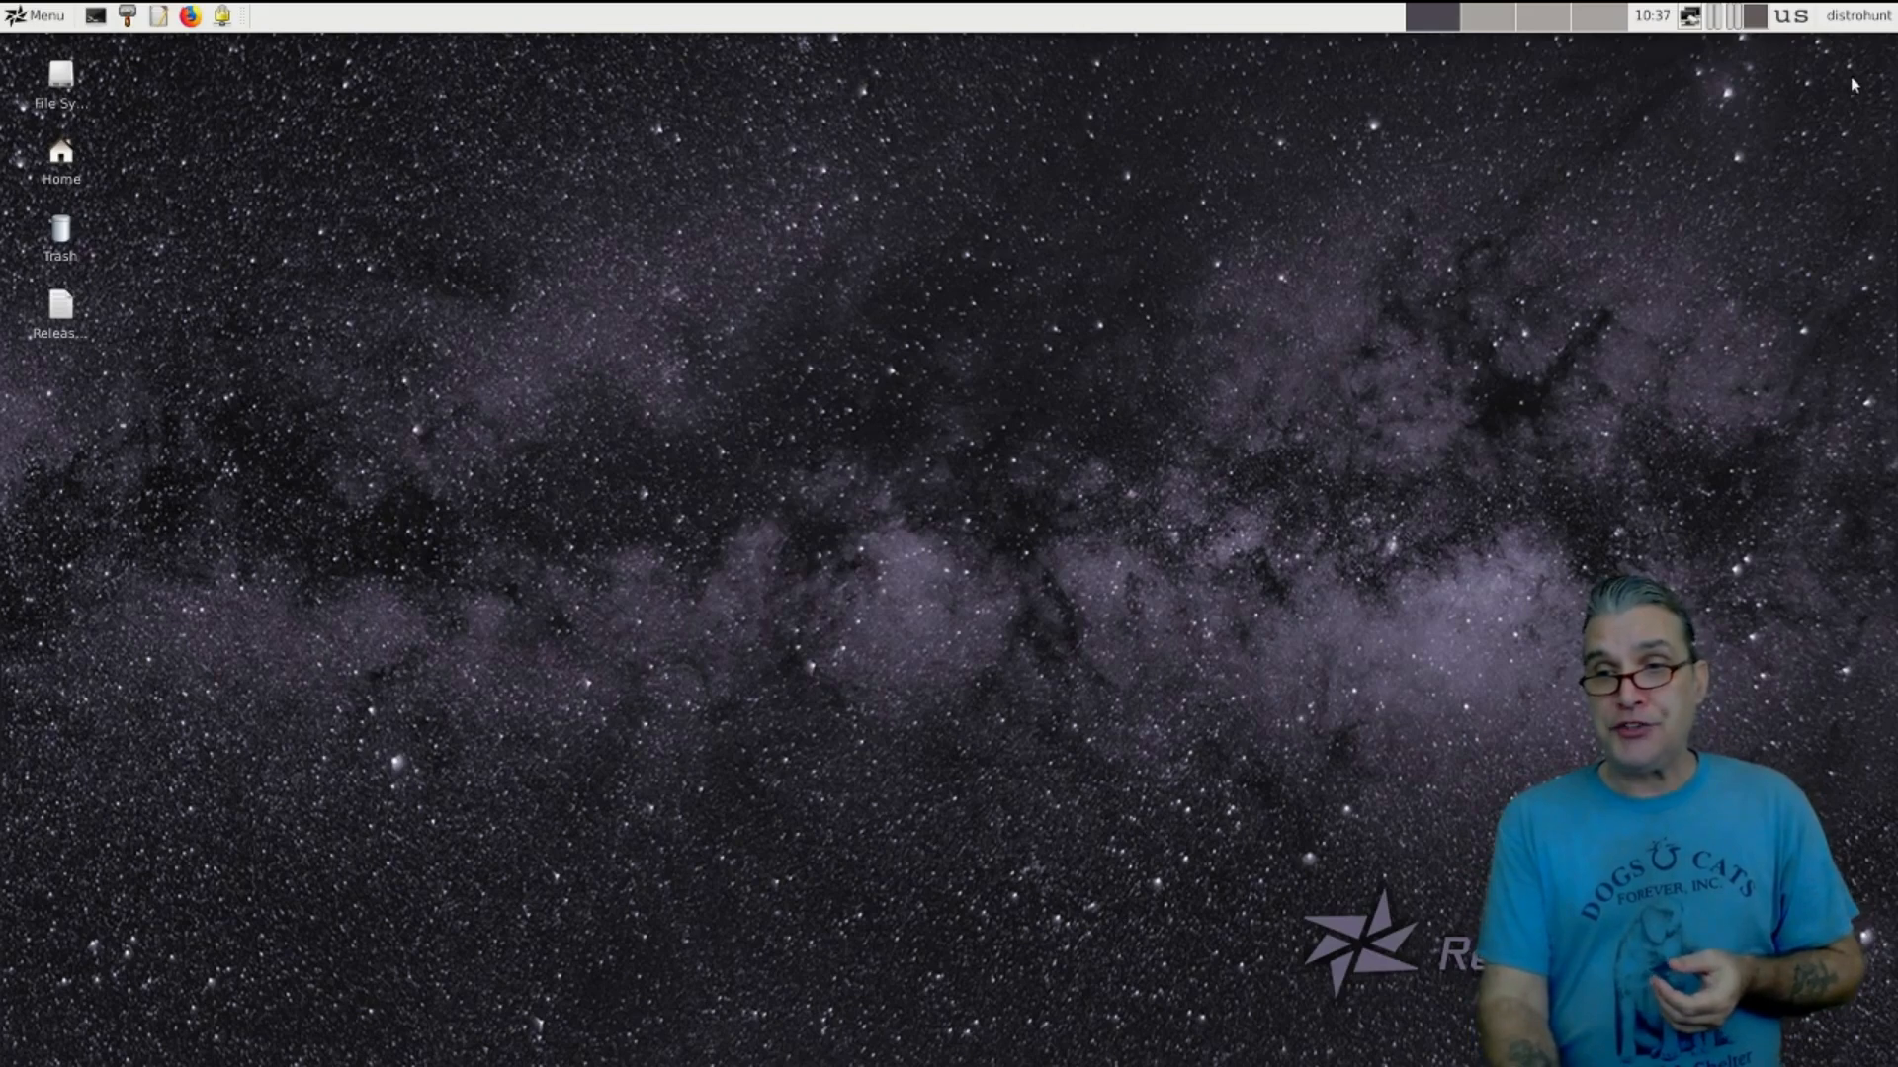
# Check the user session options, then open and close the network connection manager
pyautogui.click(1858, 15)
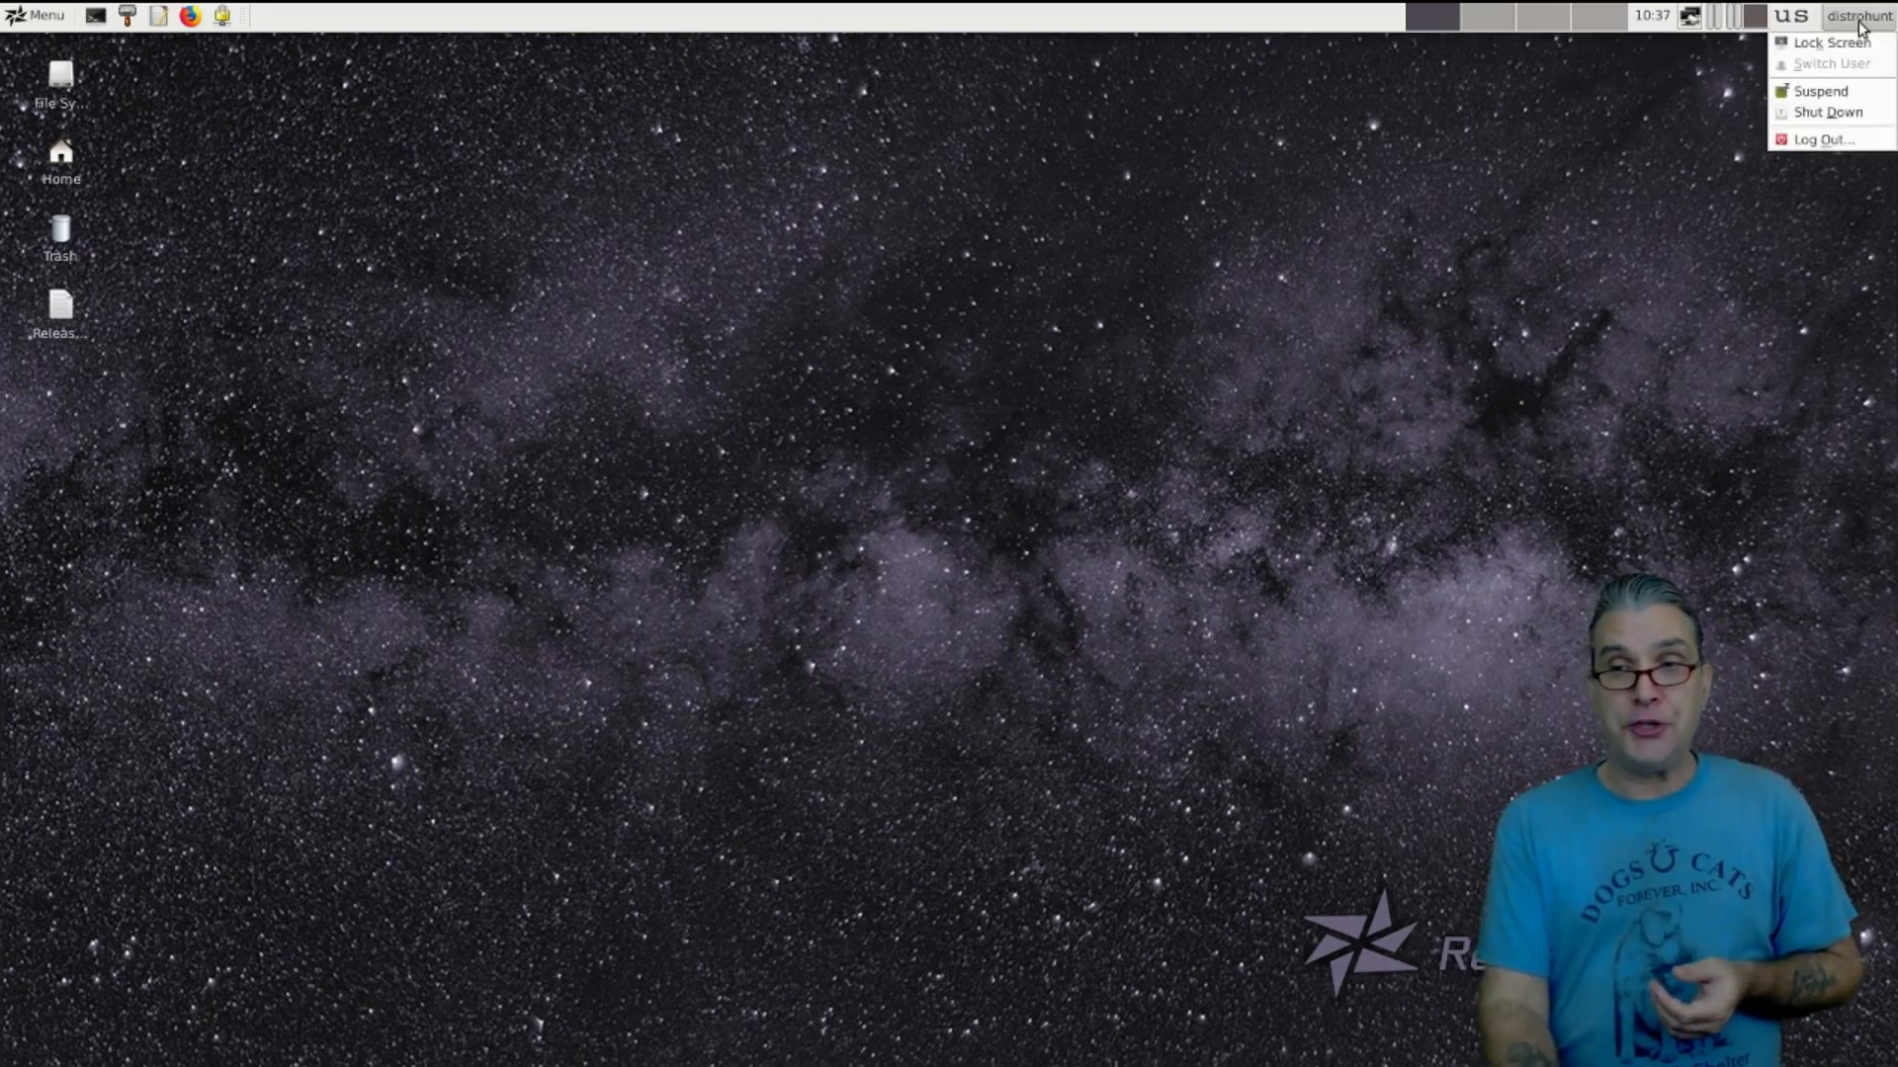
pyautogui.moveTo(1779, 27)
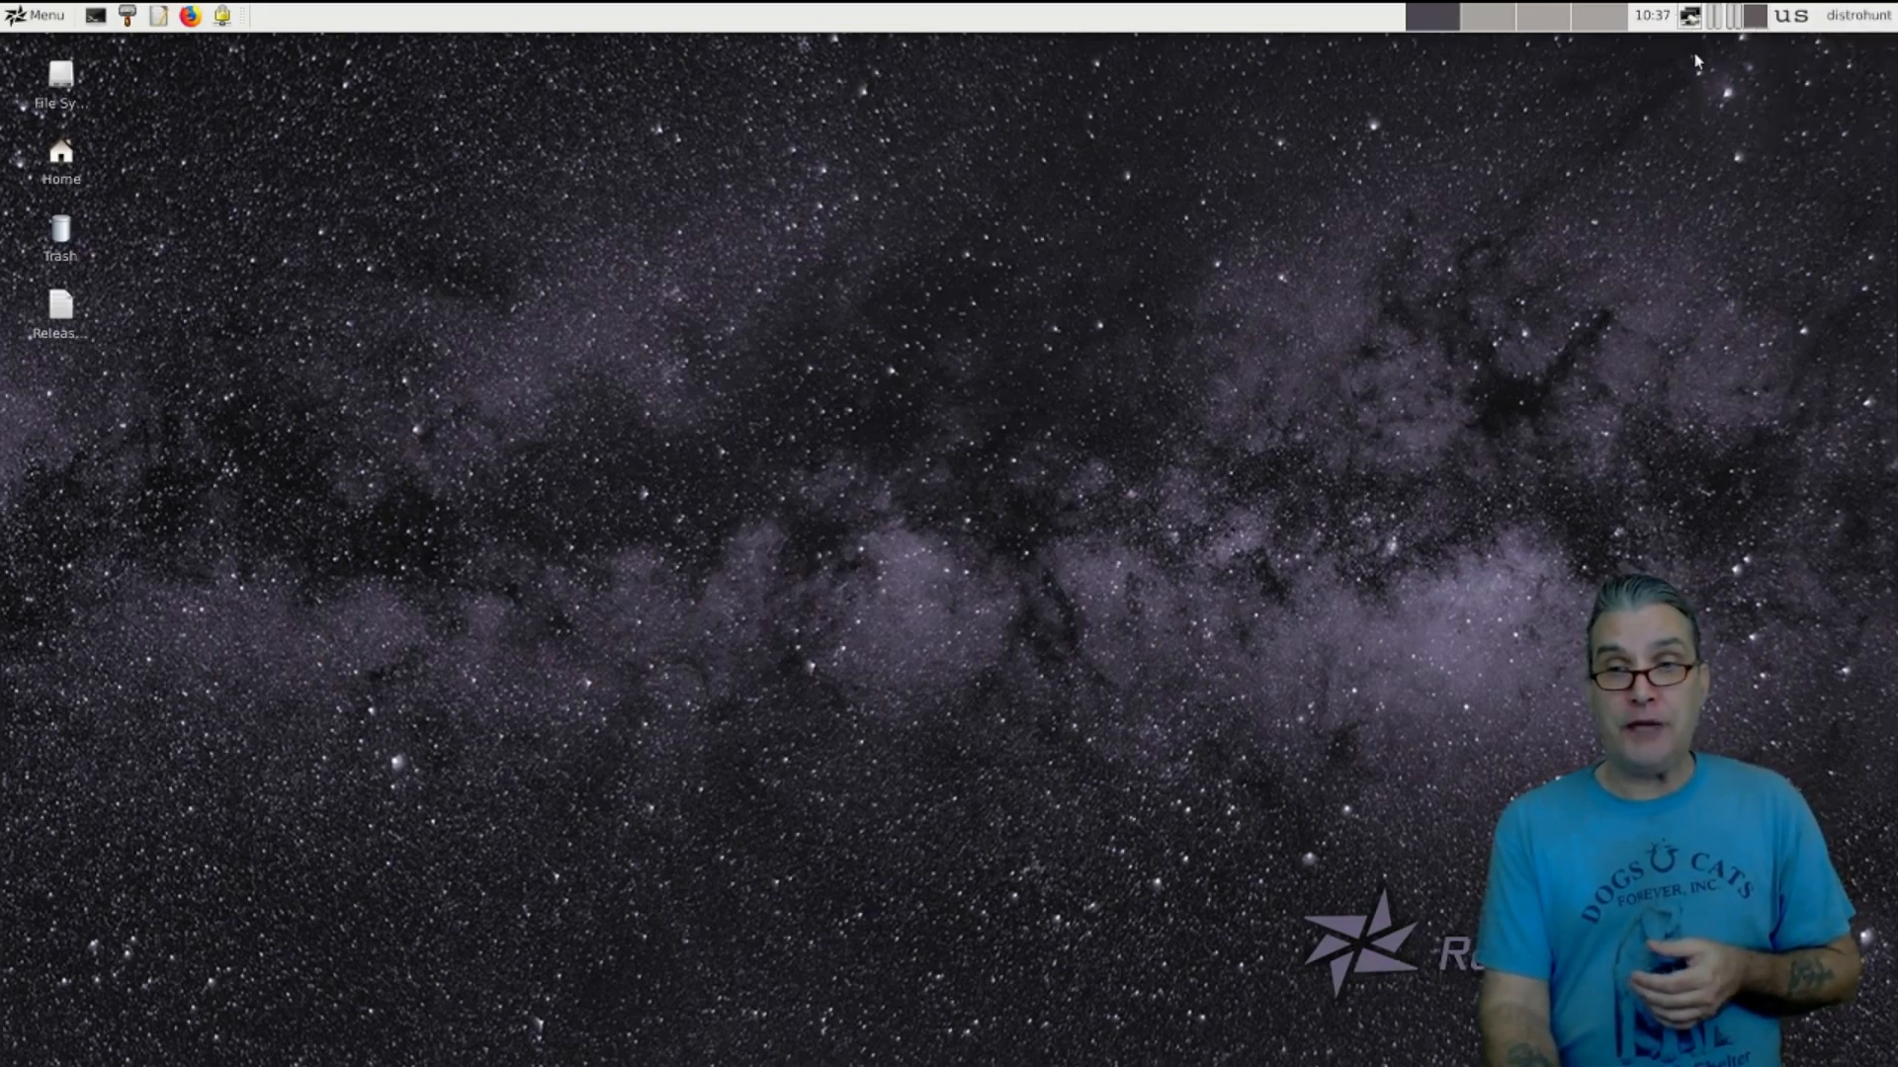
pyautogui.click(1691, 15)
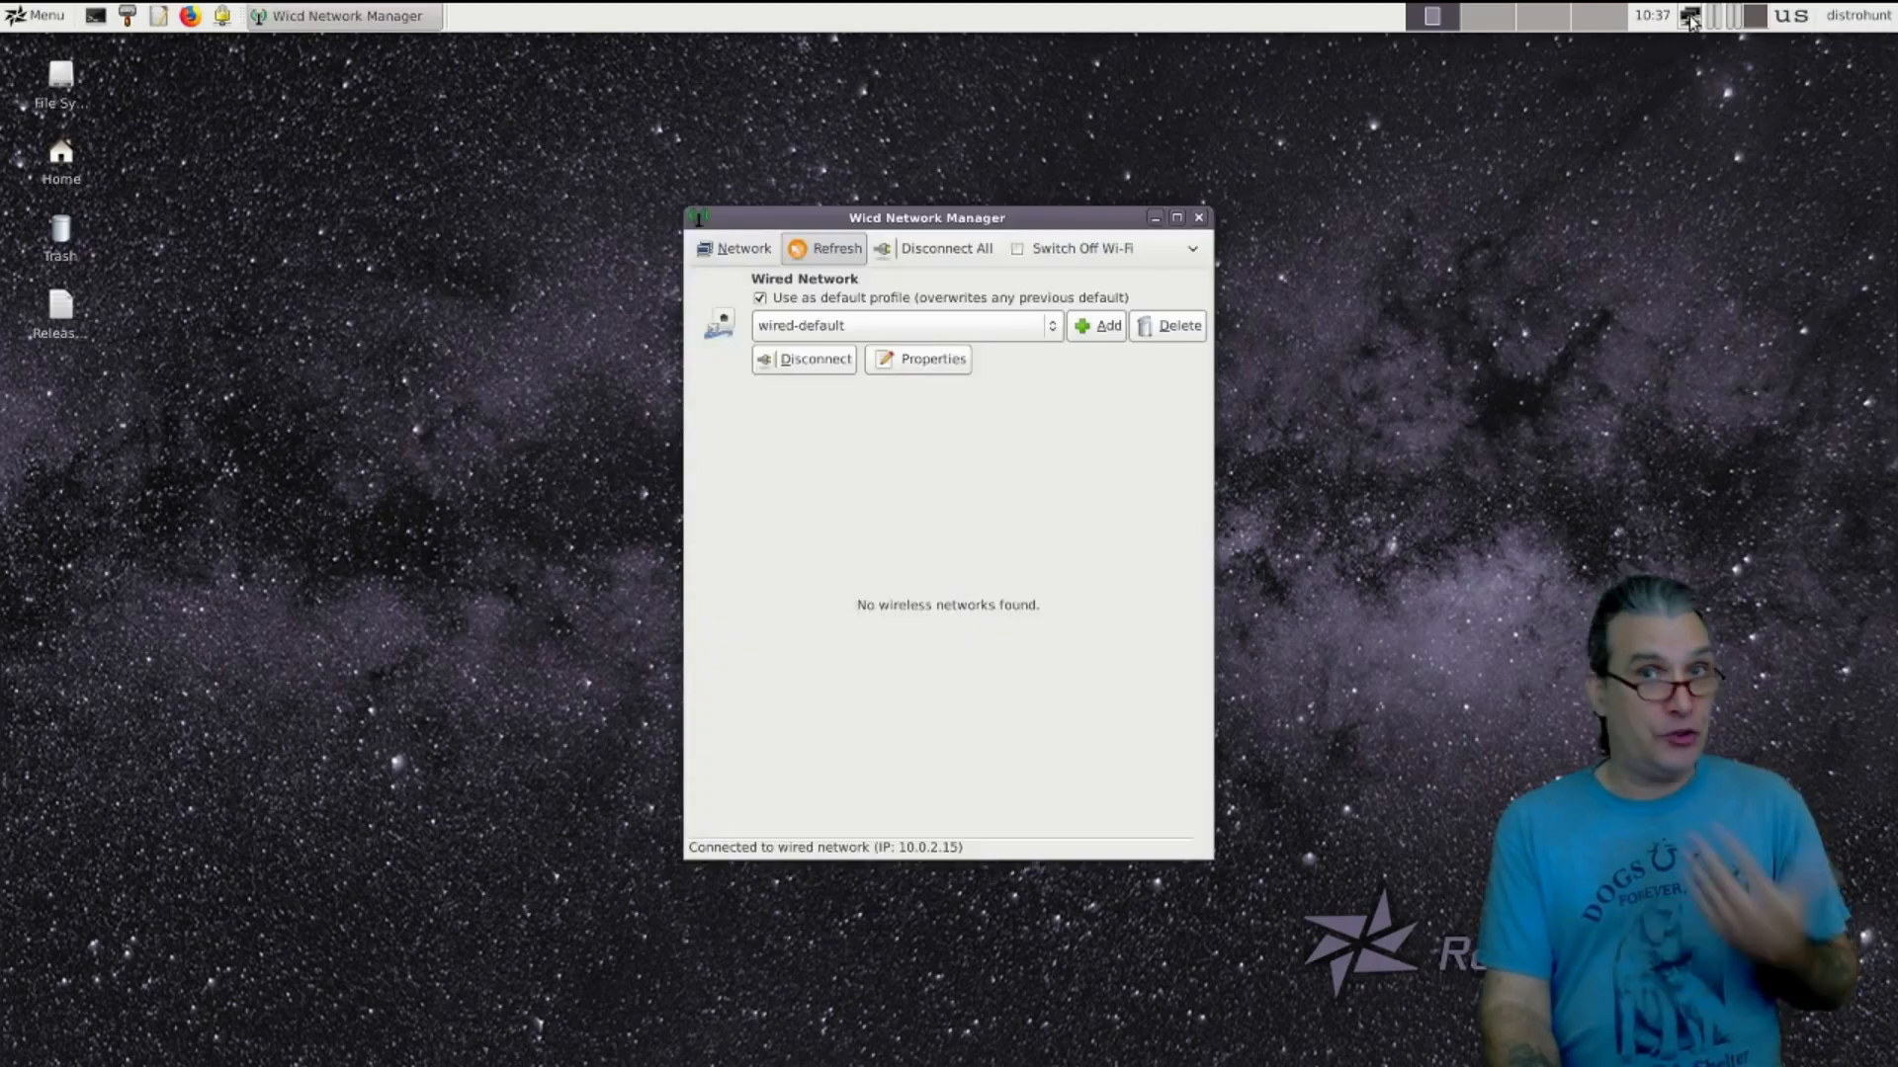
pyautogui.moveTo(1171, 239)
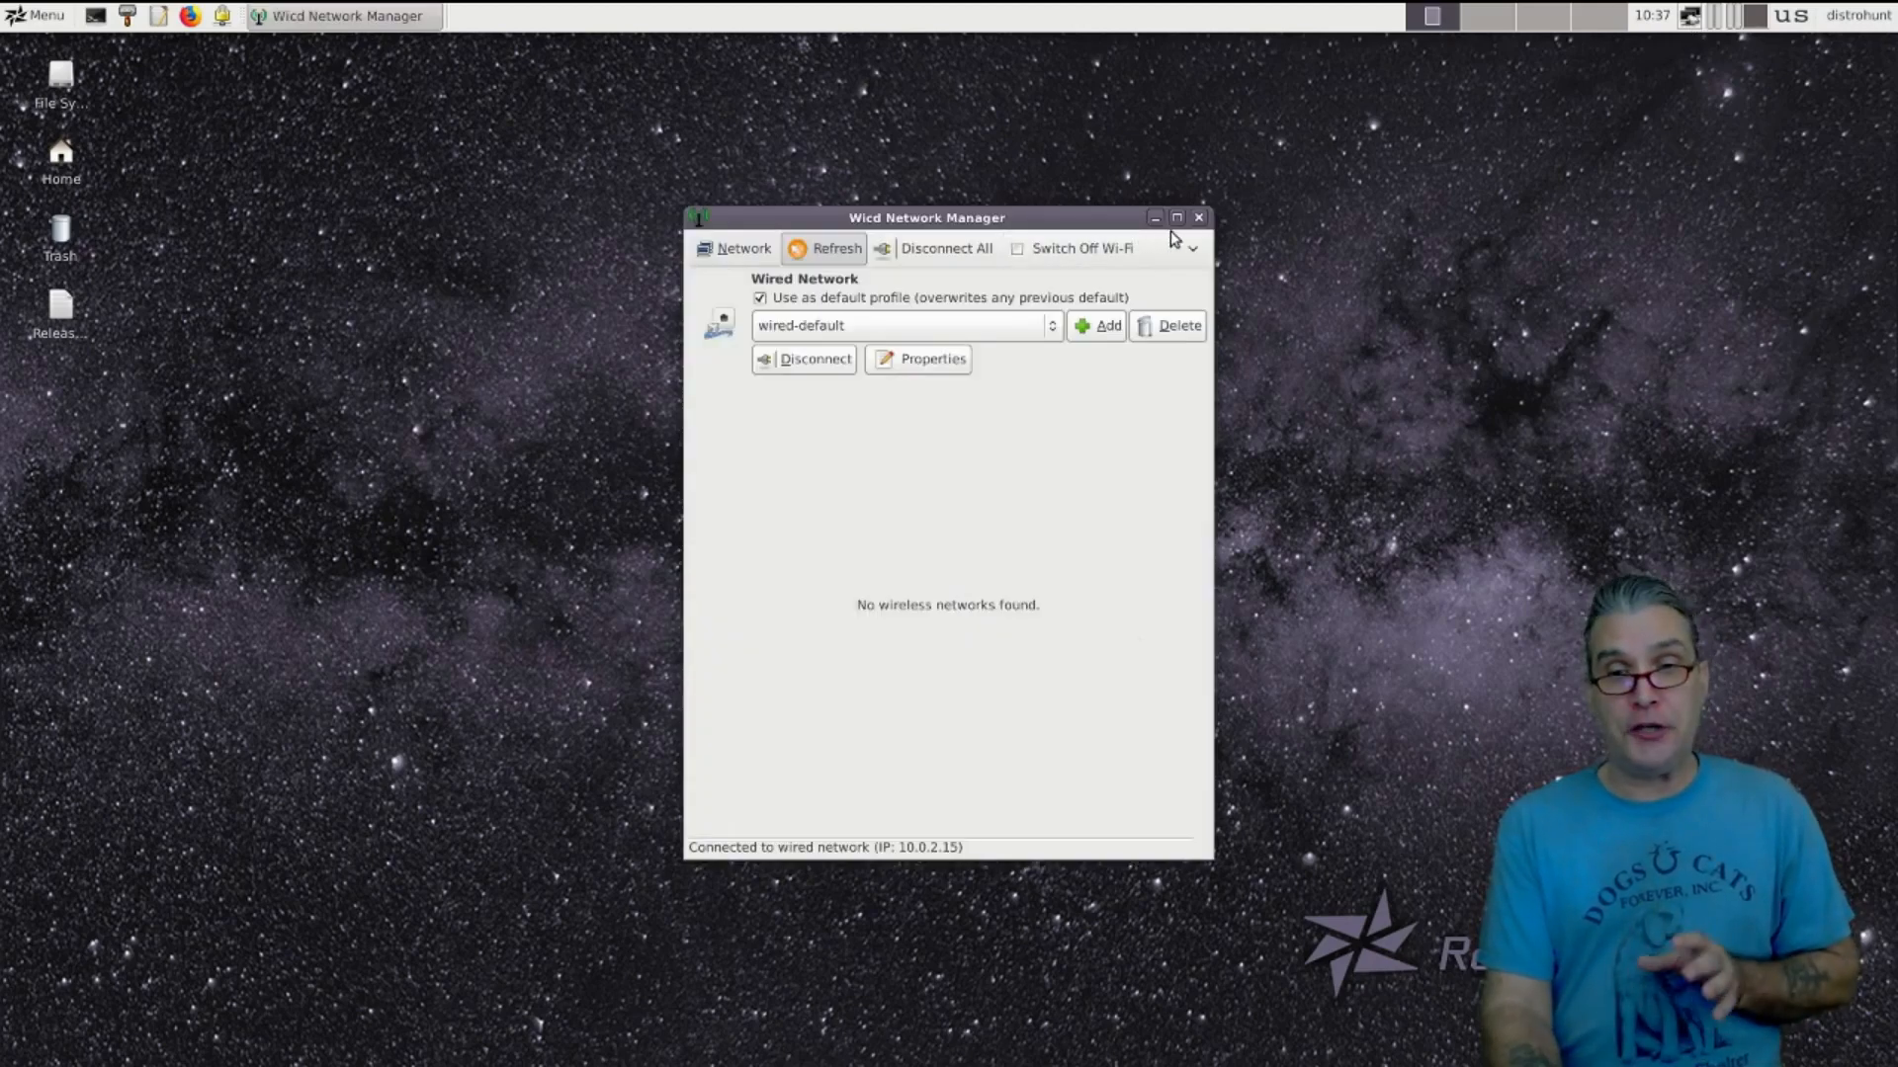
pyautogui.click(1197, 217)
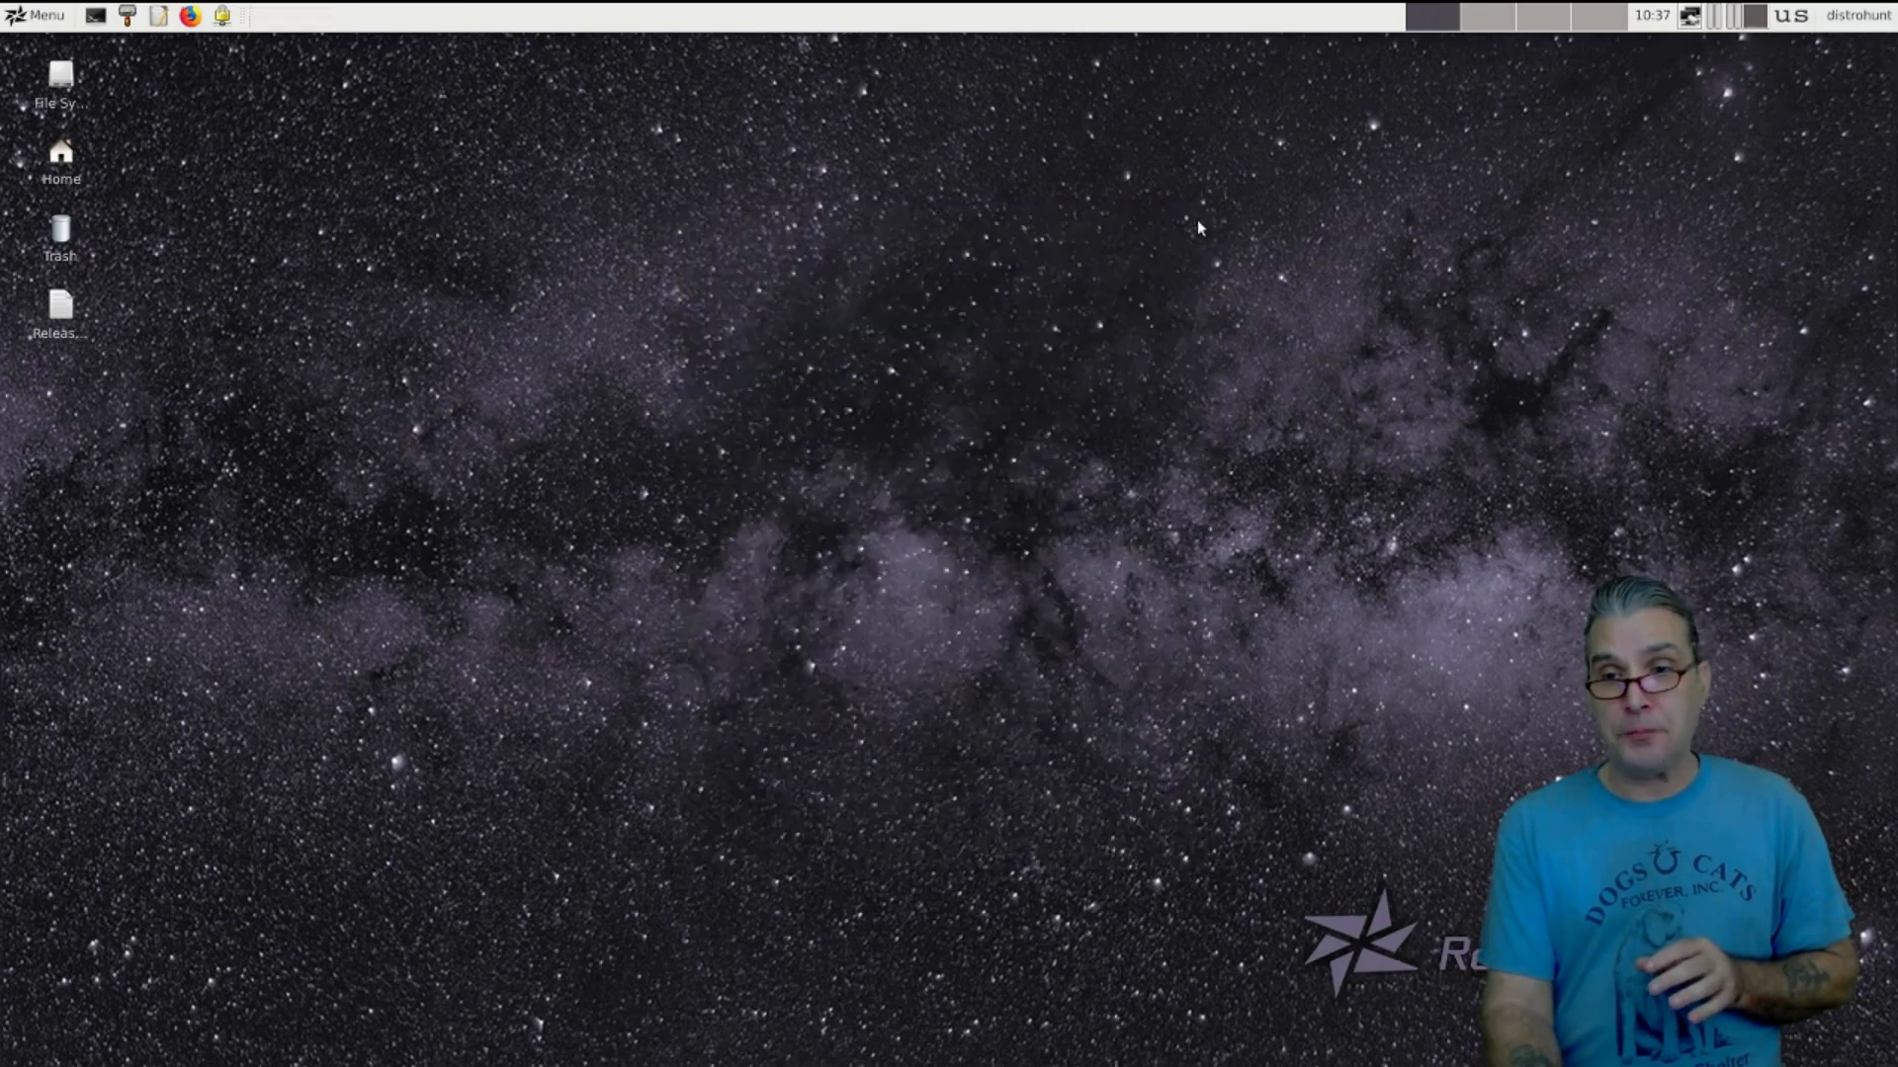
pyautogui.click(1651, 14)
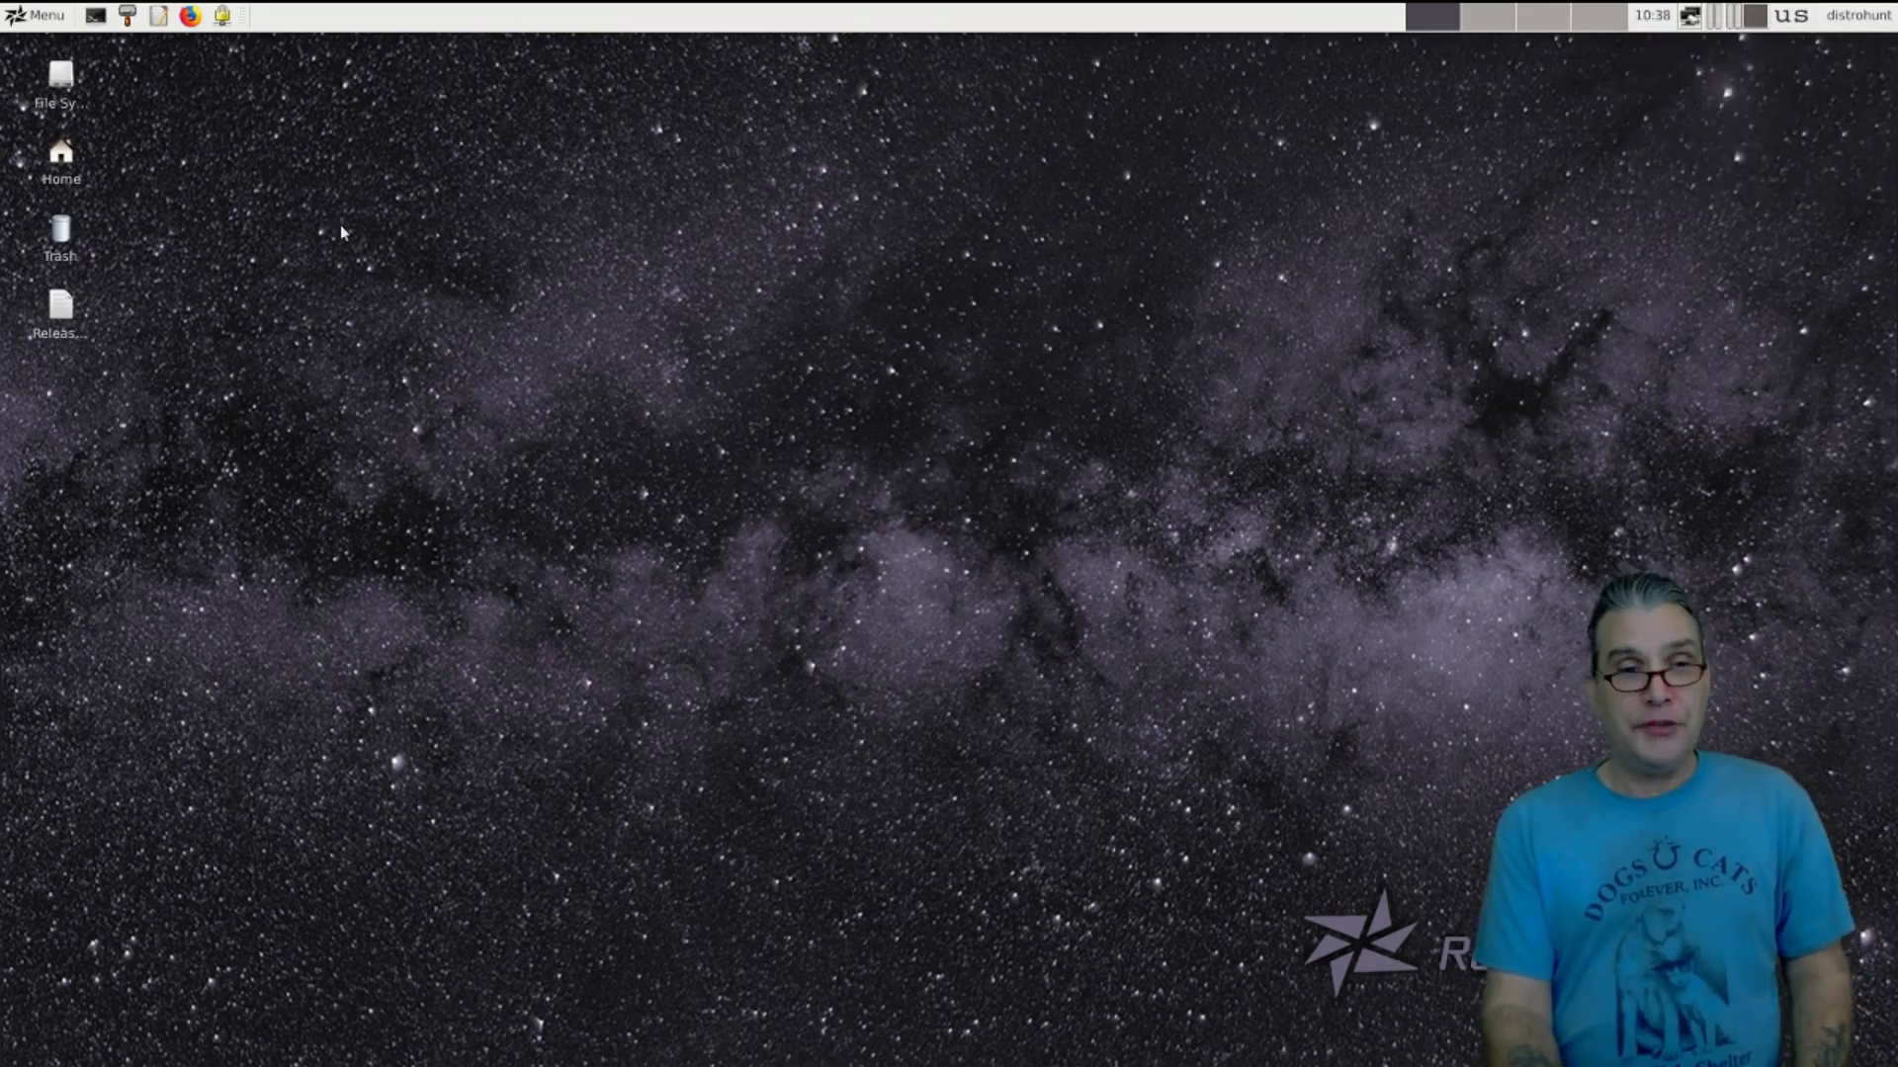
# Launch transmission-gtk from FireMenu's sandboxed application list and accept its file-sharing notice
pyautogui.click(221, 16)
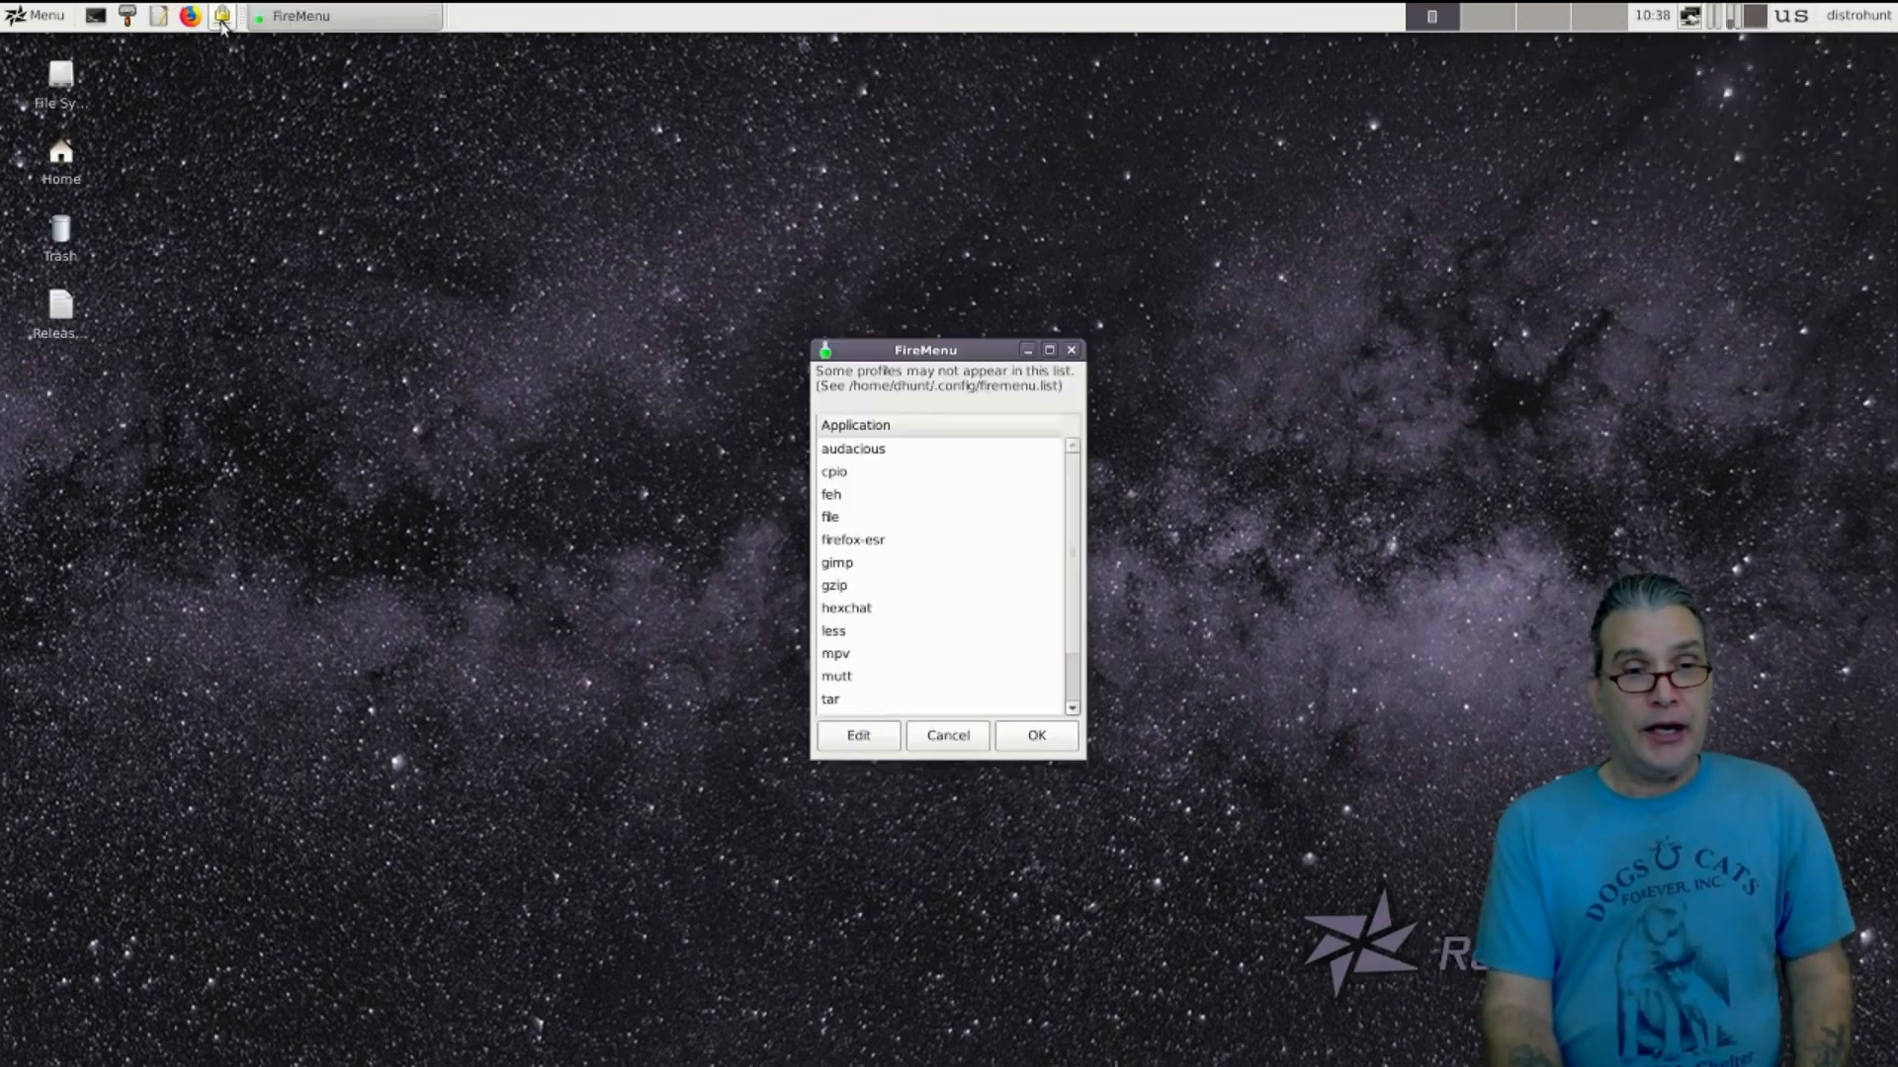
pyautogui.moveTo(221, 16)
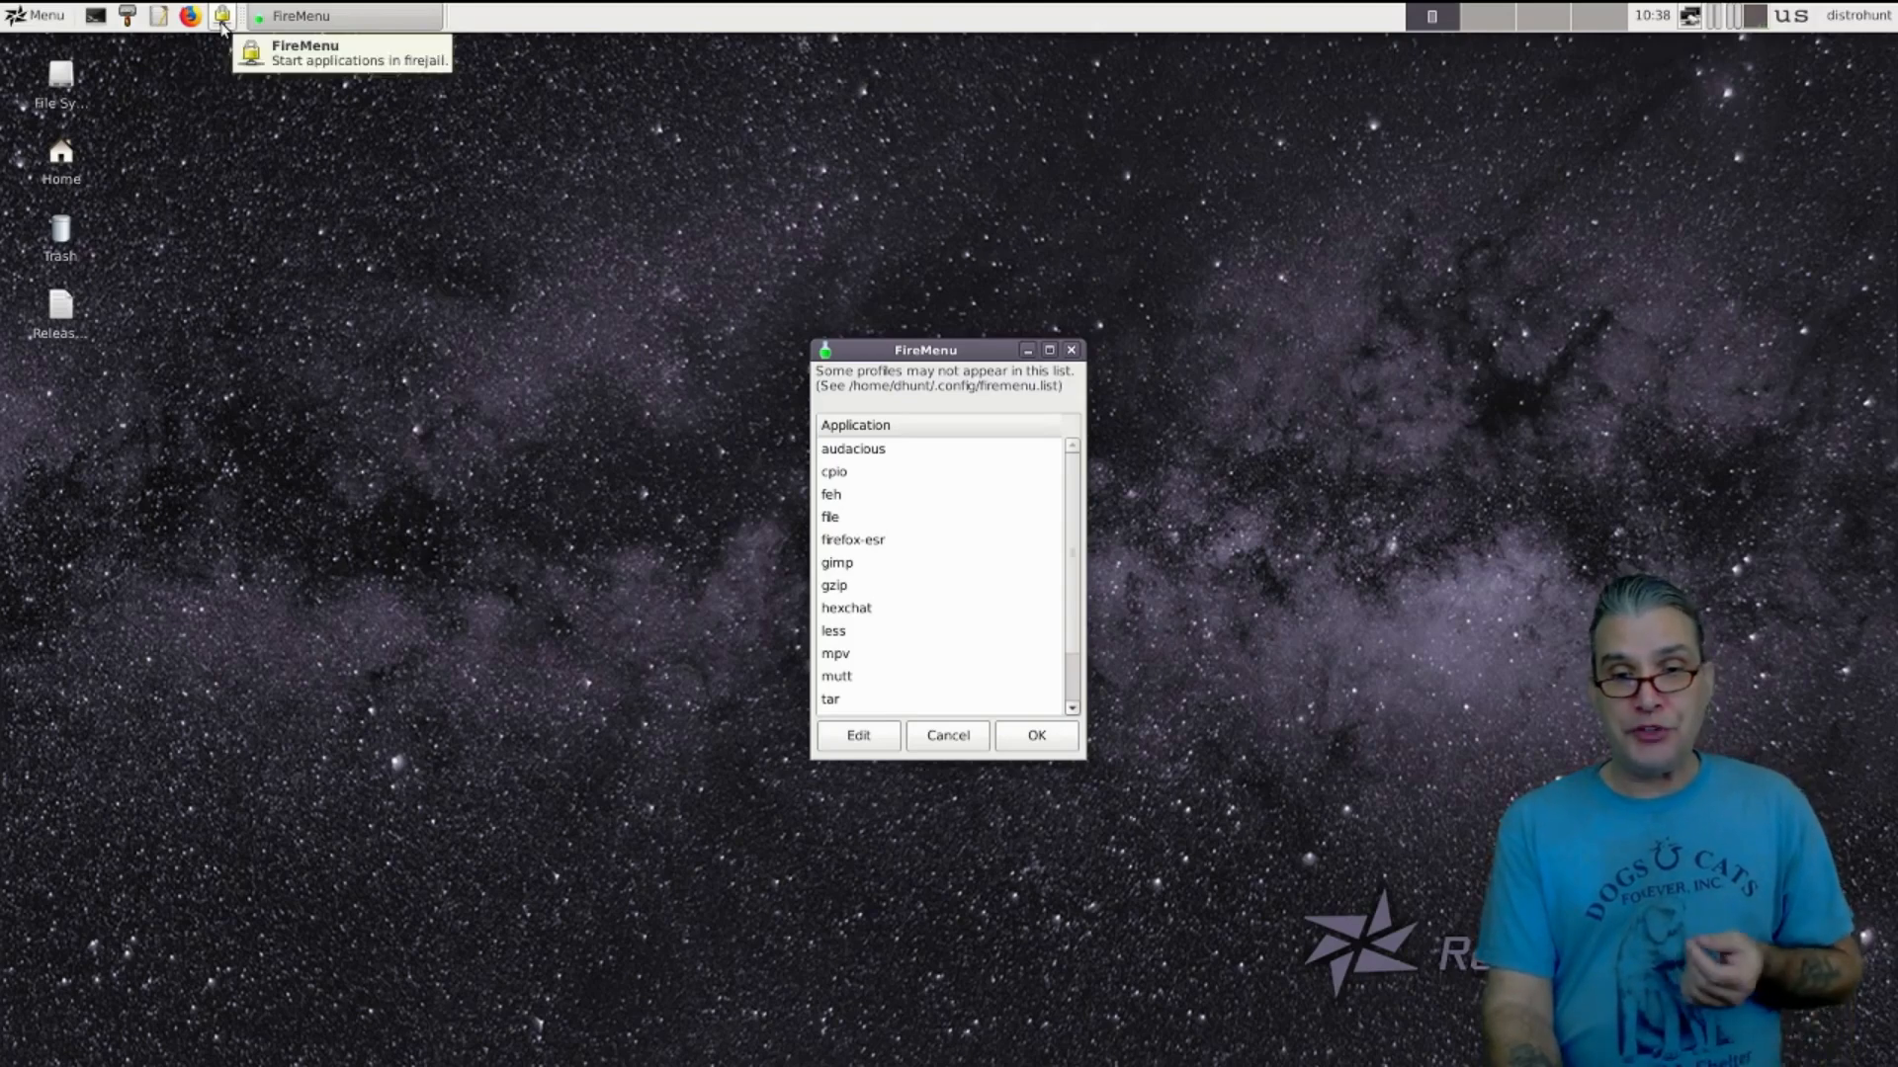
pyautogui.moveTo(459, 244)
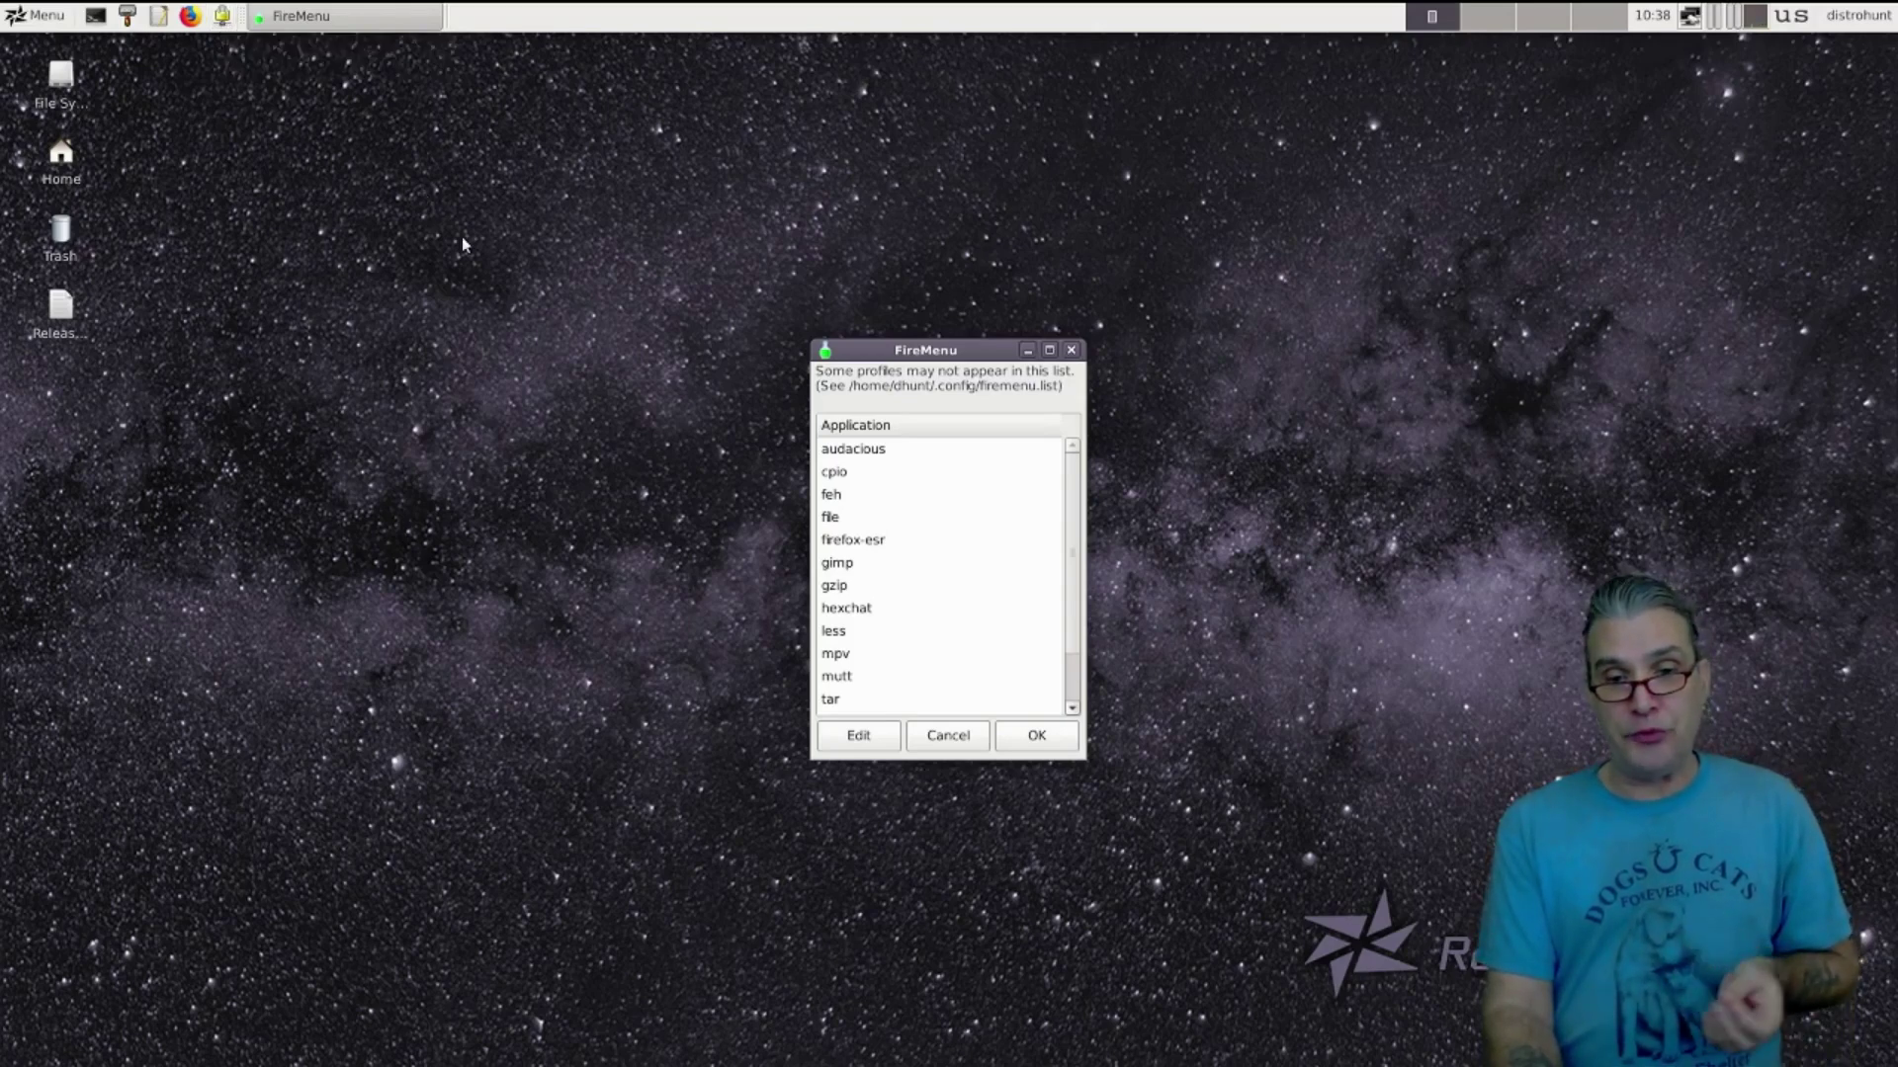
pyautogui.click(834, 471)
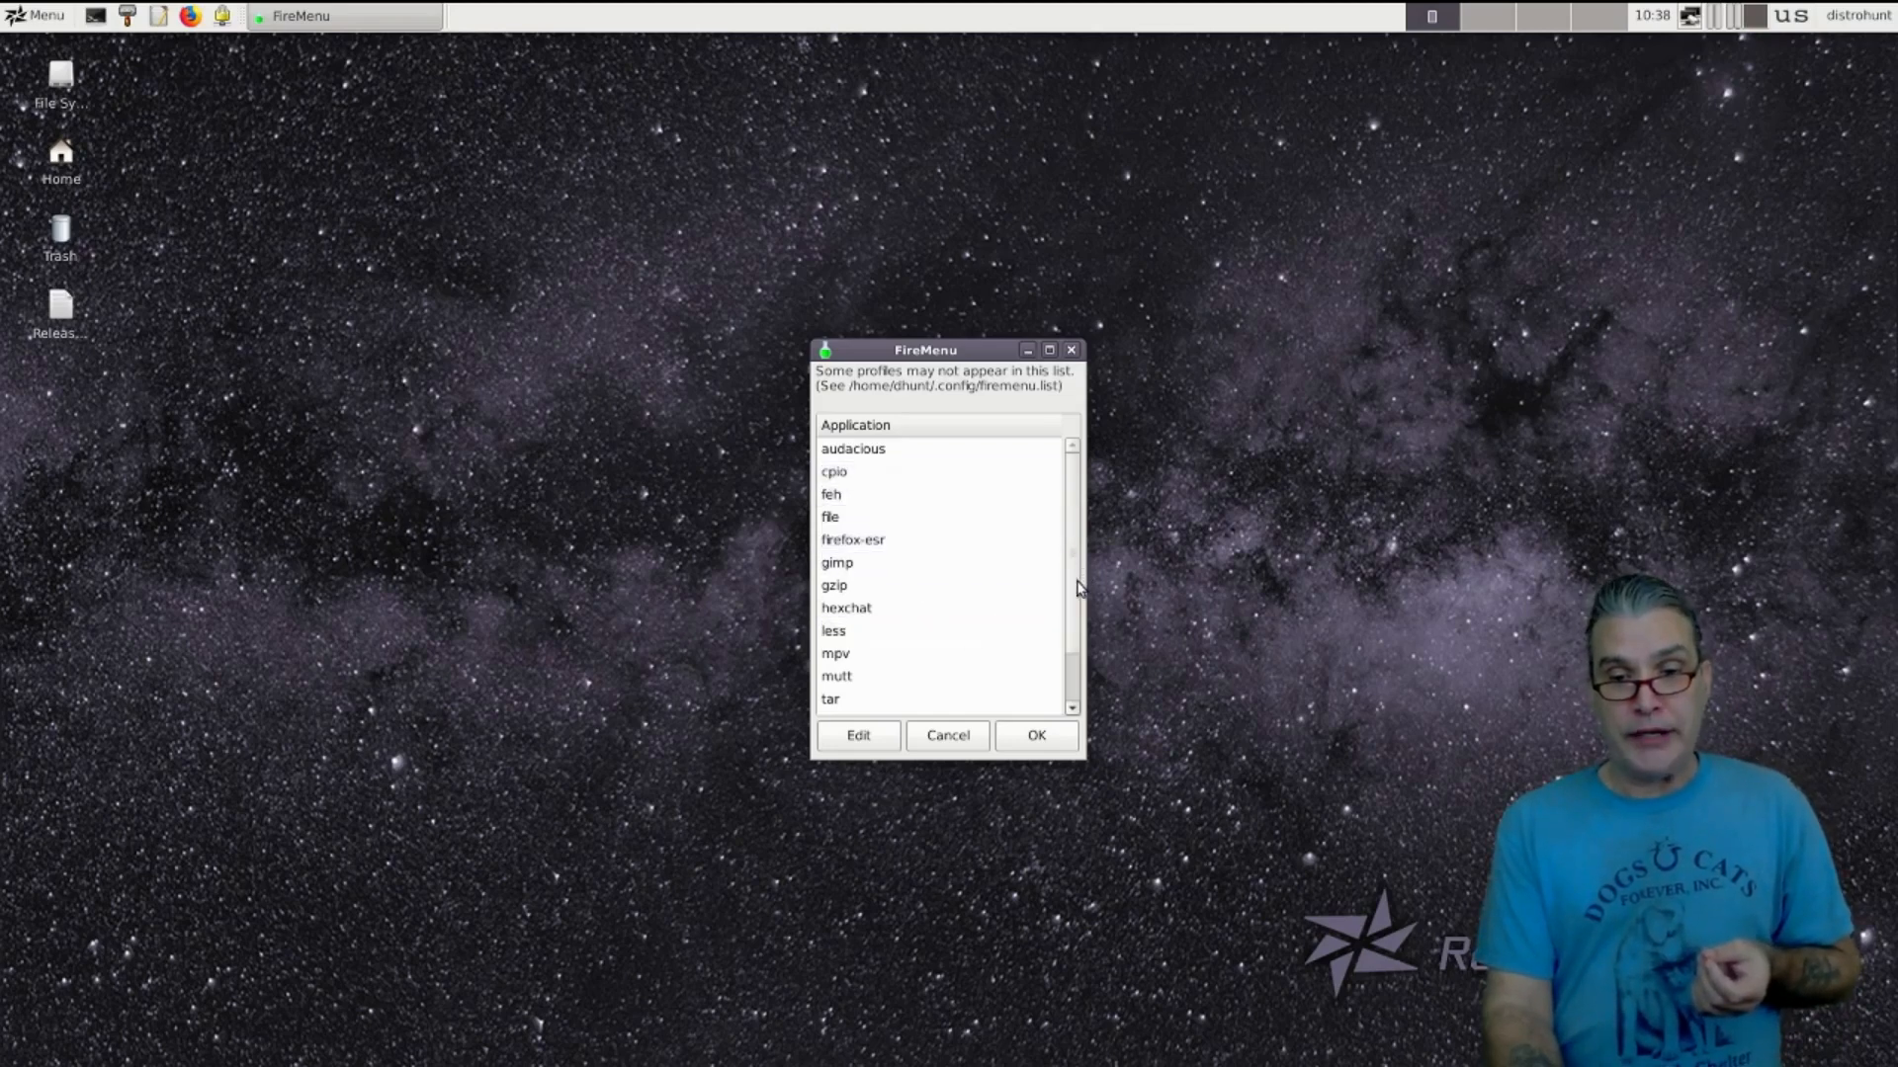
pyautogui.scroll(-3)
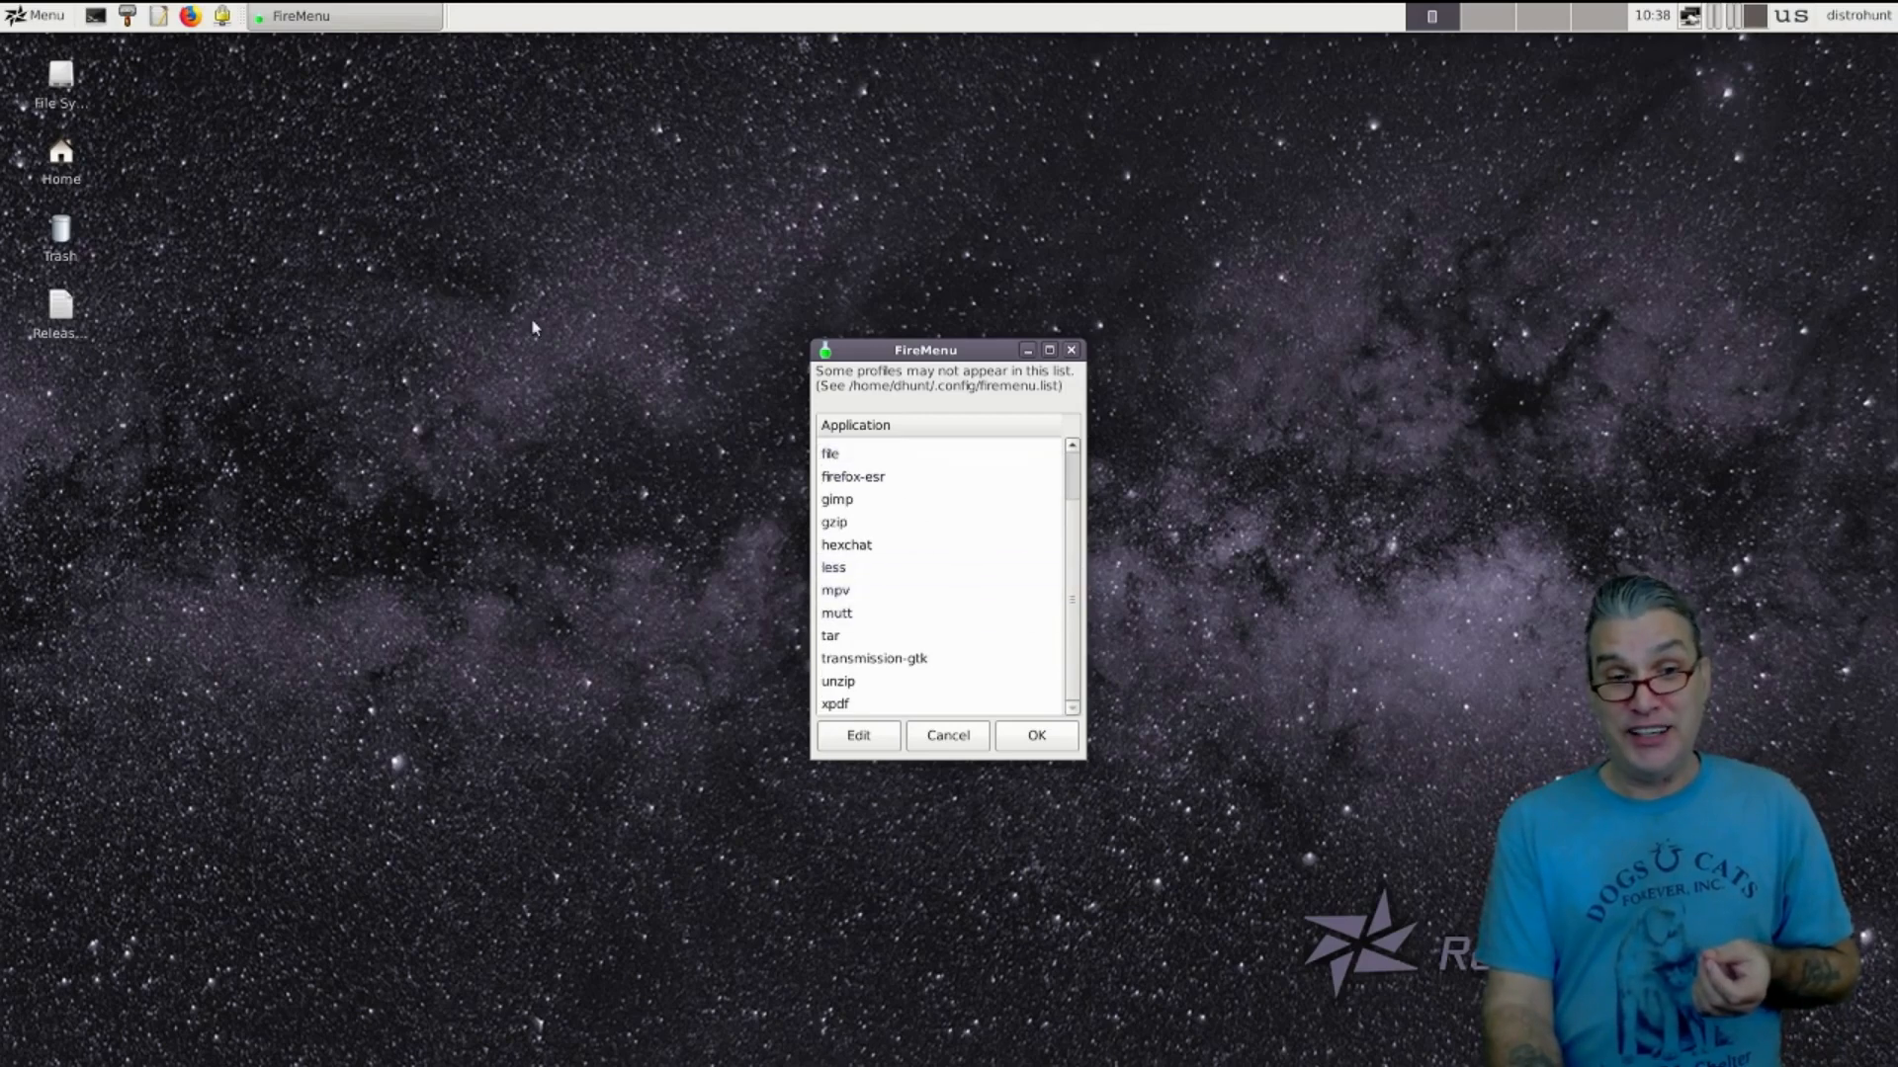
pyautogui.moveTo(217, 149)
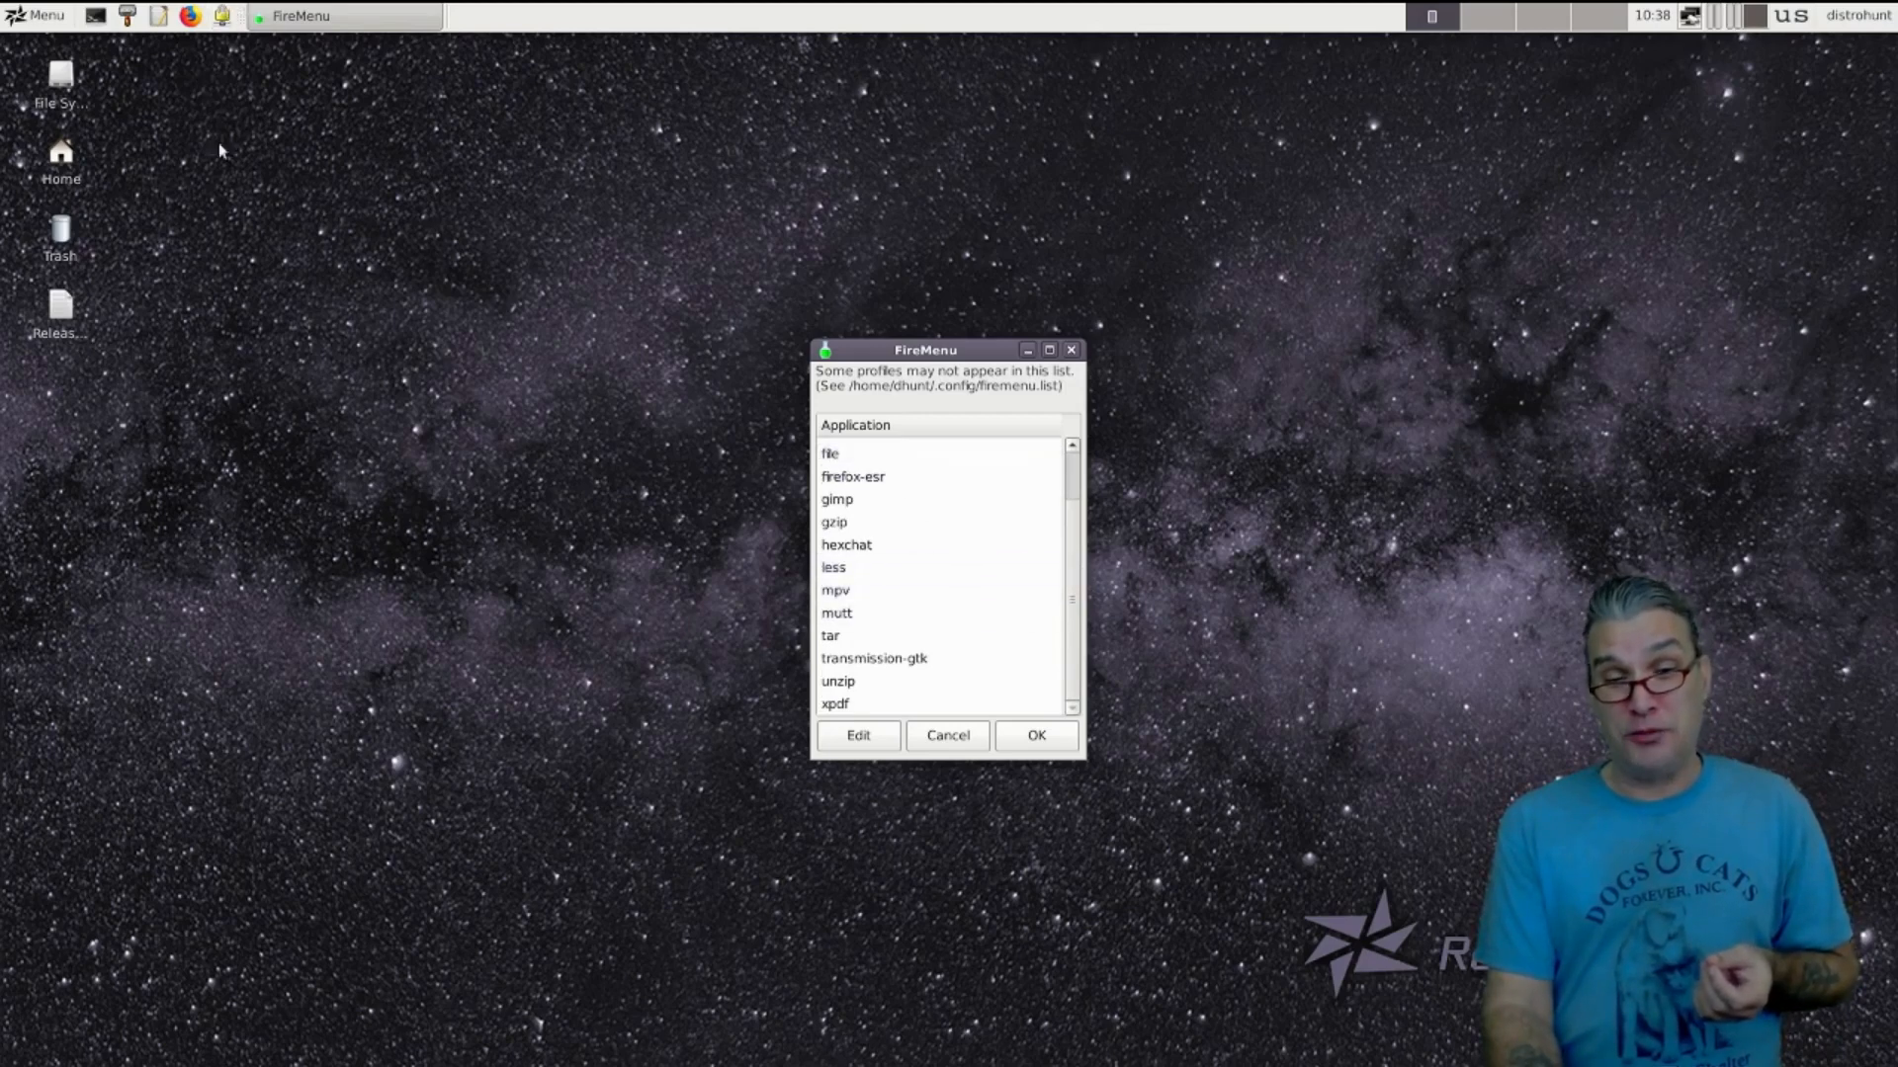
pyautogui.click(836, 613)
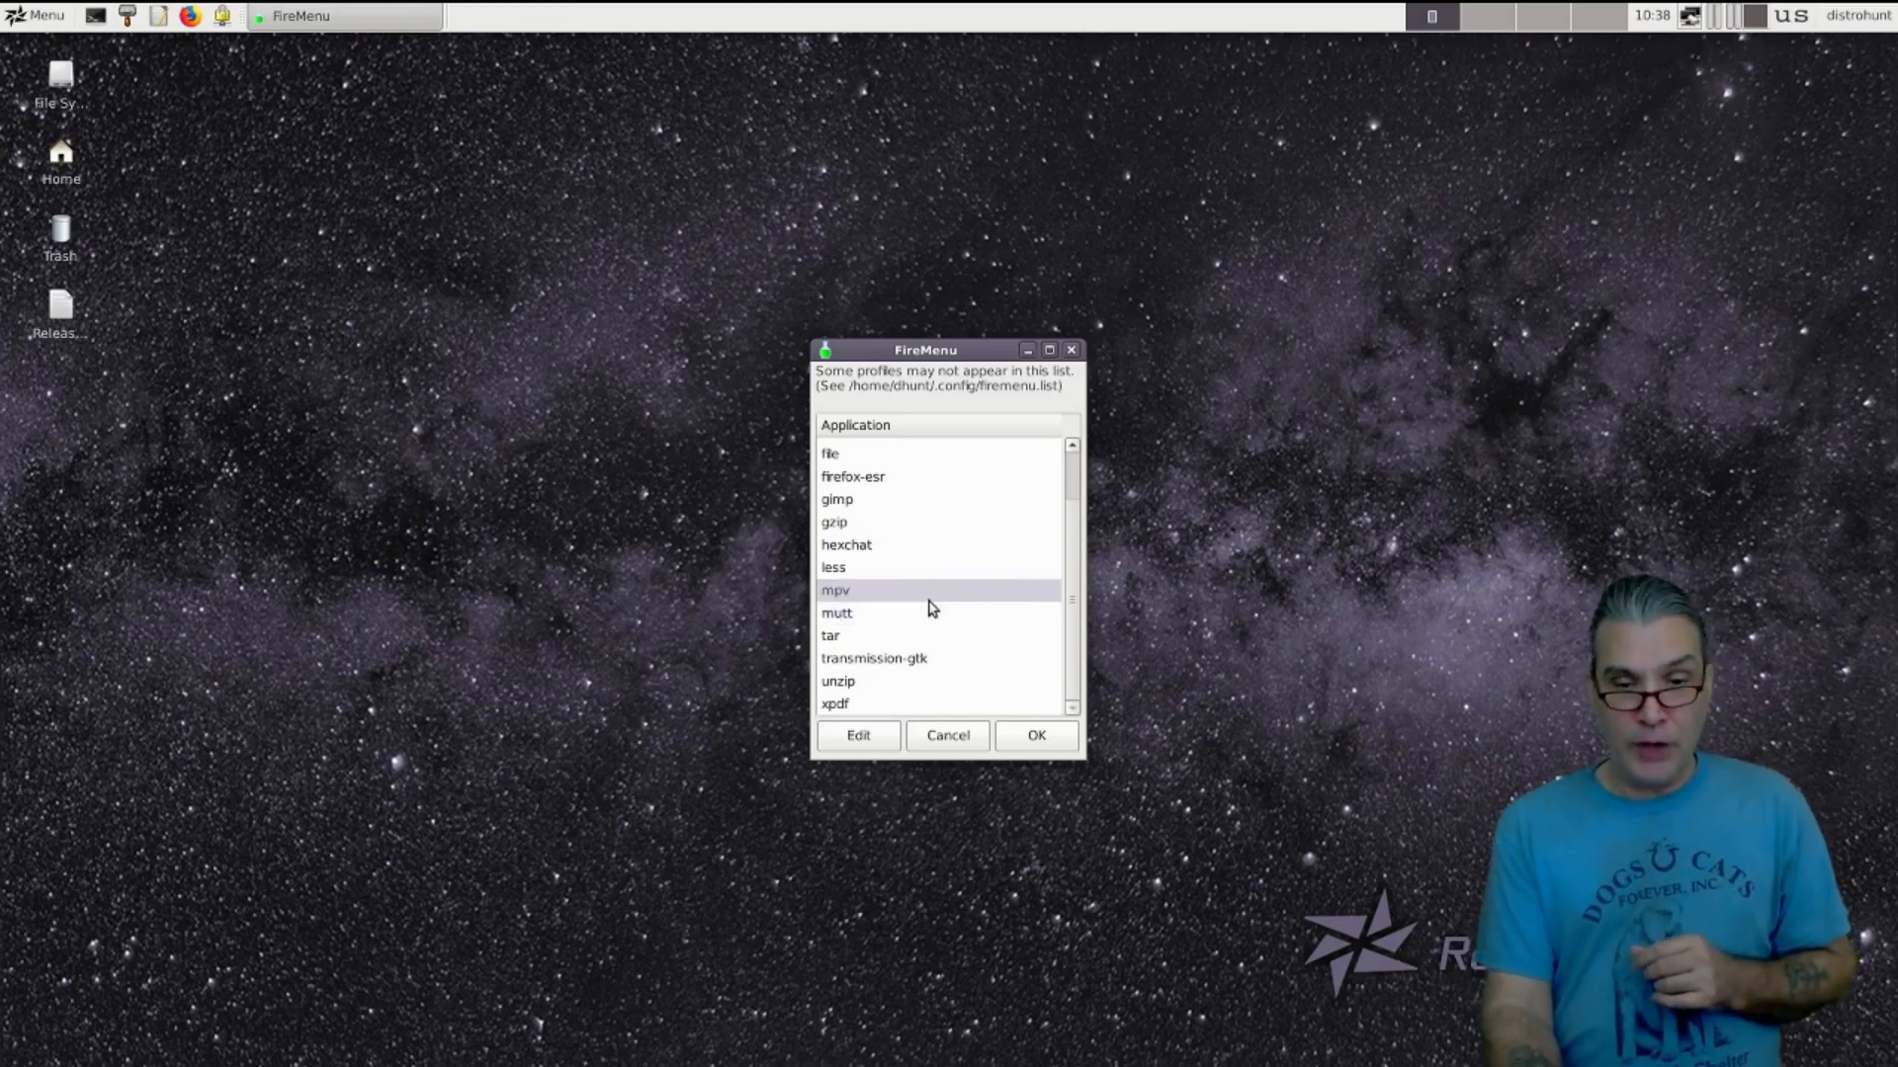
pyautogui.click(874, 658)
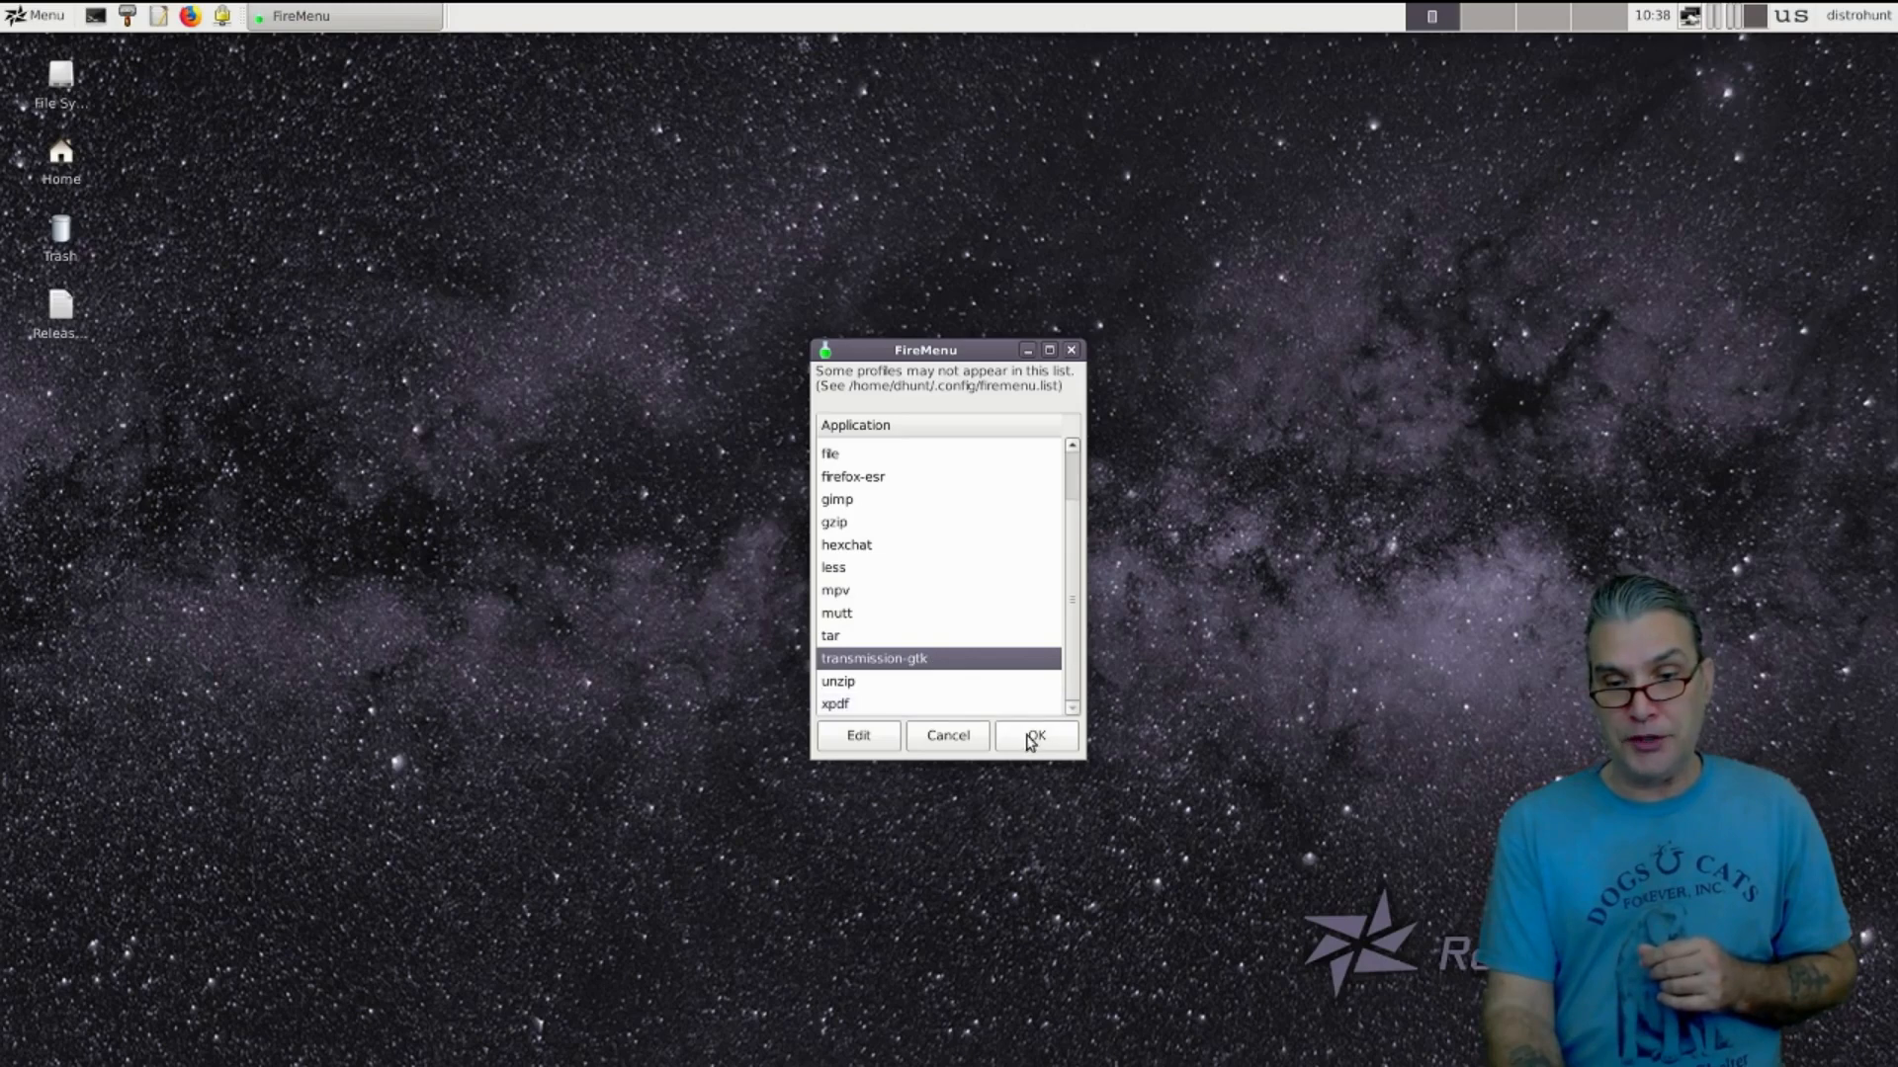
pyautogui.click(1034, 736)
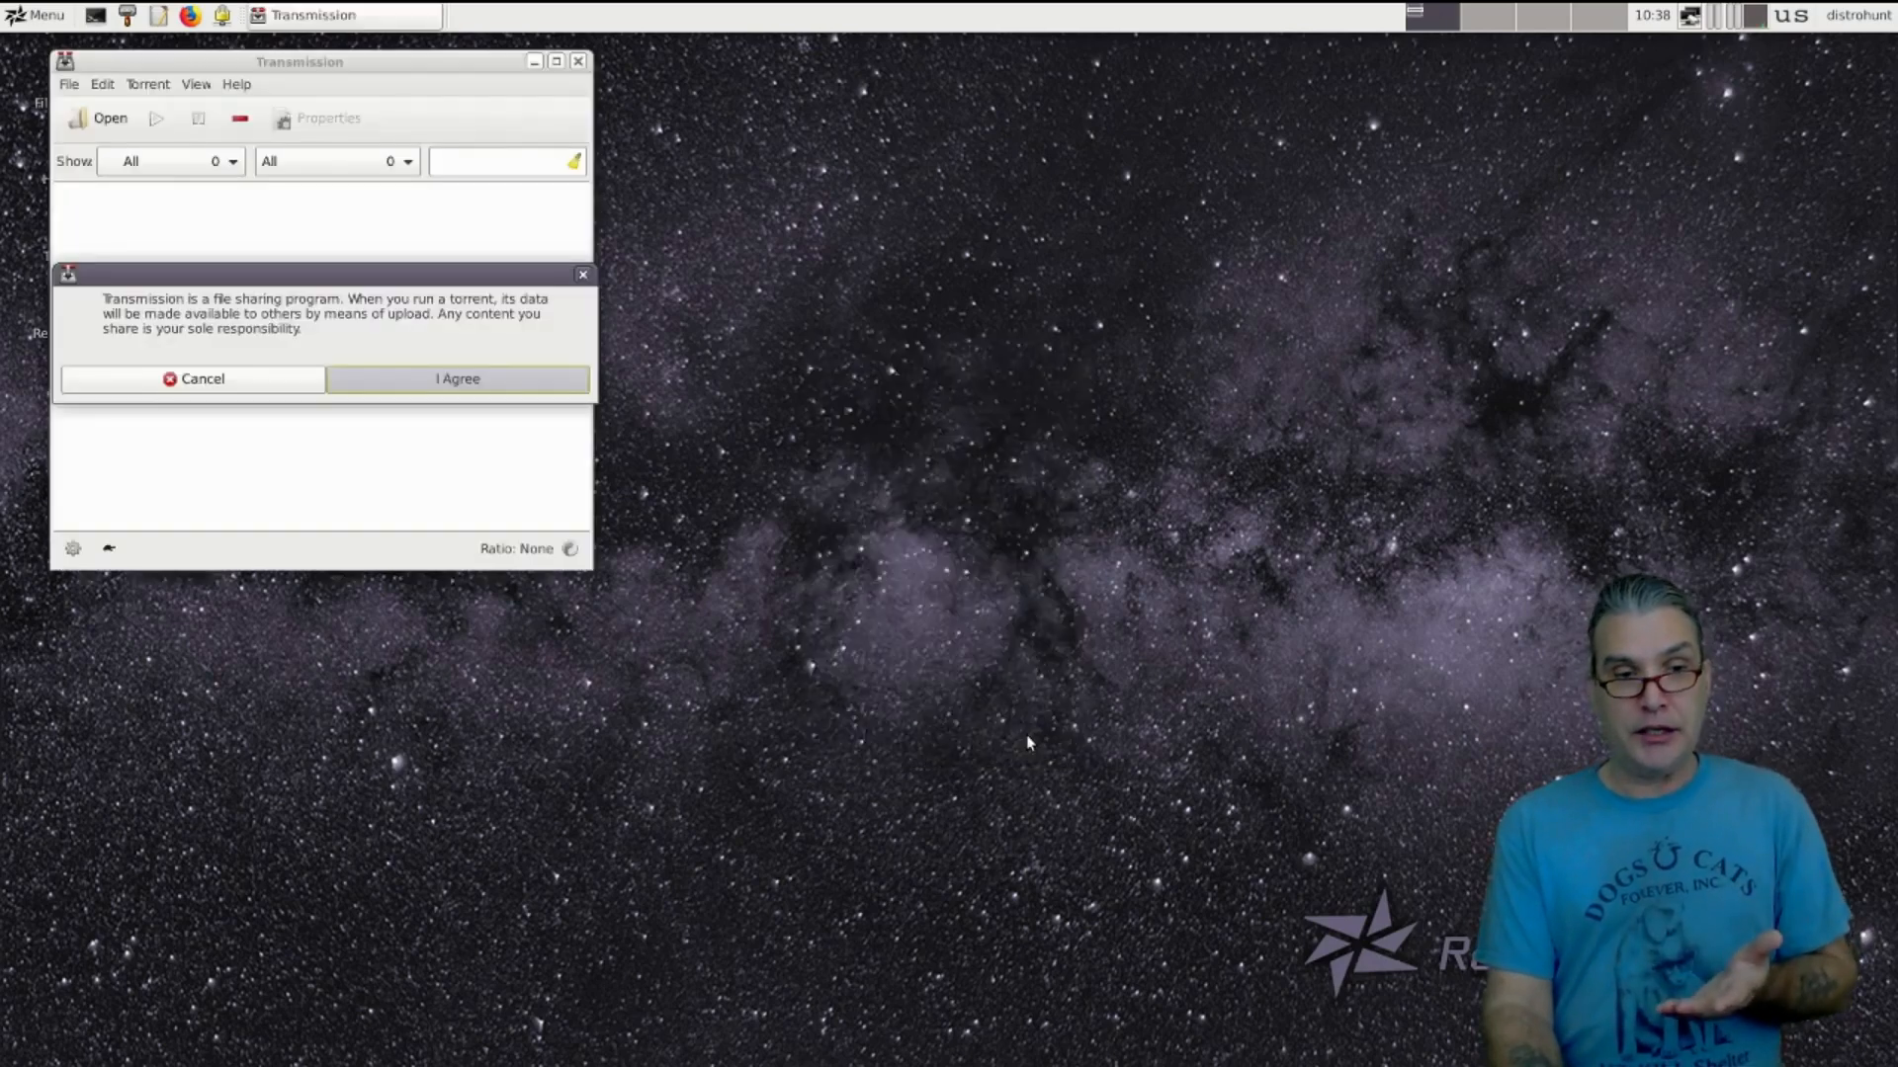
pyautogui.moveTo(648, 437)
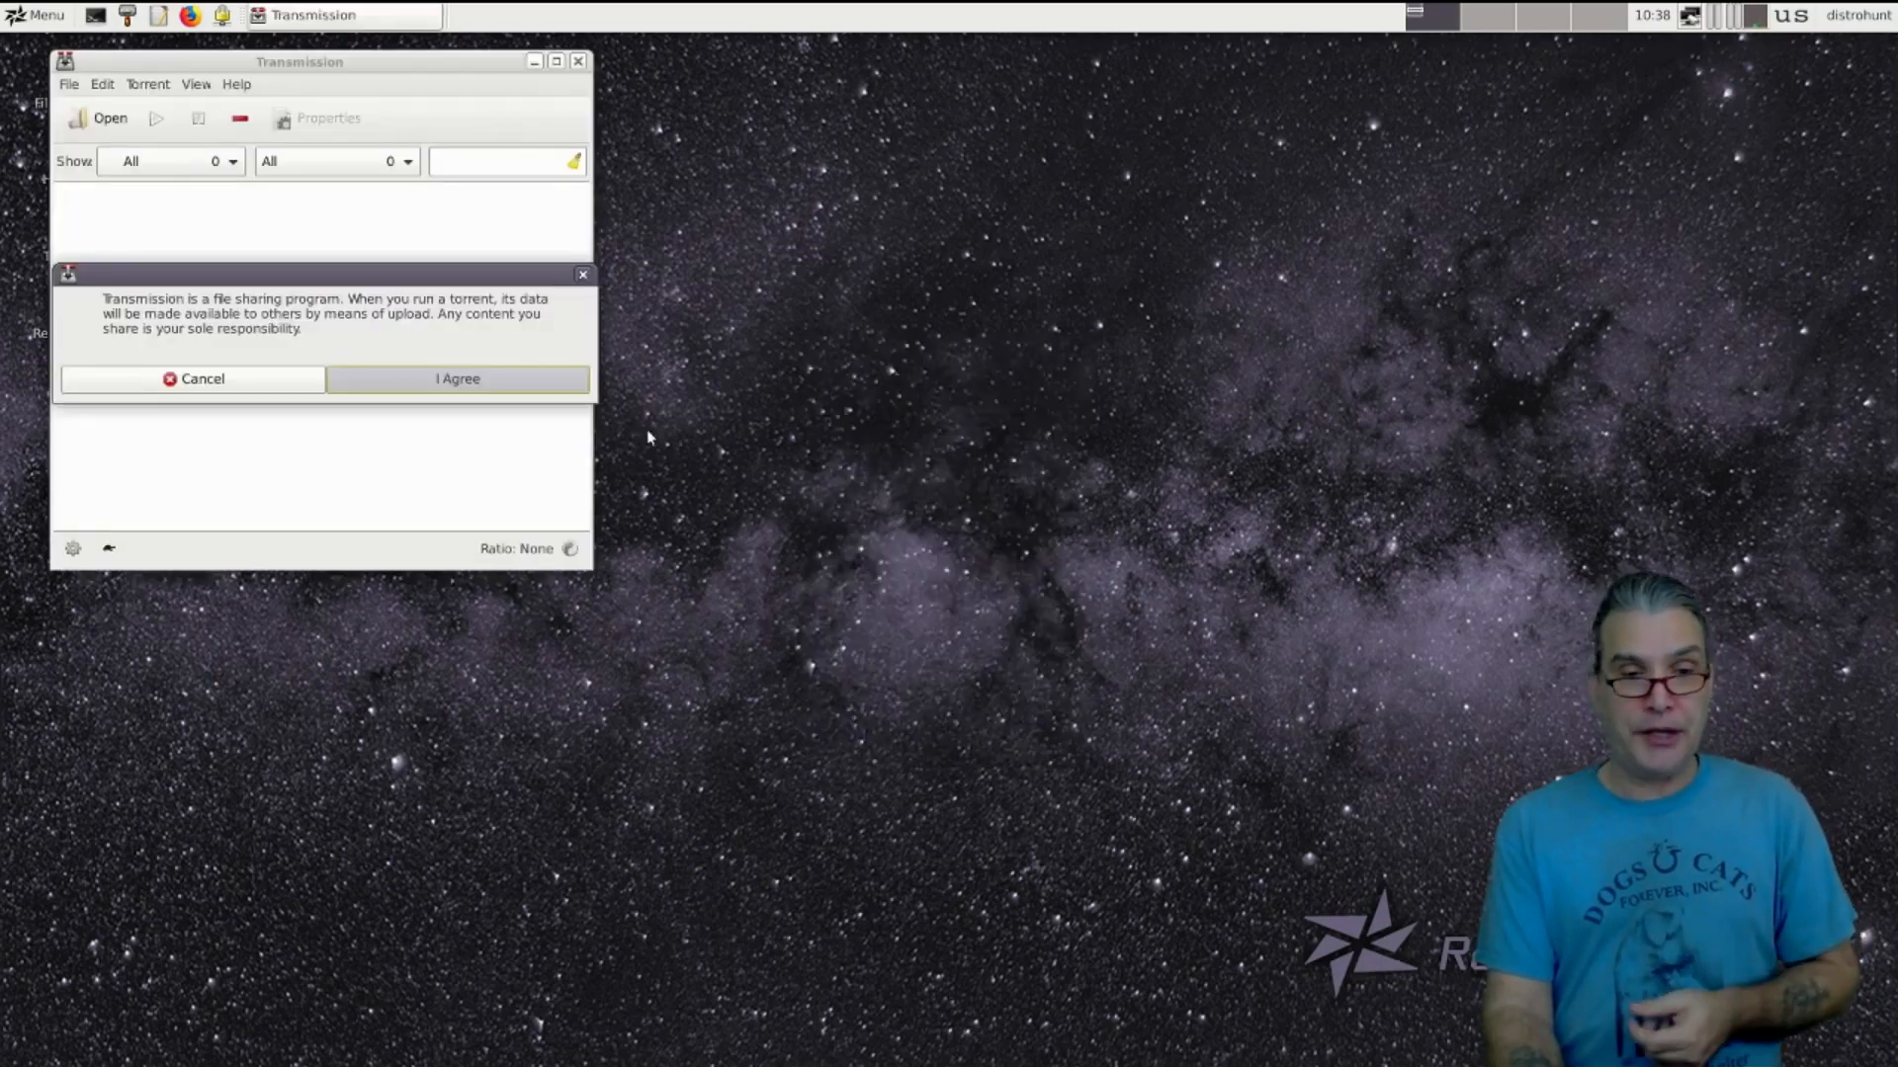
pyautogui.click(458, 378)
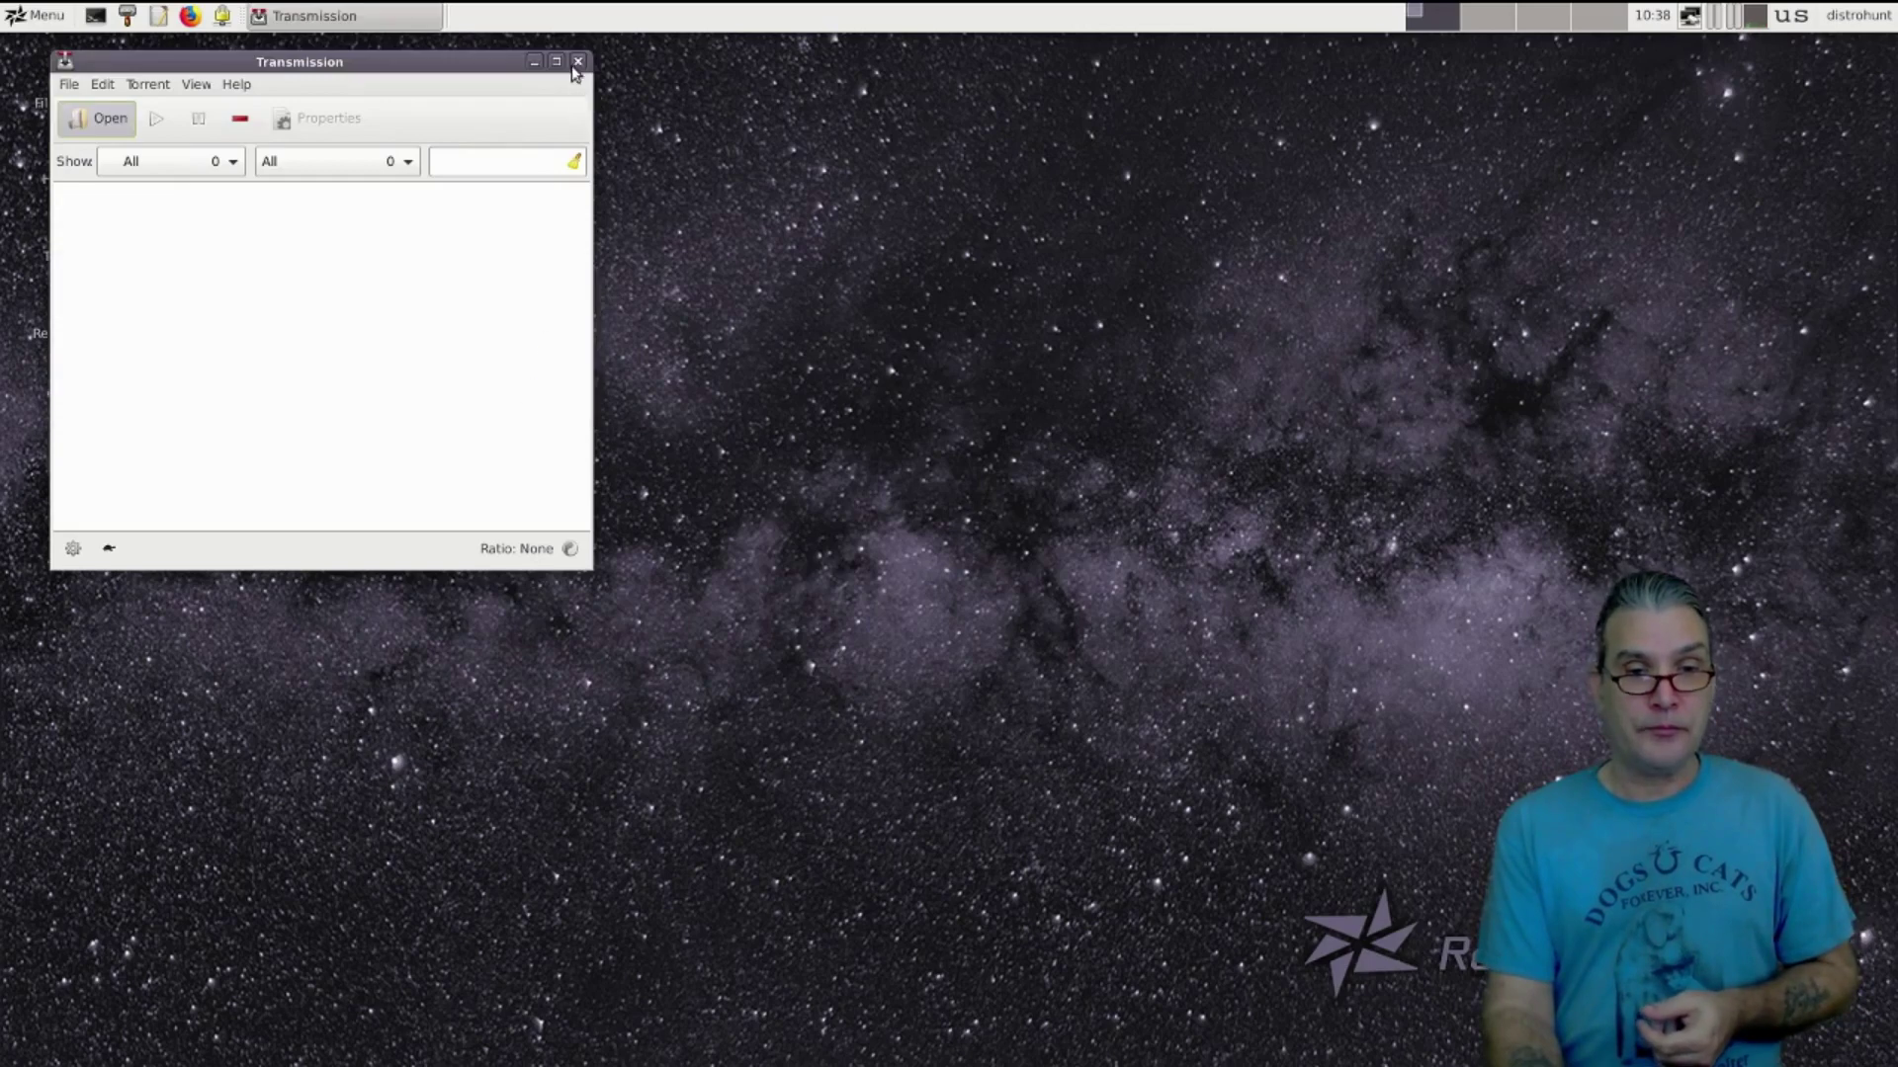
# Close the Transmission torrent client window
pyautogui.click(577, 62)
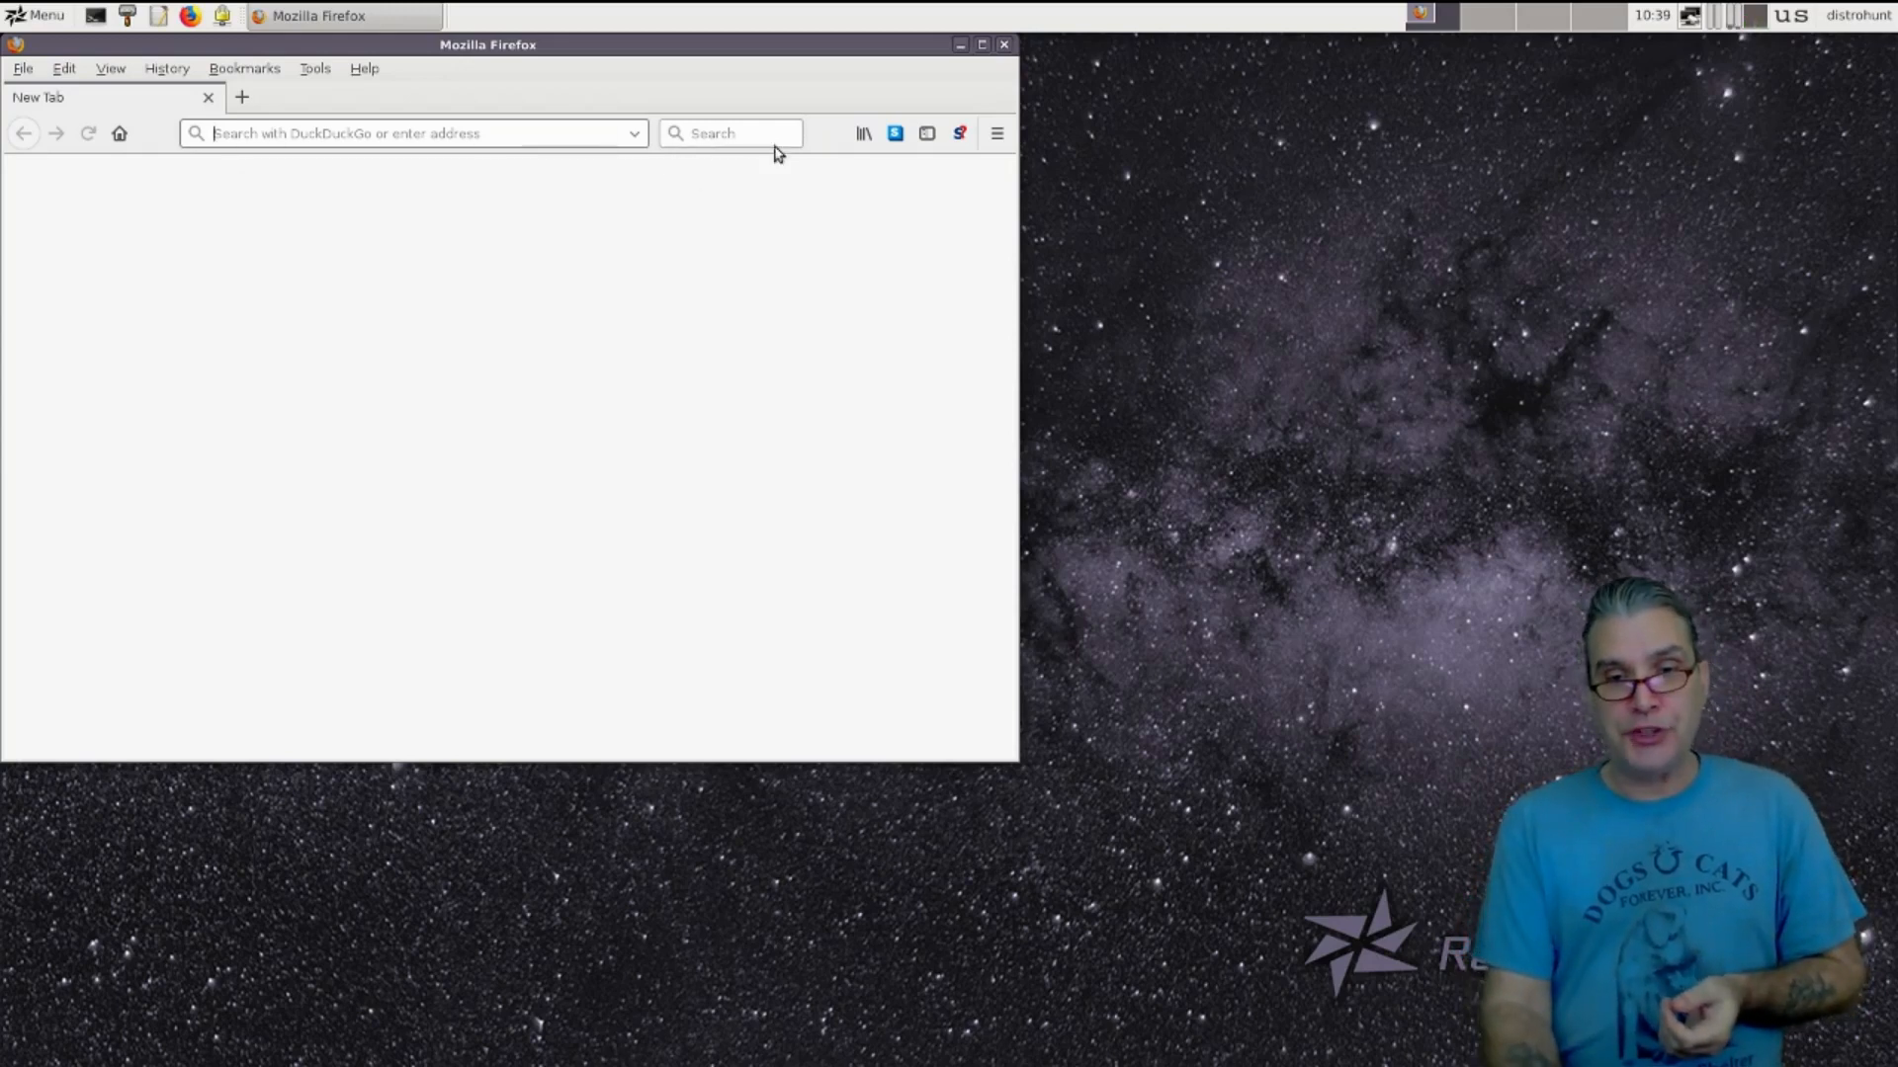
pyautogui.moveTo(895, 133)
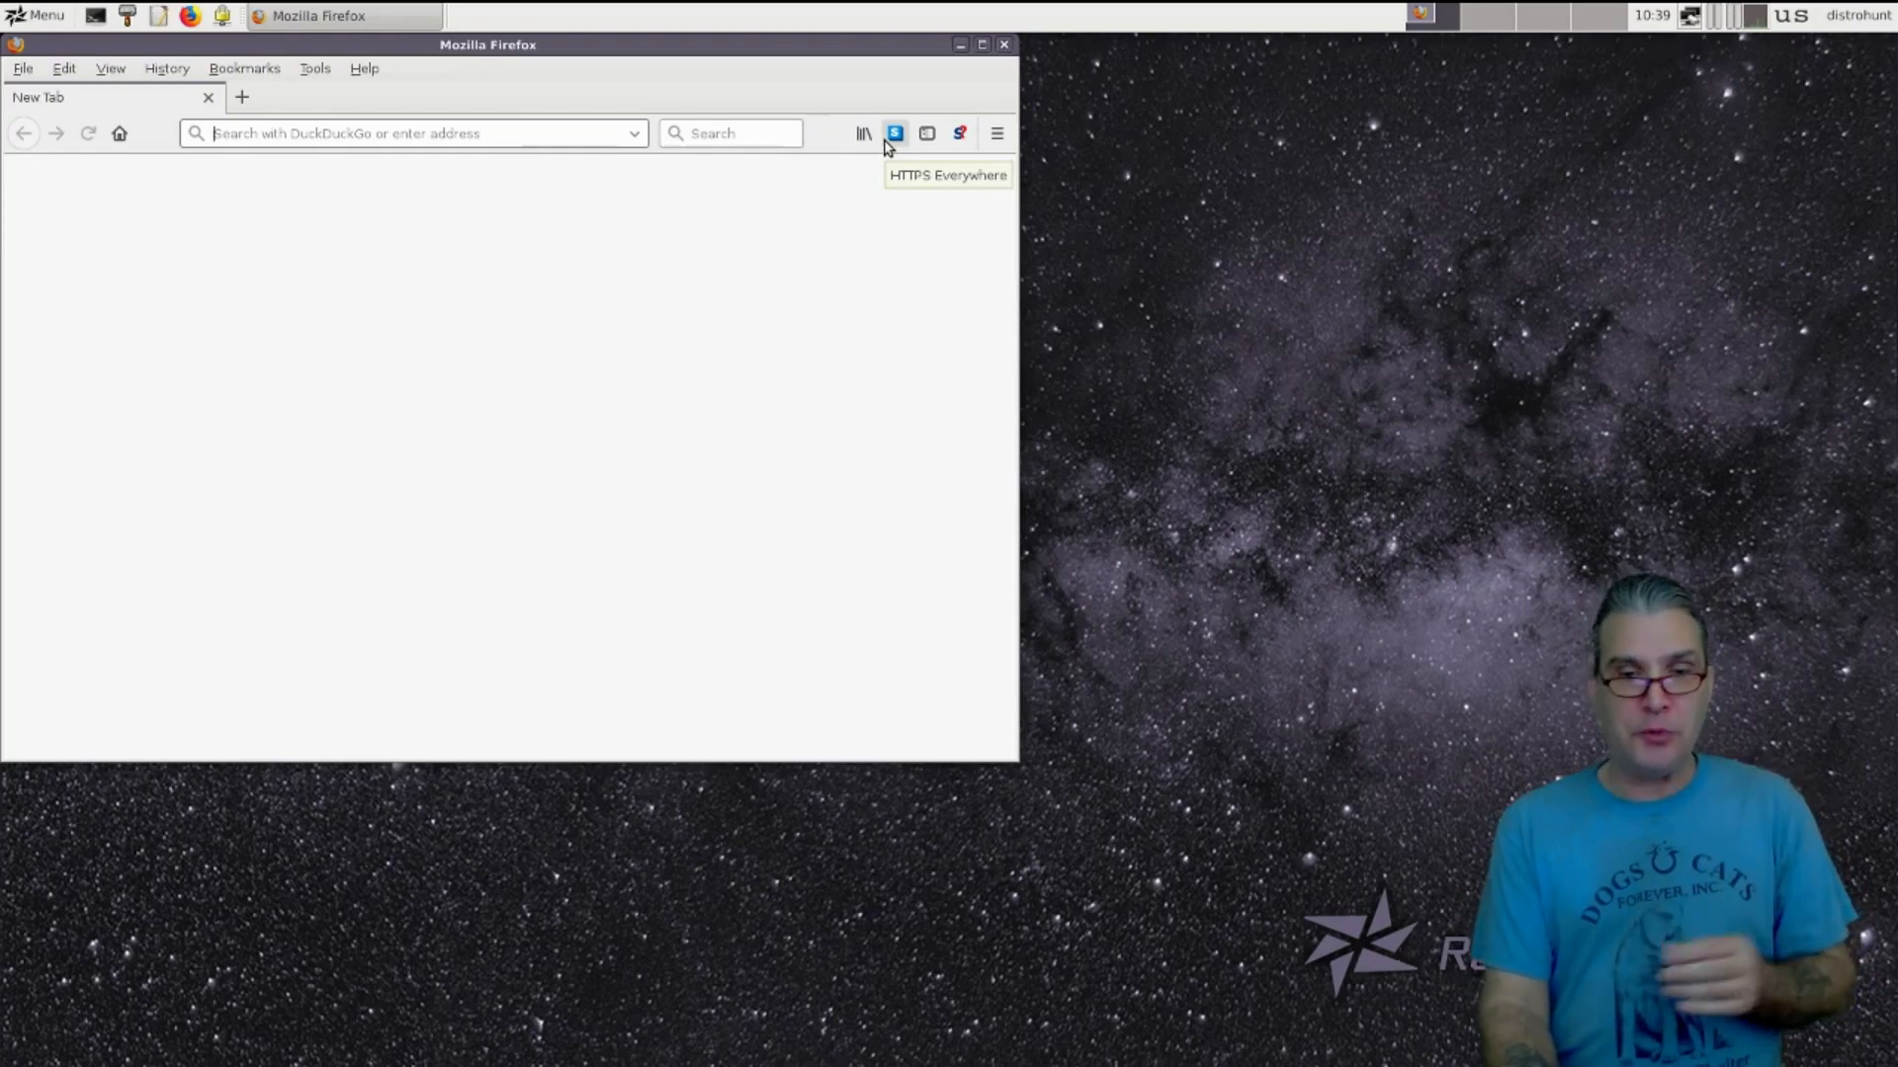
pyautogui.moveTo(945, 163)
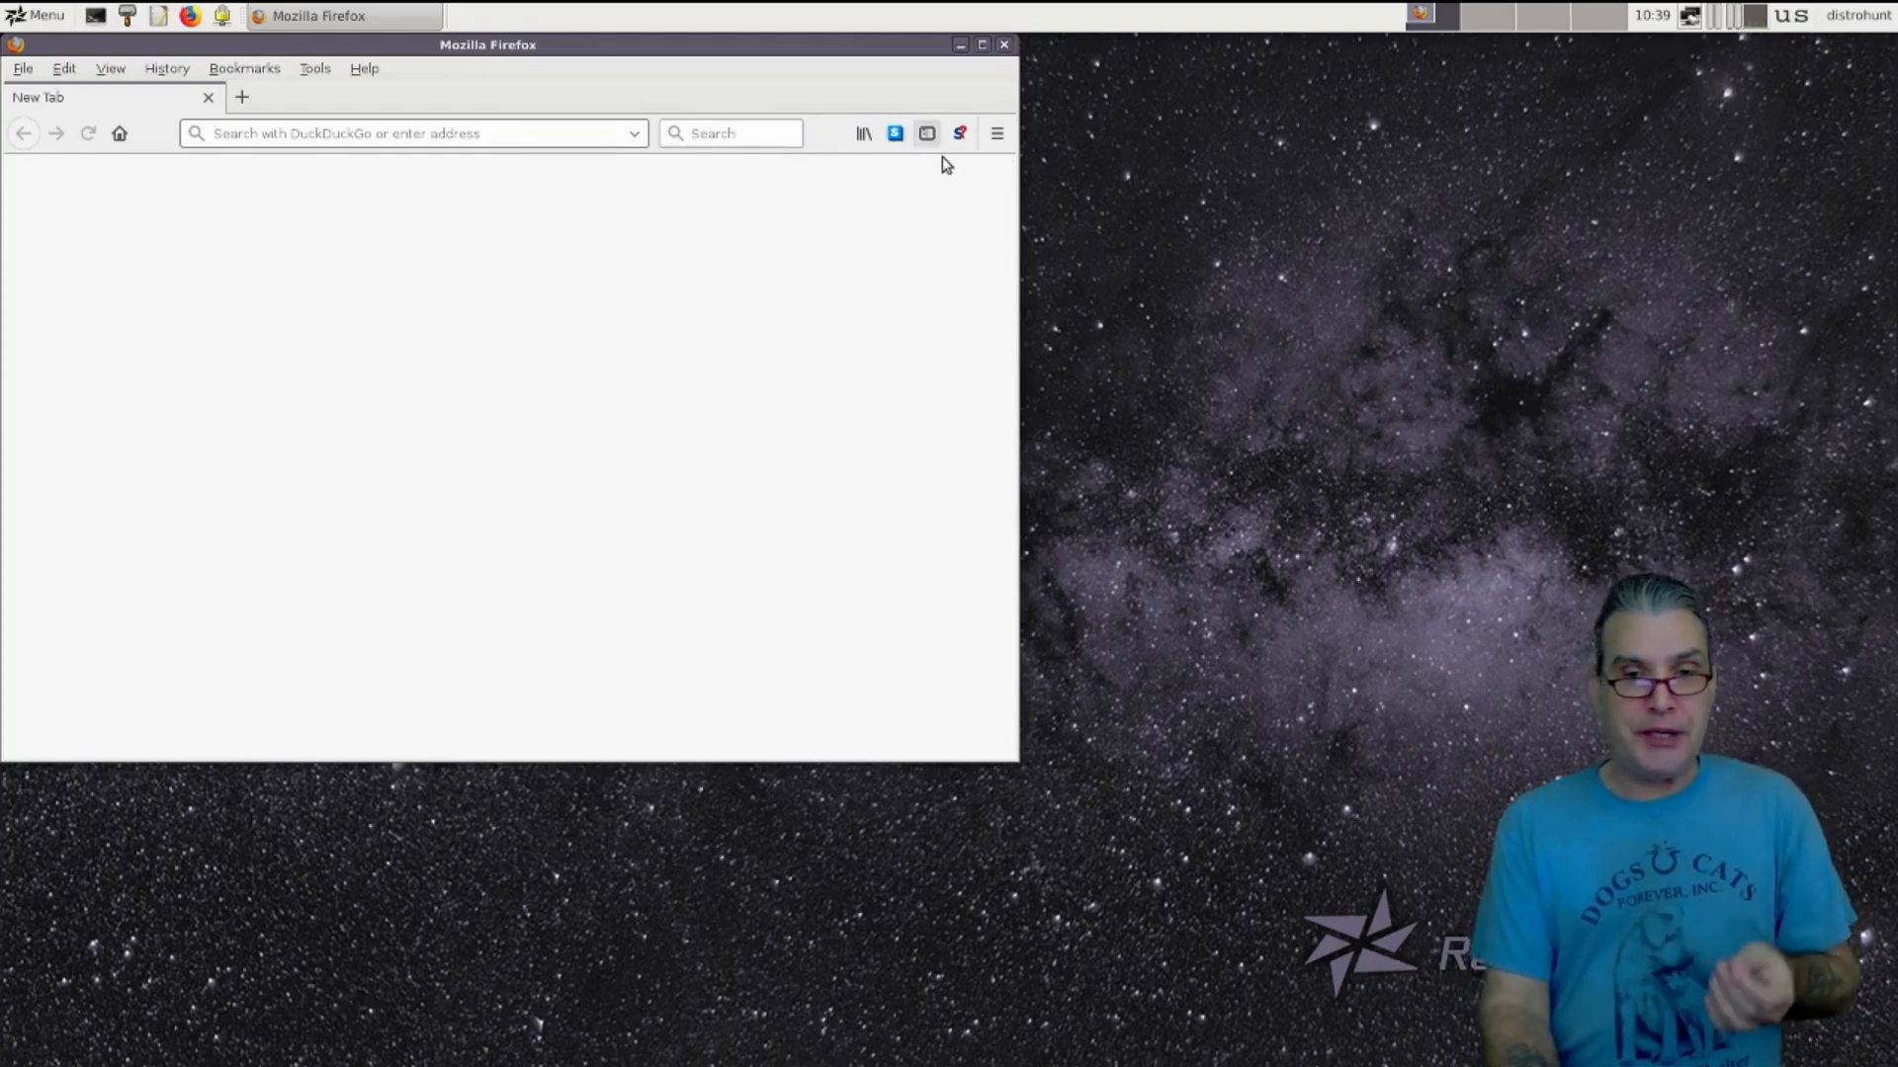
pyautogui.moveTo(959, 134)
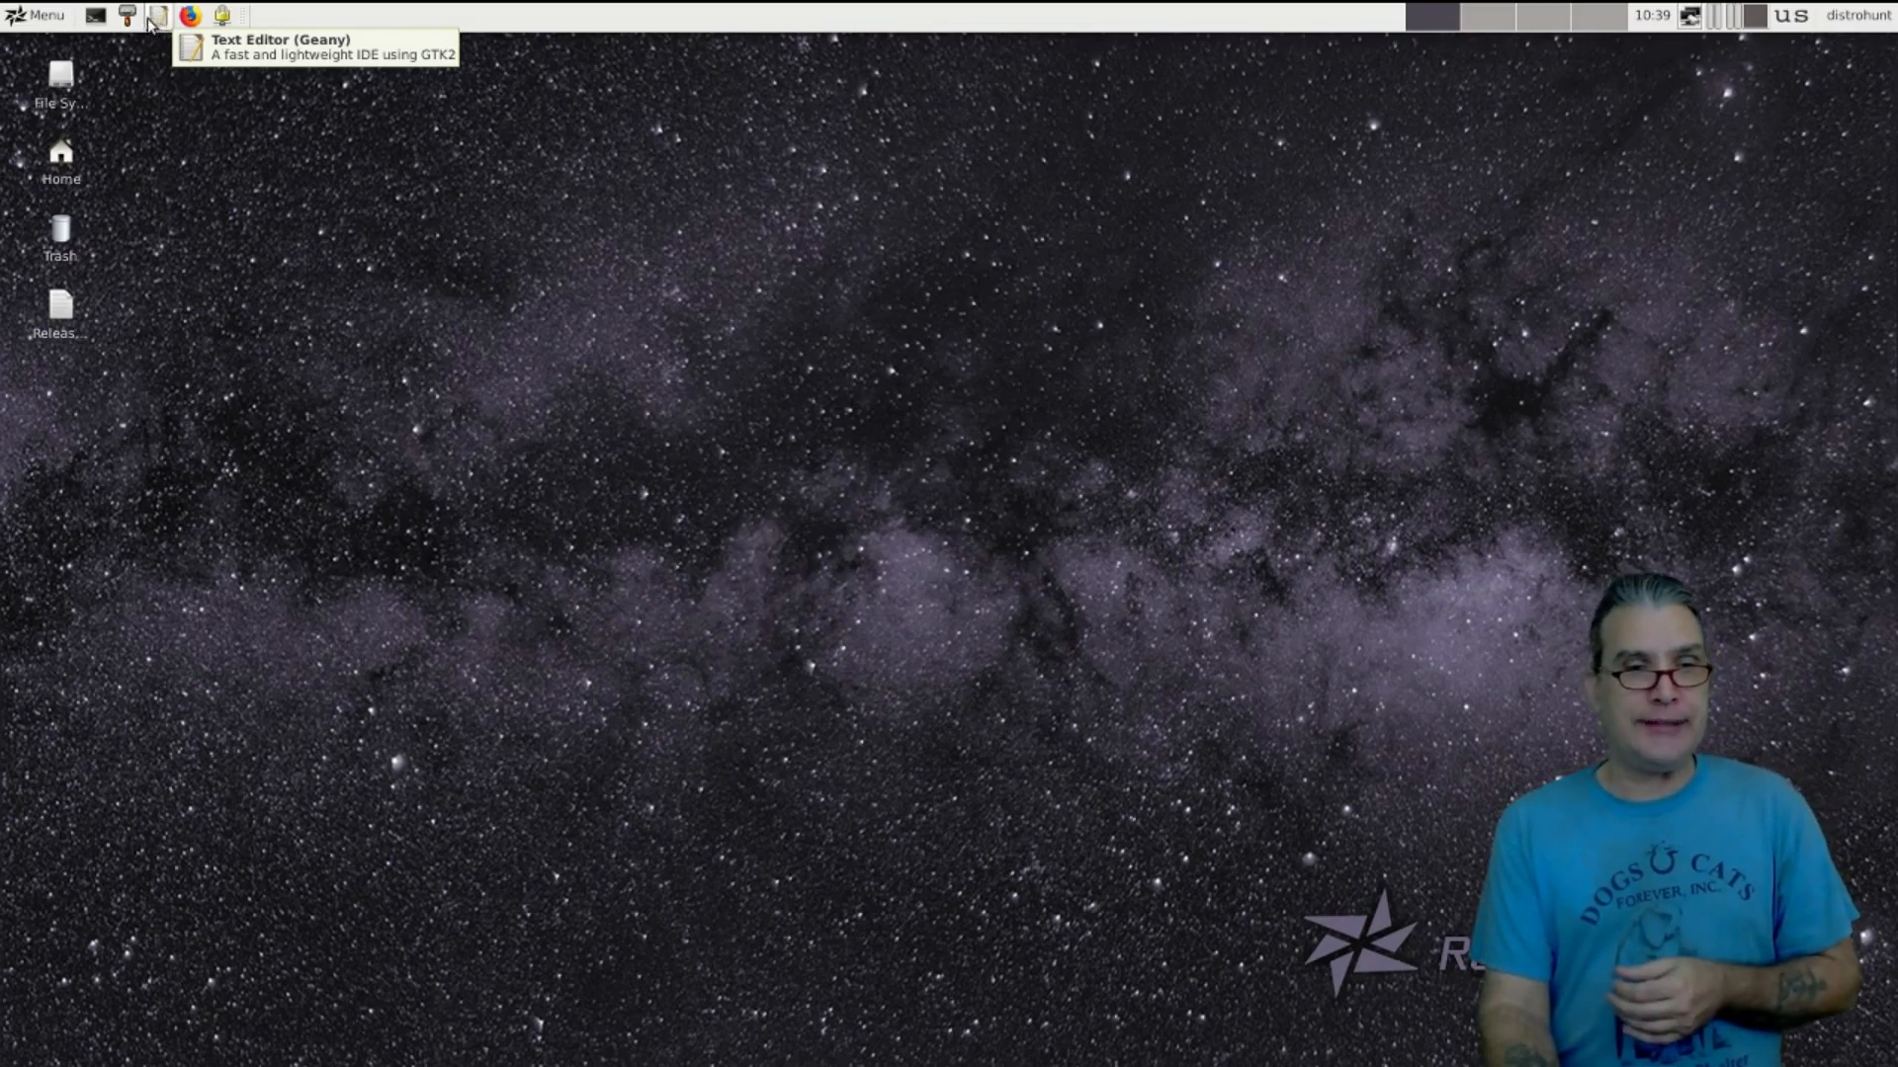
pyautogui.click(127, 16)
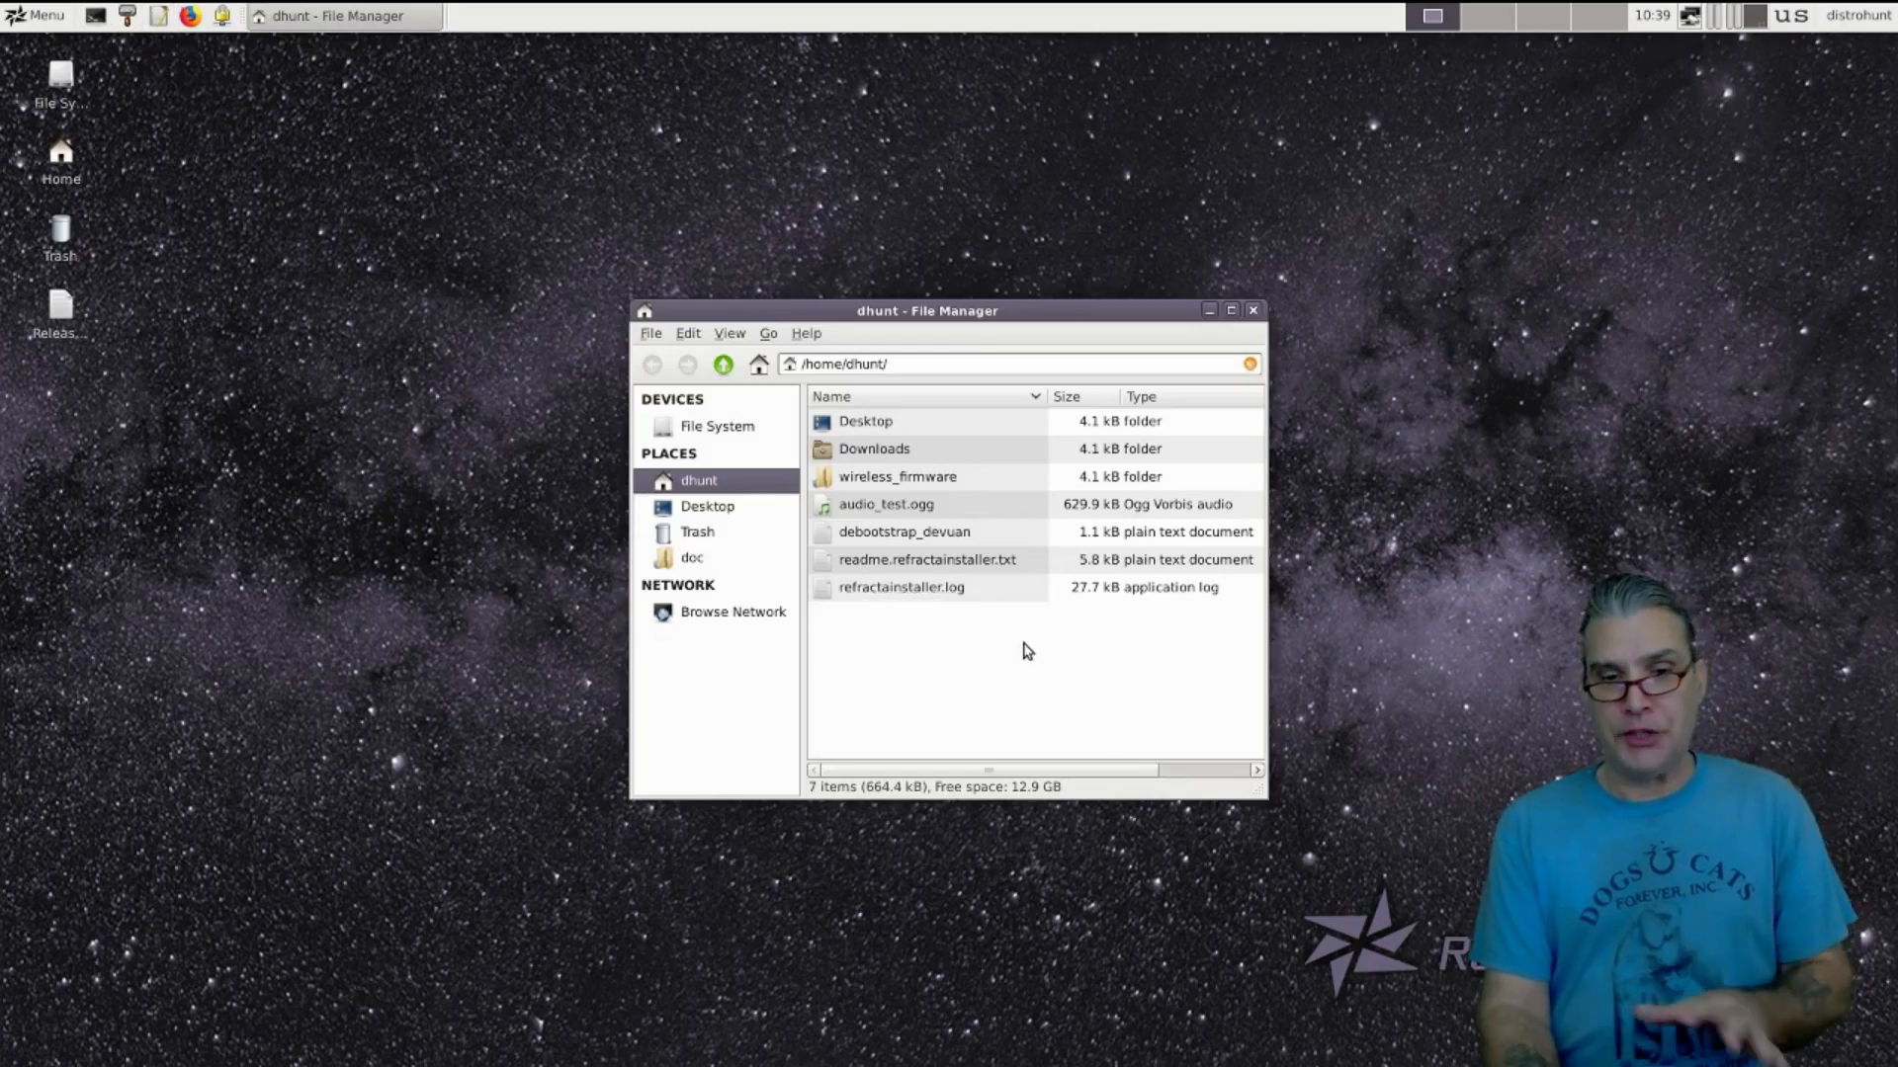
pyautogui.moveTo(1198, 433)
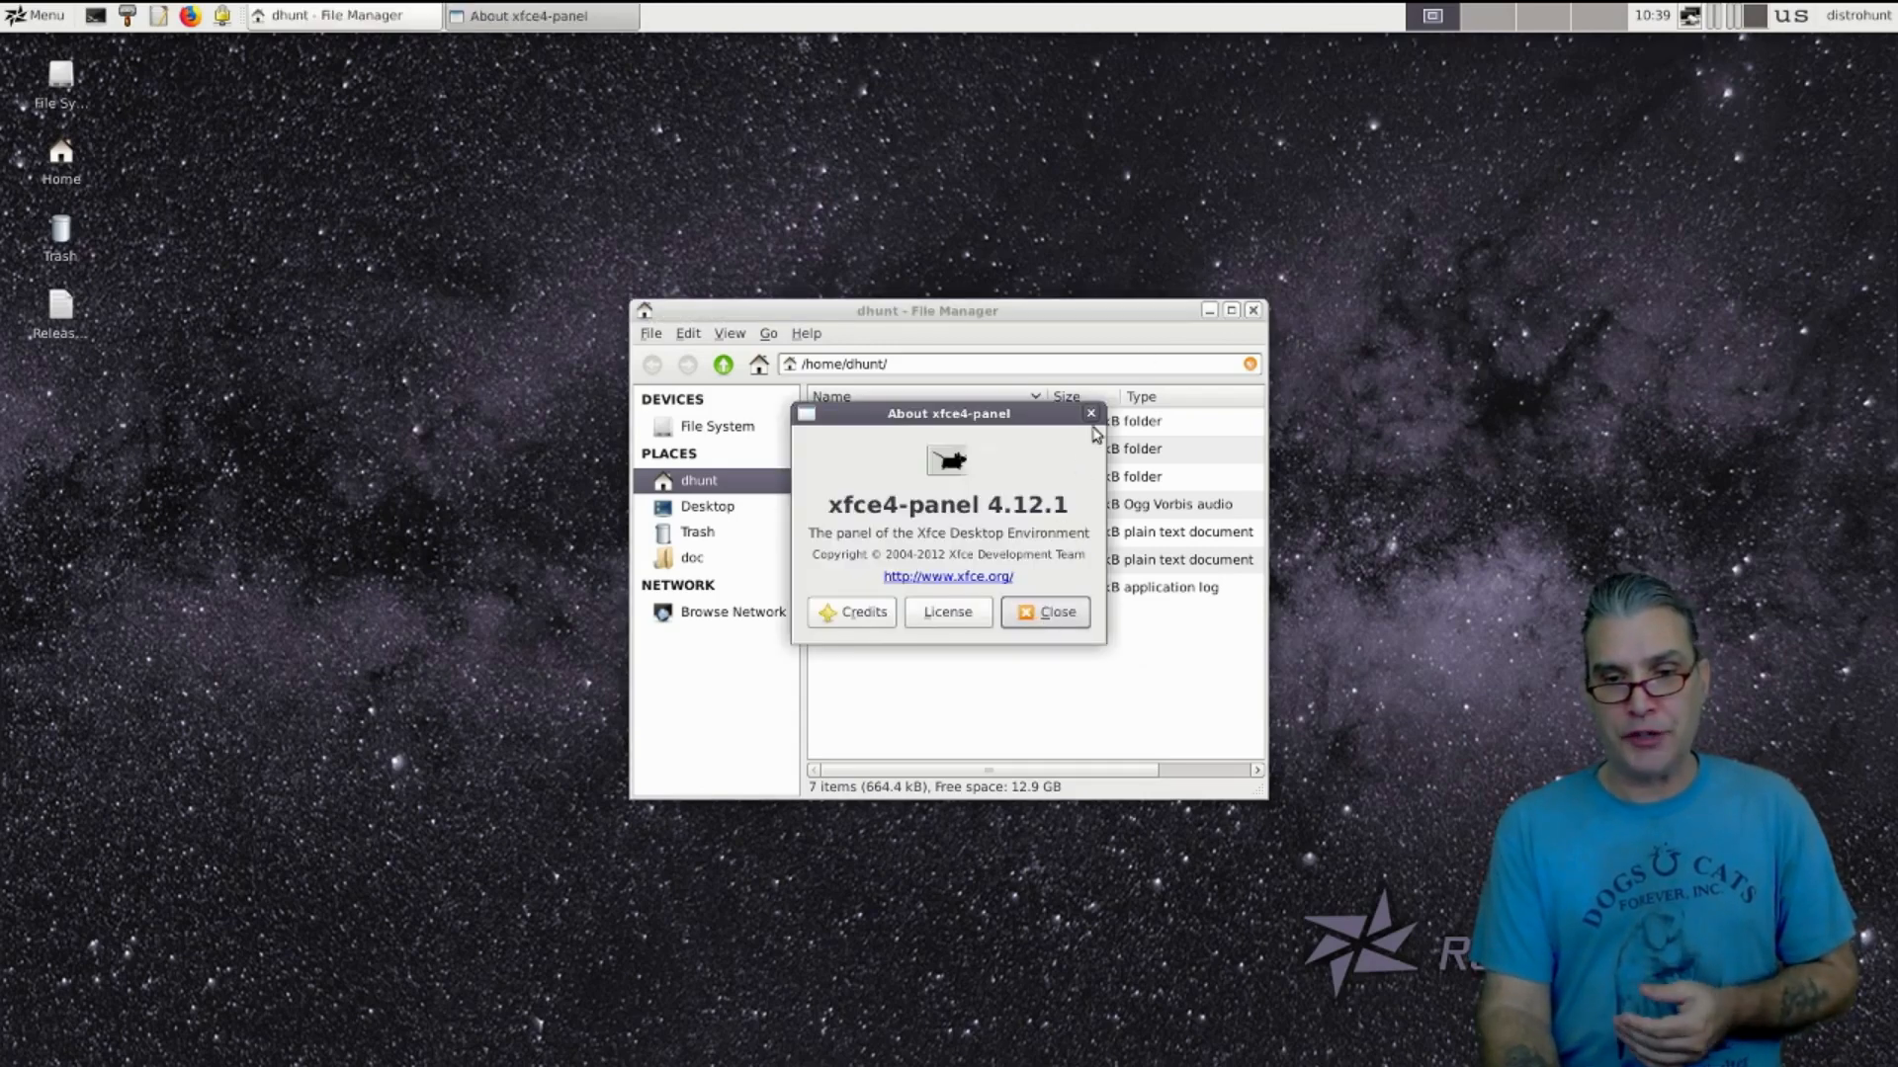
pyautogui.click(37, 14)
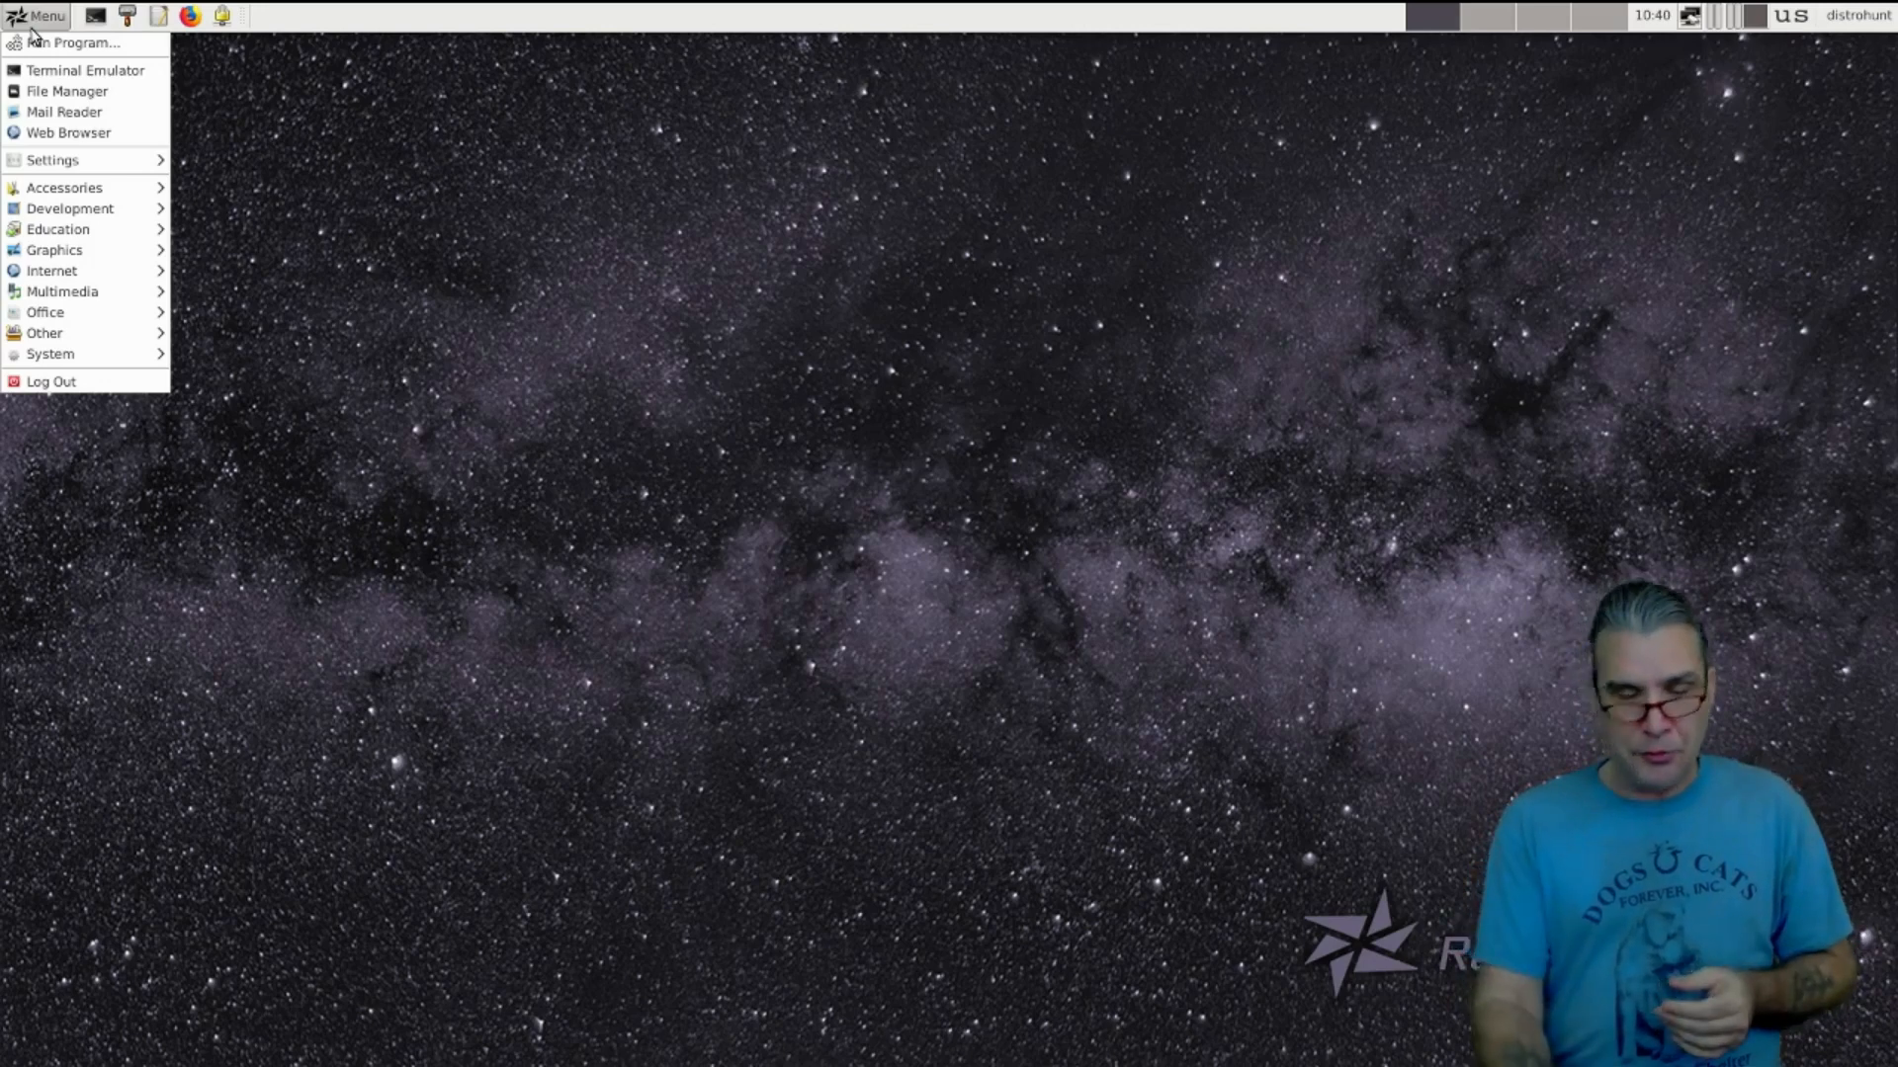
pyautogui.moveTo(72, 42)
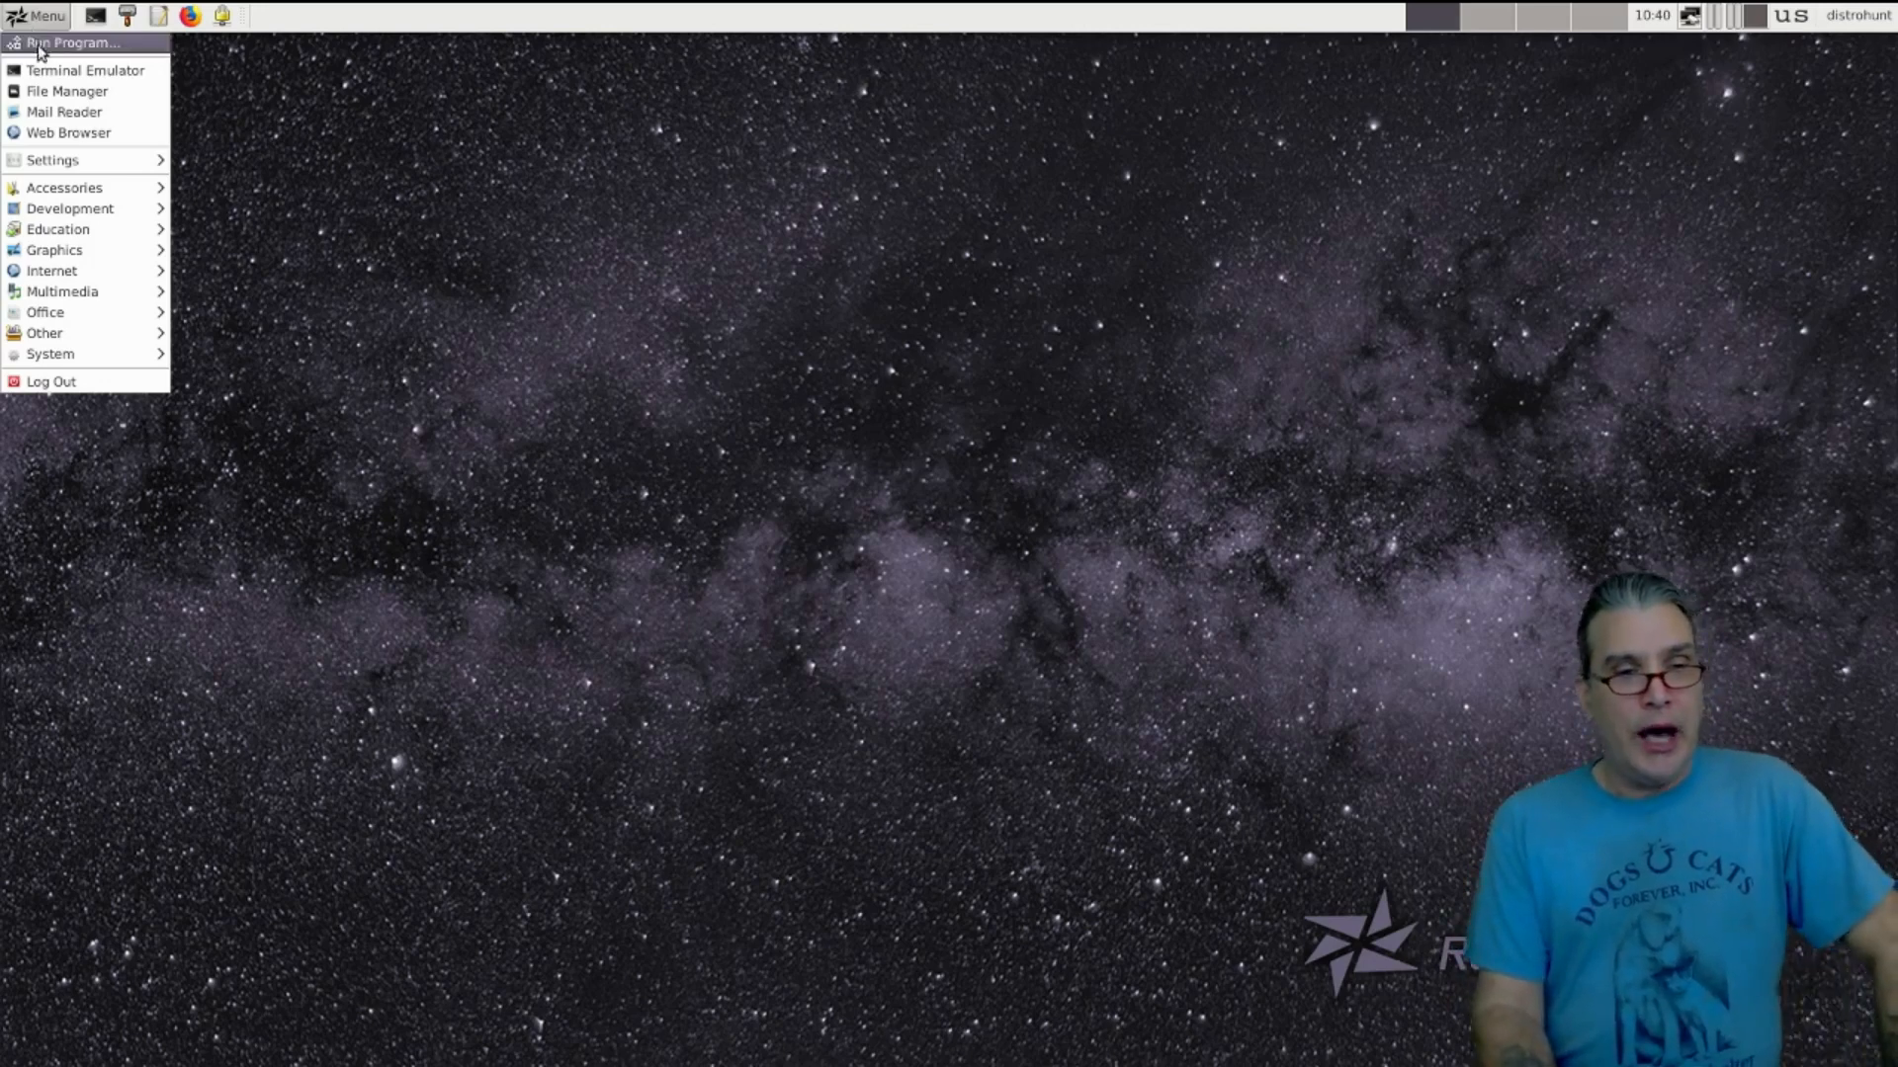
pyautogui.moveTo(66, 91)
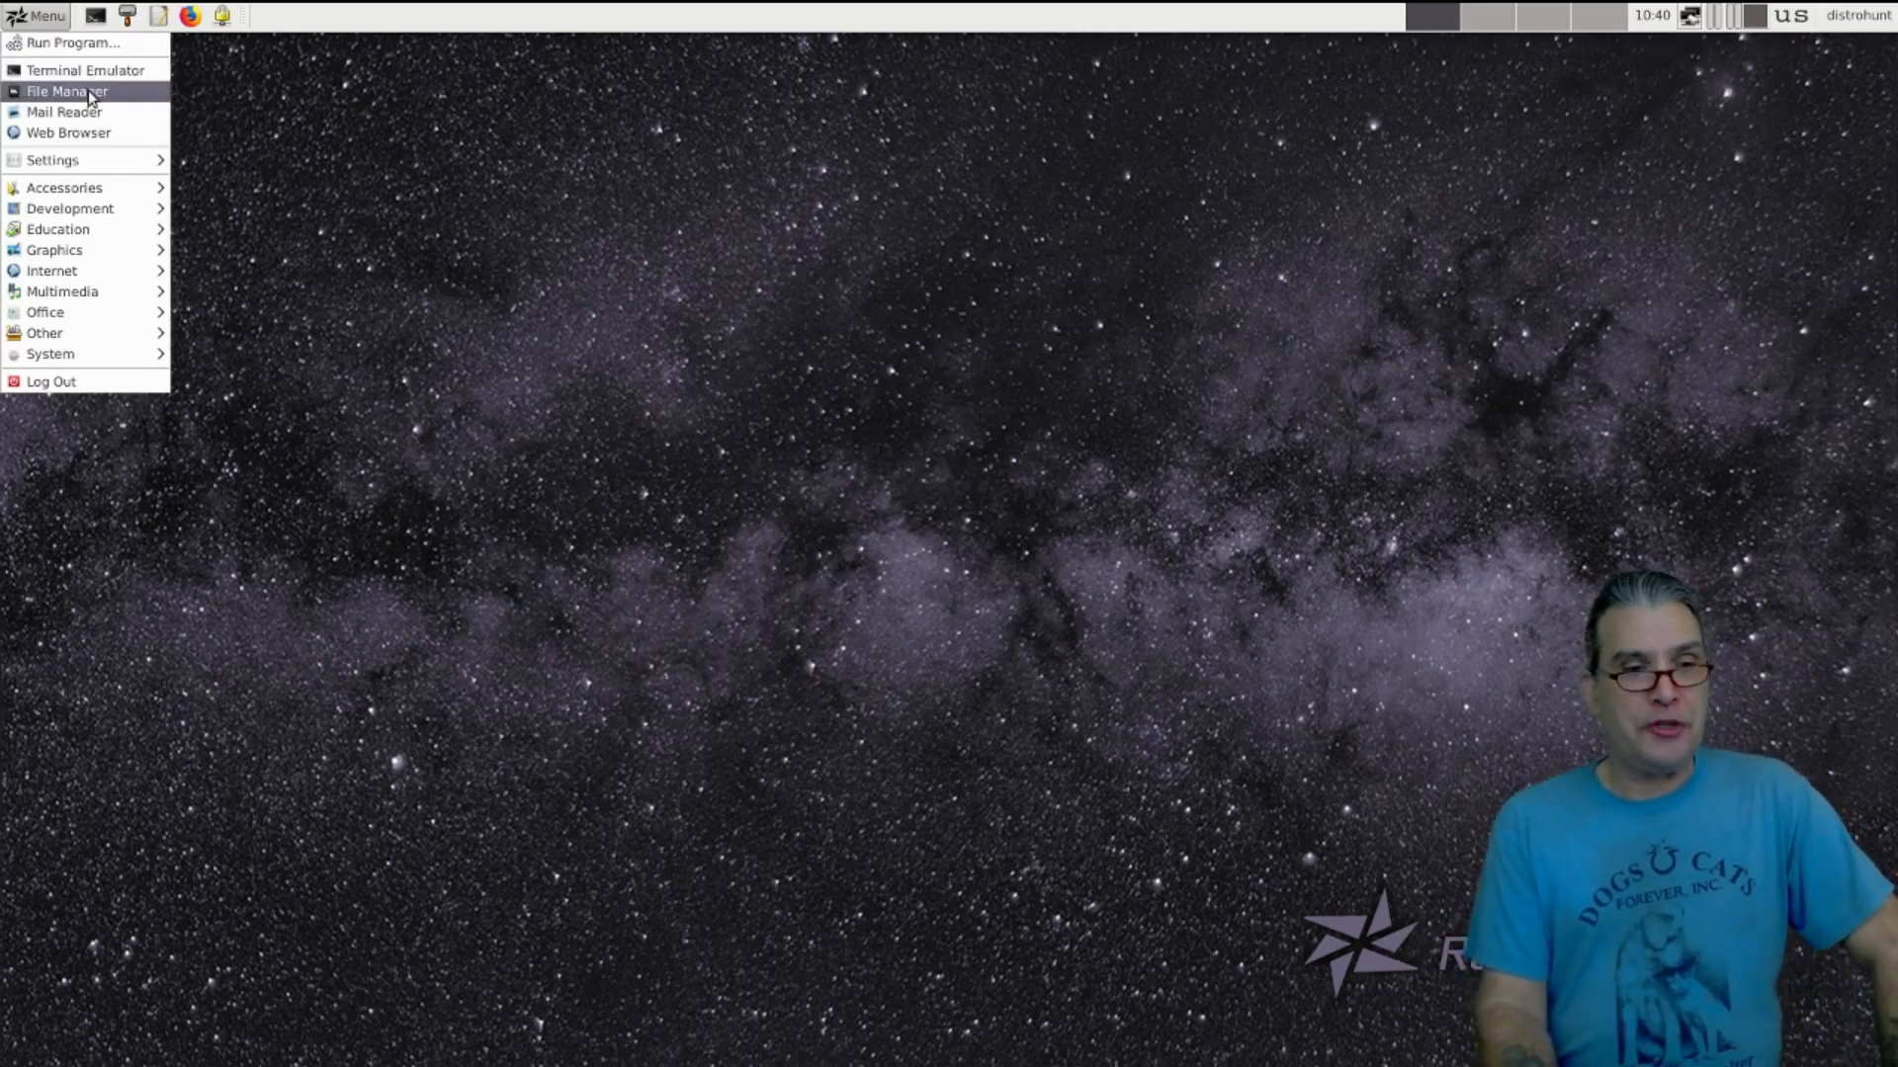
pyautogui.moveTo(64, 112)
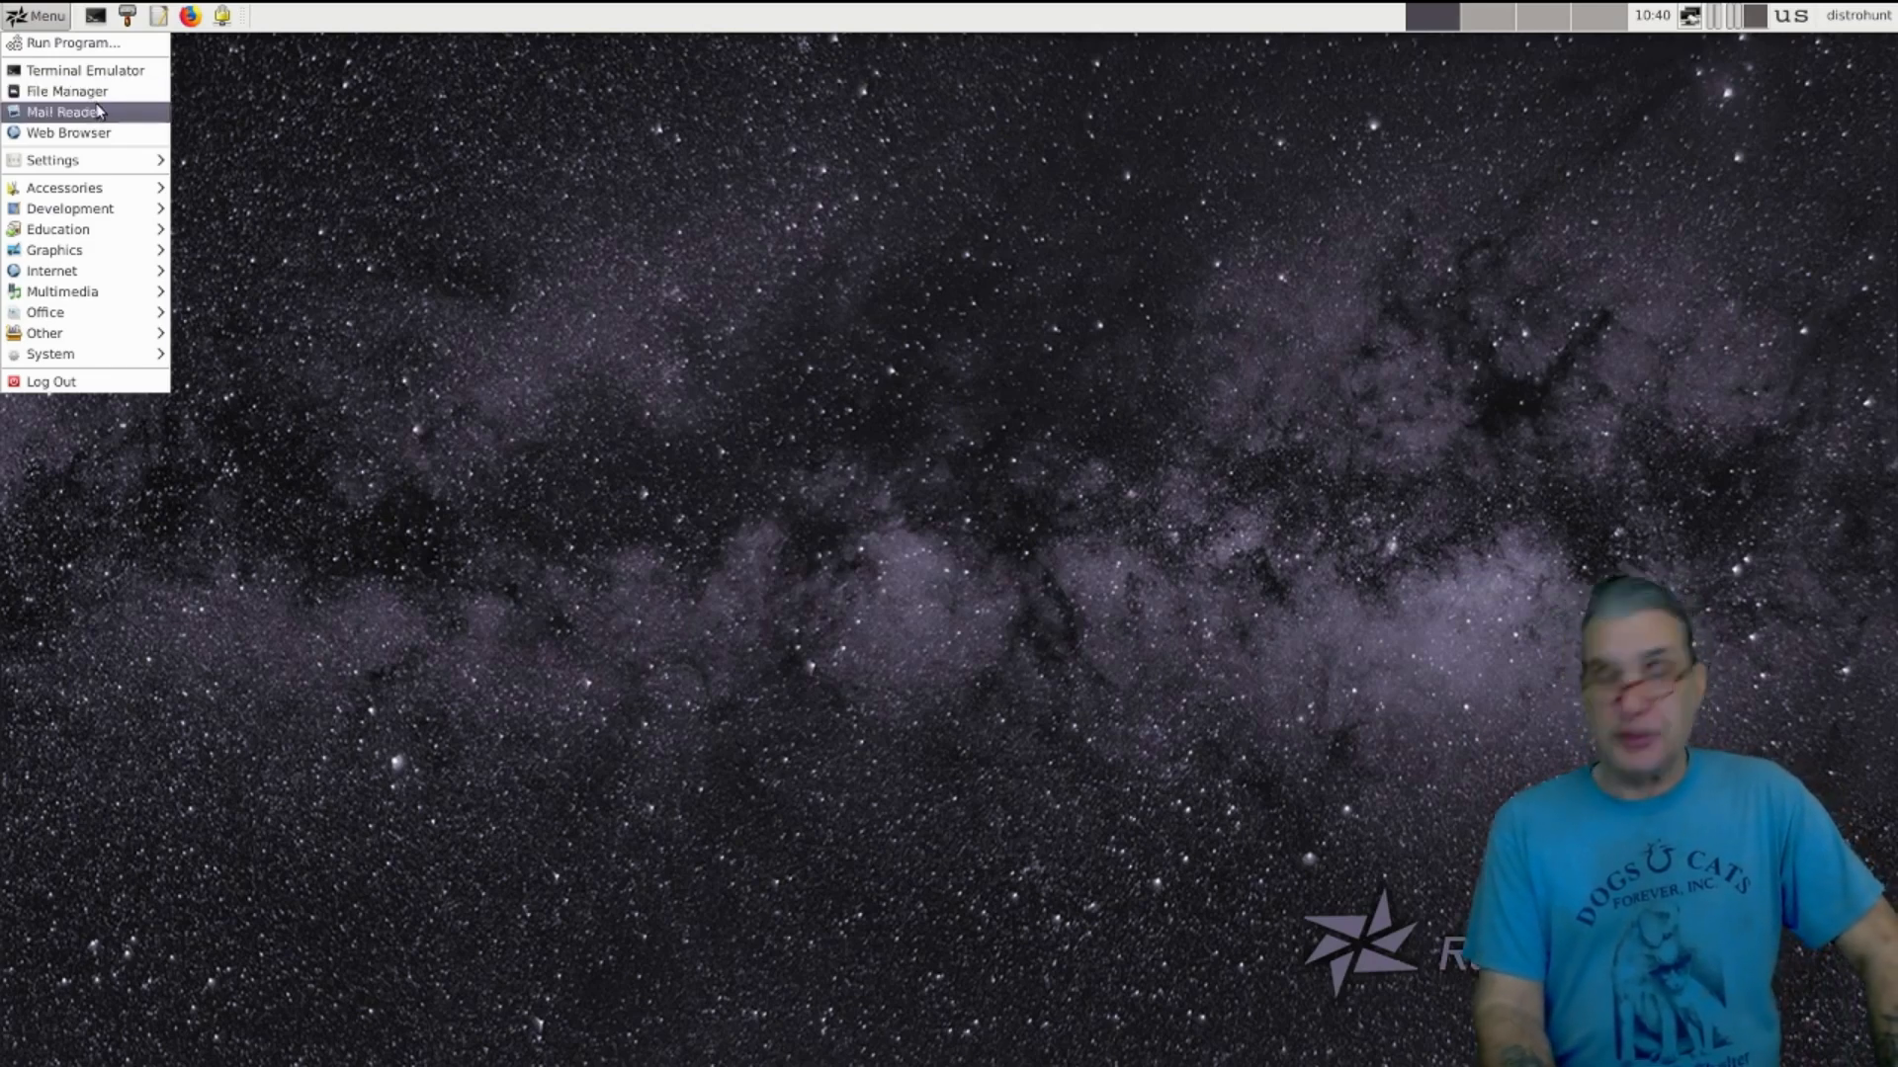
pyautogui.moveTo(68, 132)
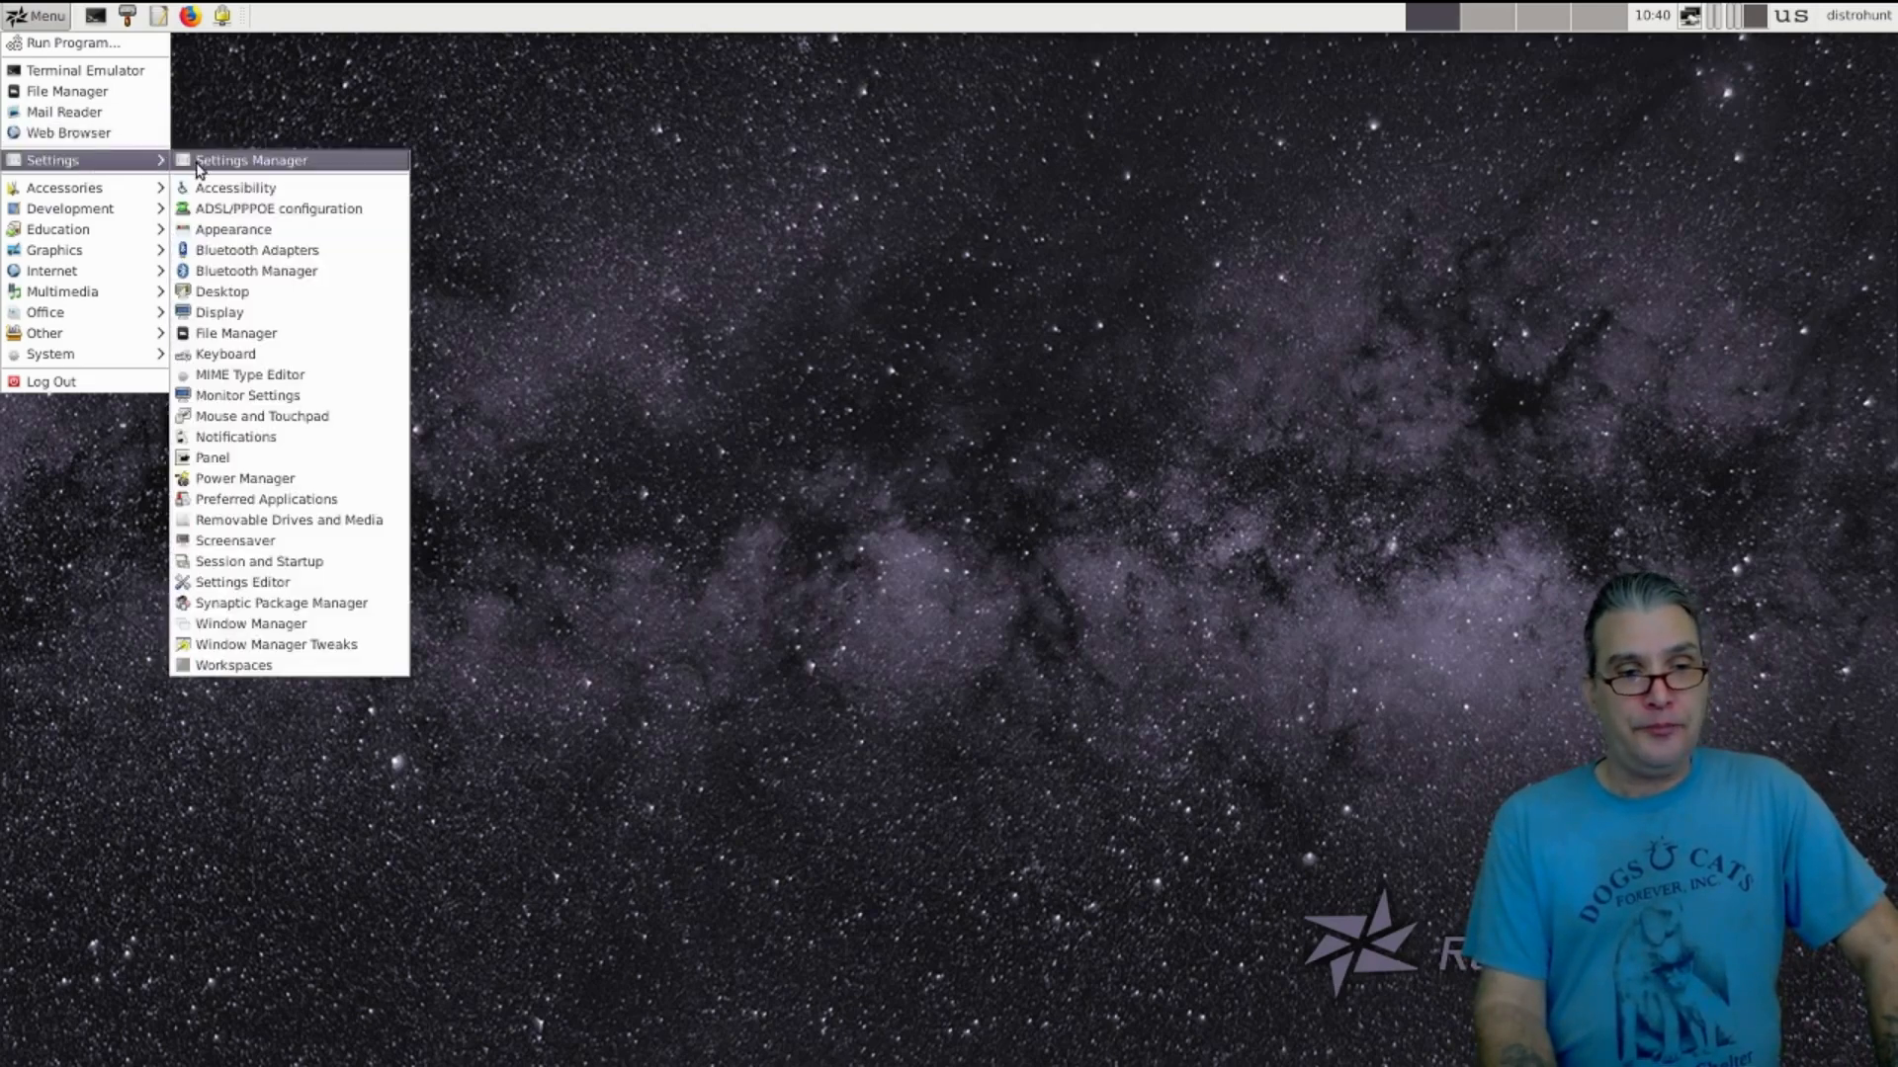
# Open the Xfce Settings Manager overview of all desktop settings
pyautogui.click(250, 160)
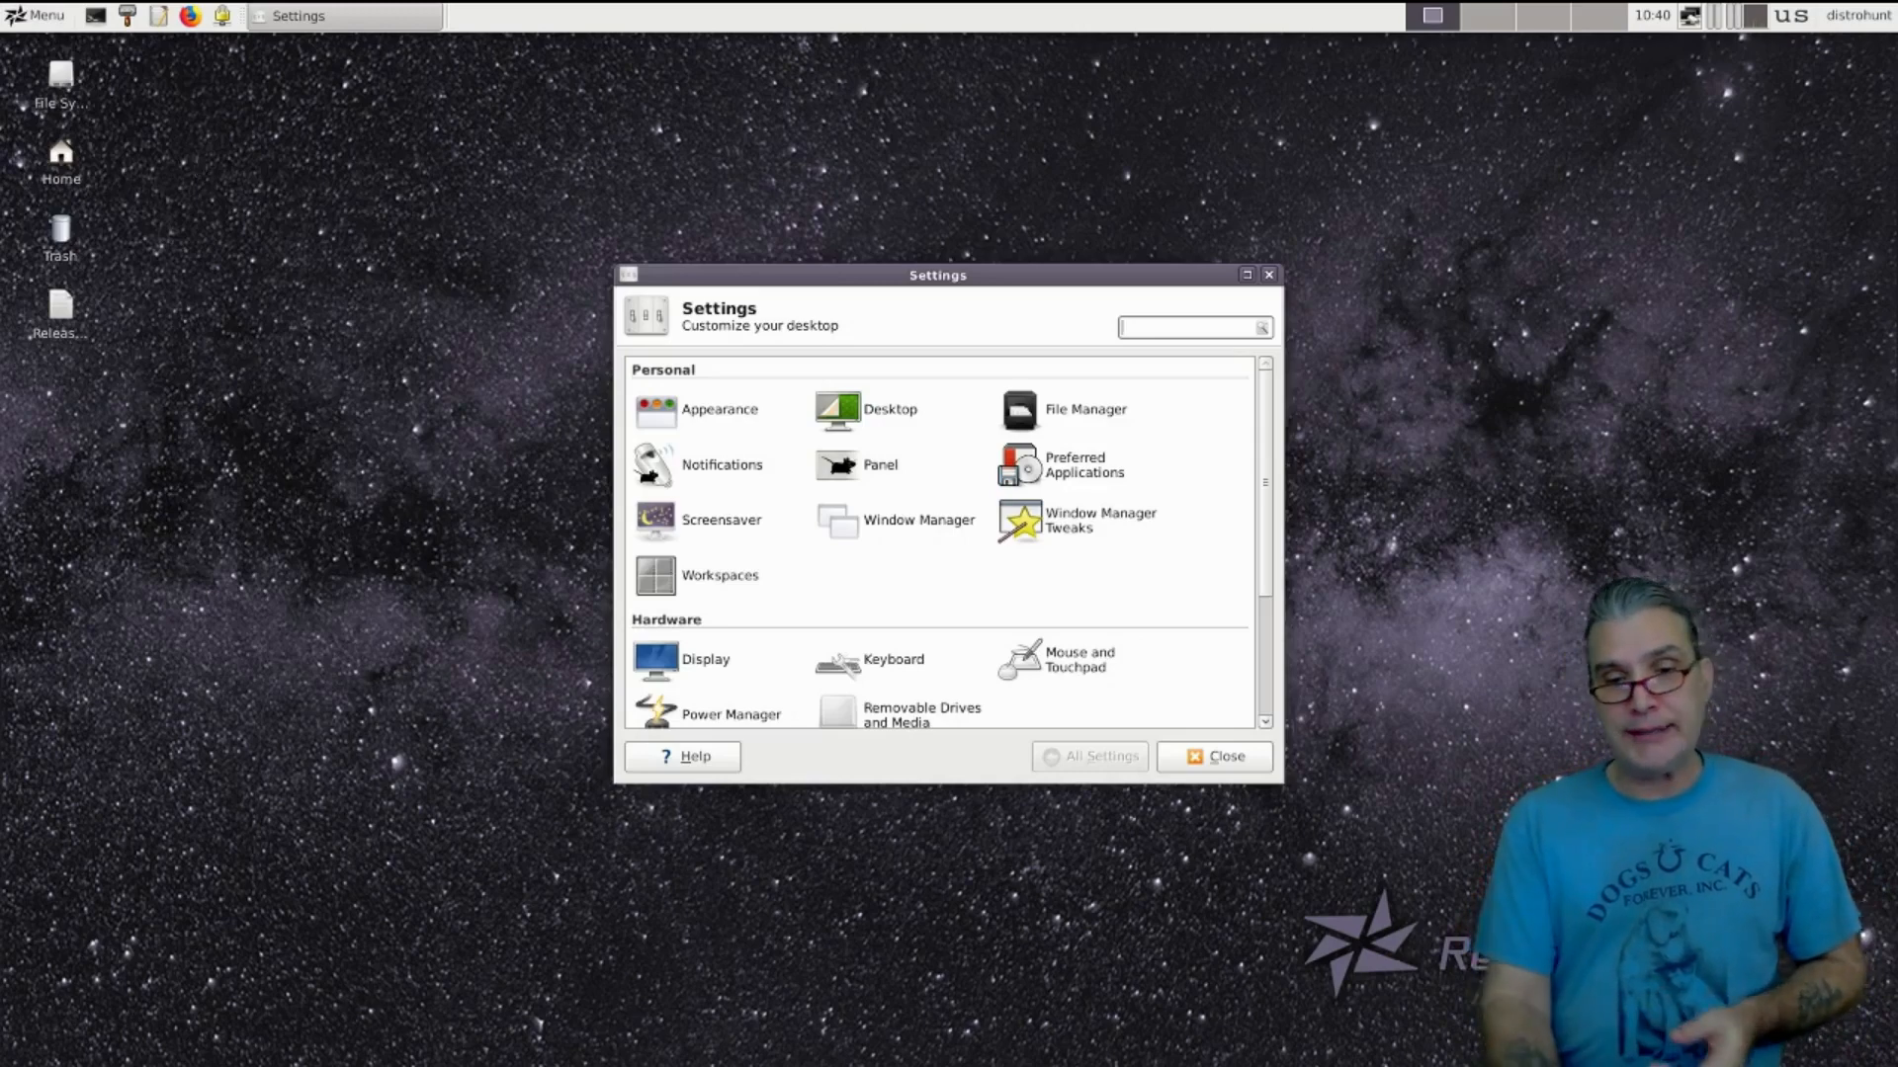
pyautogui.moveTo(198, 171)
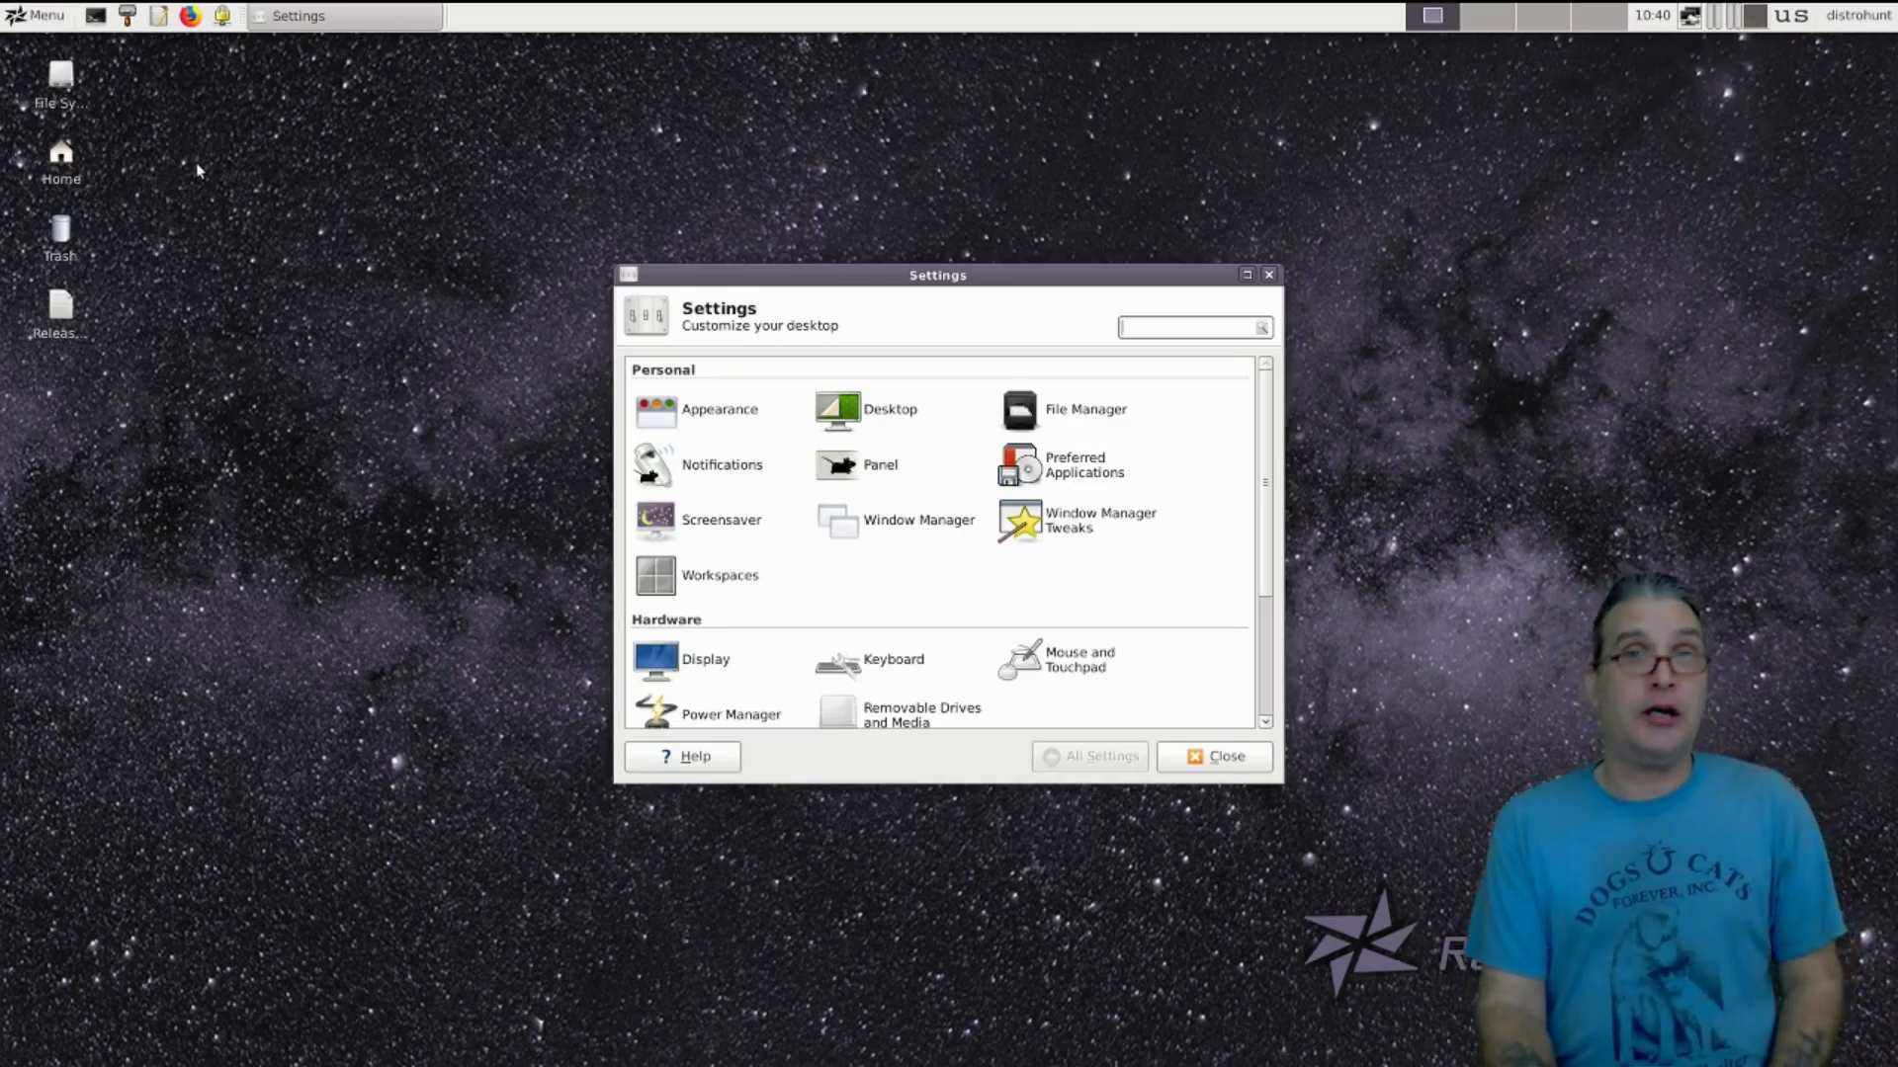
pyautogui.moveTo(543, 284)
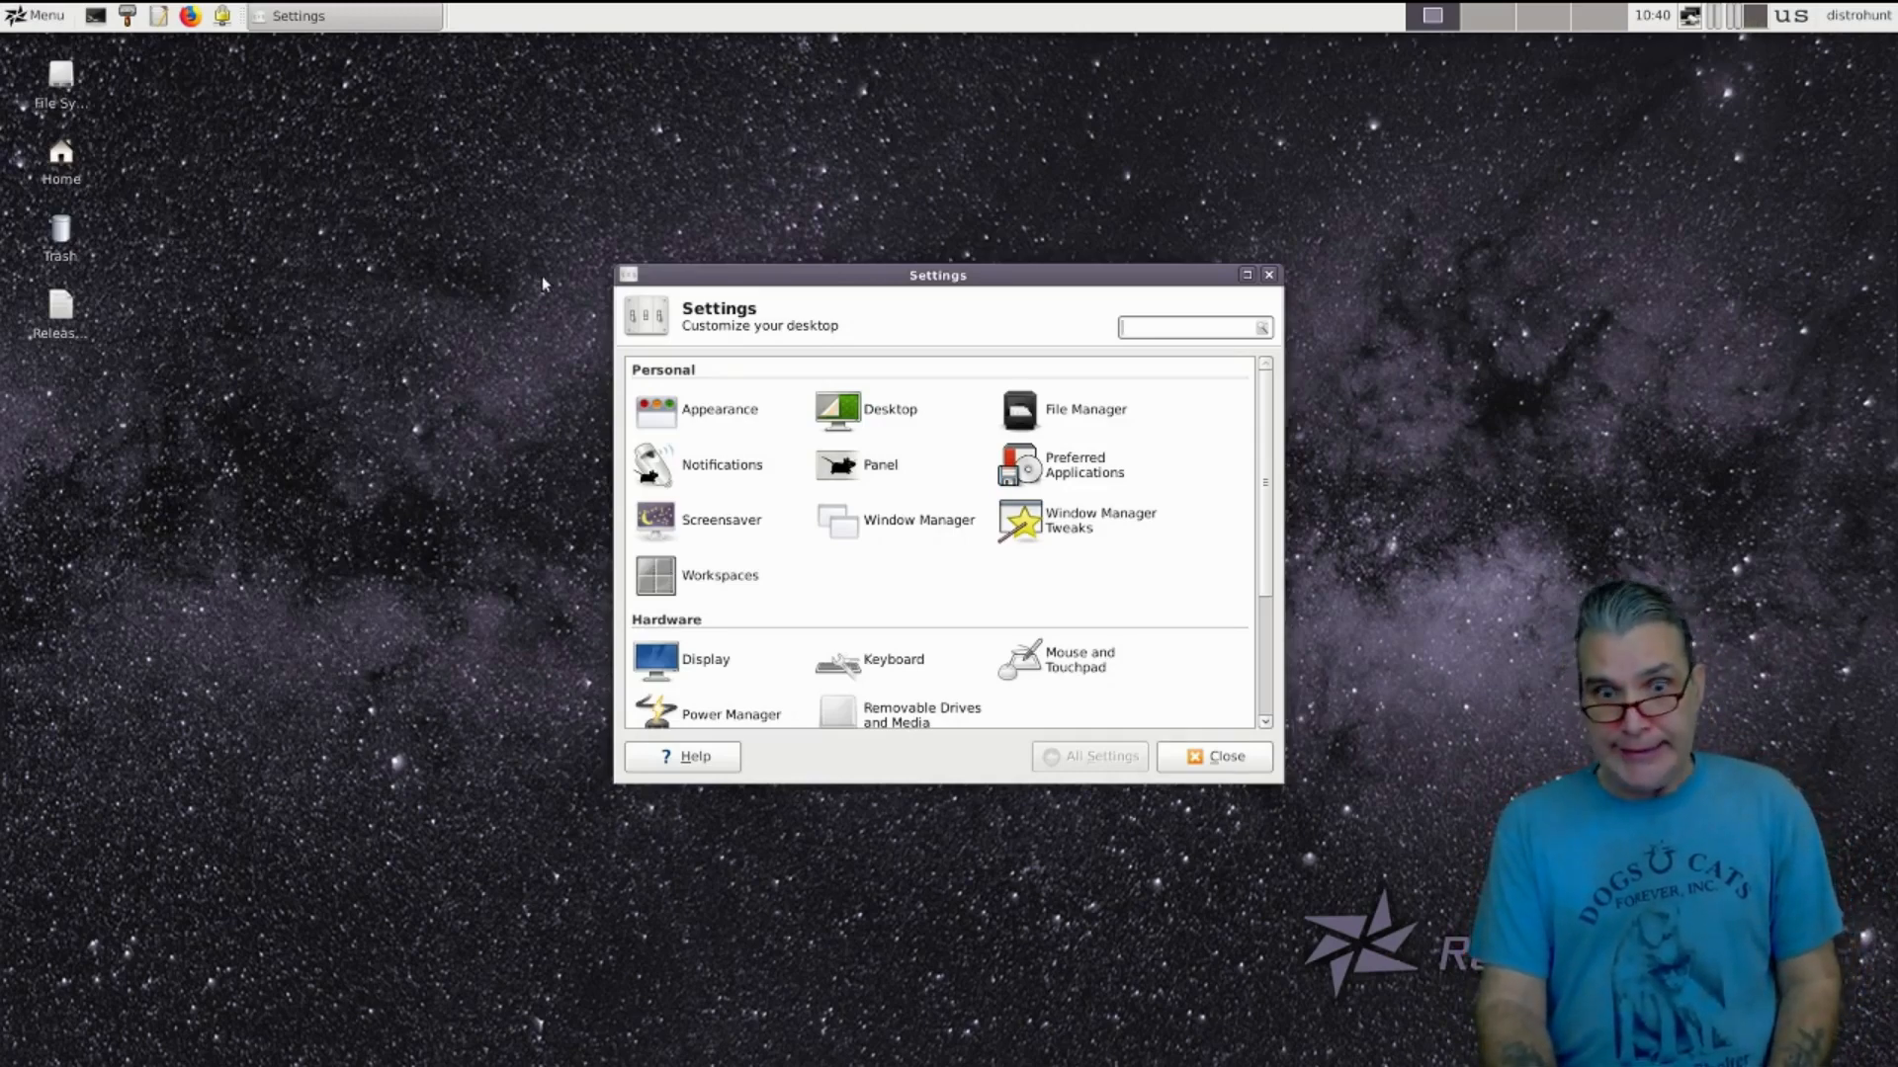
pyautogui.moveTo(913, 545)
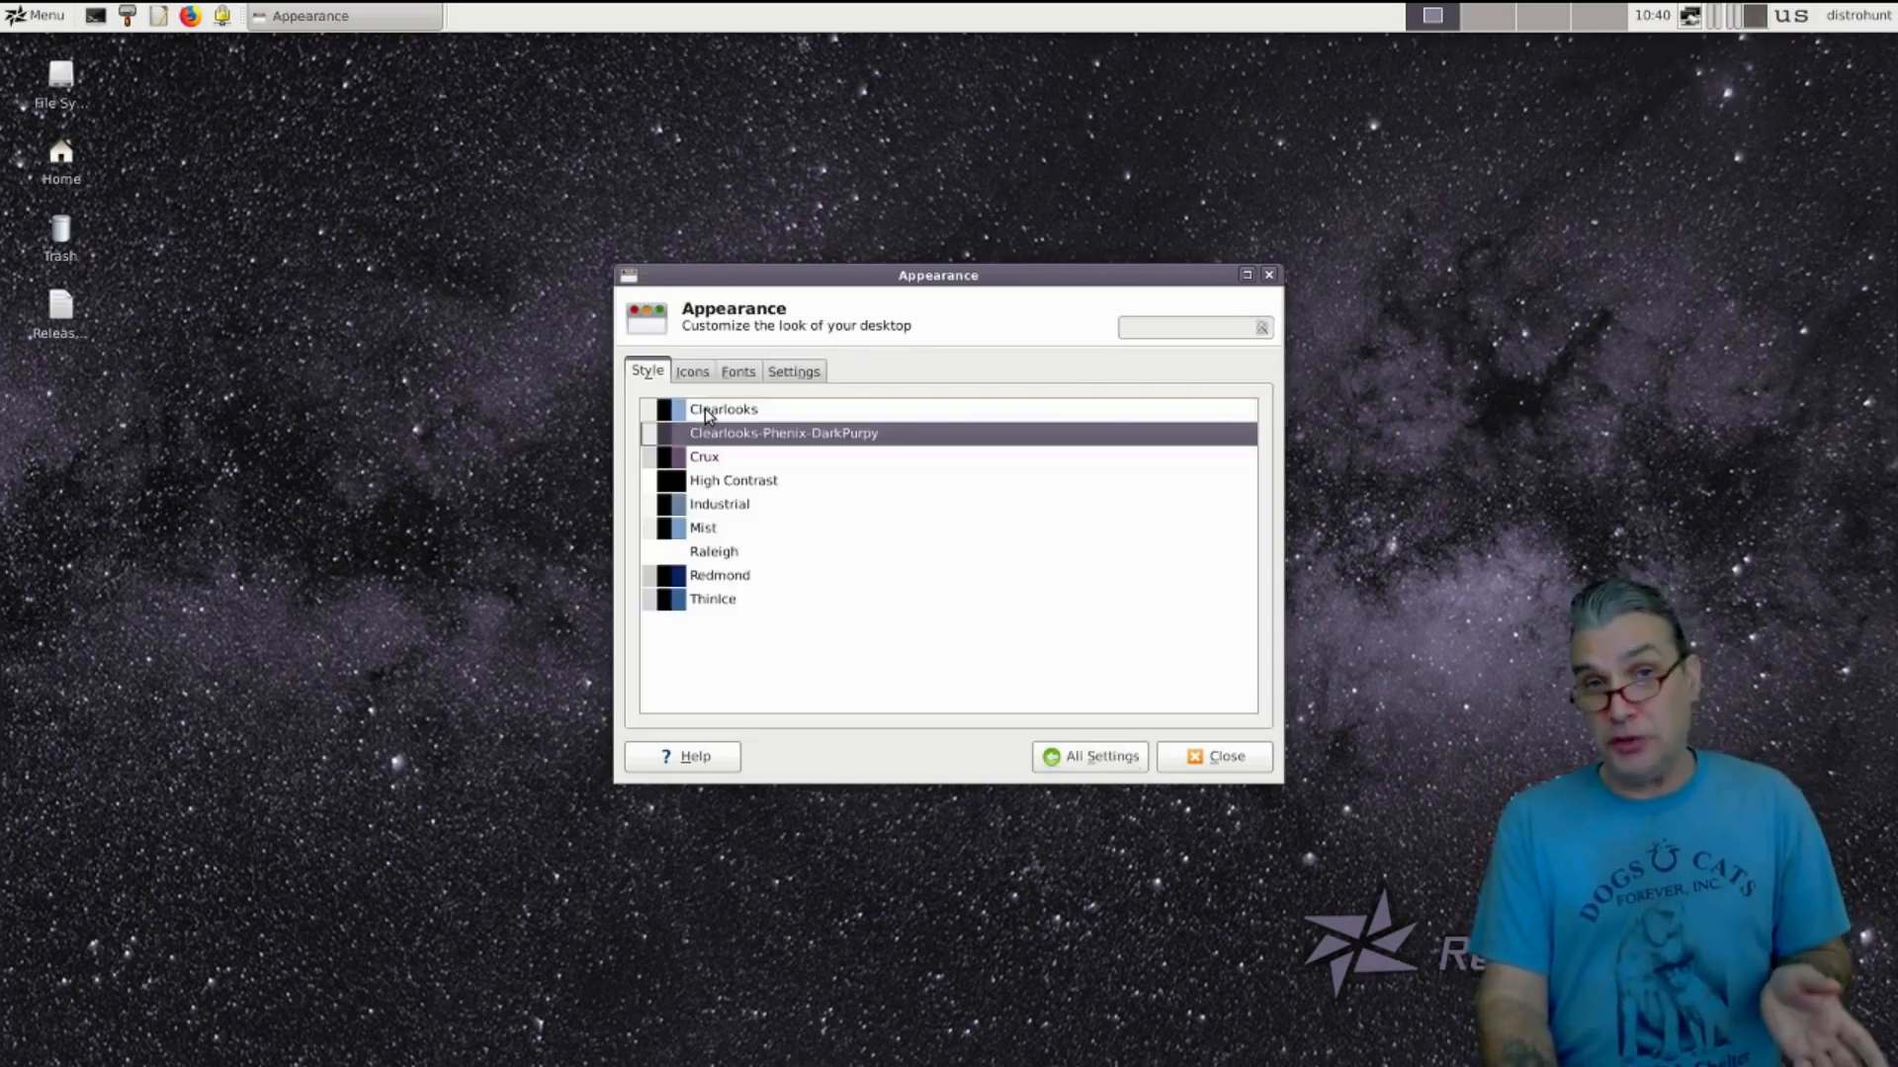
# Browse the Icons and Fonts tabs, then close the Appearance dialog
pyautogui.click(691, 372)
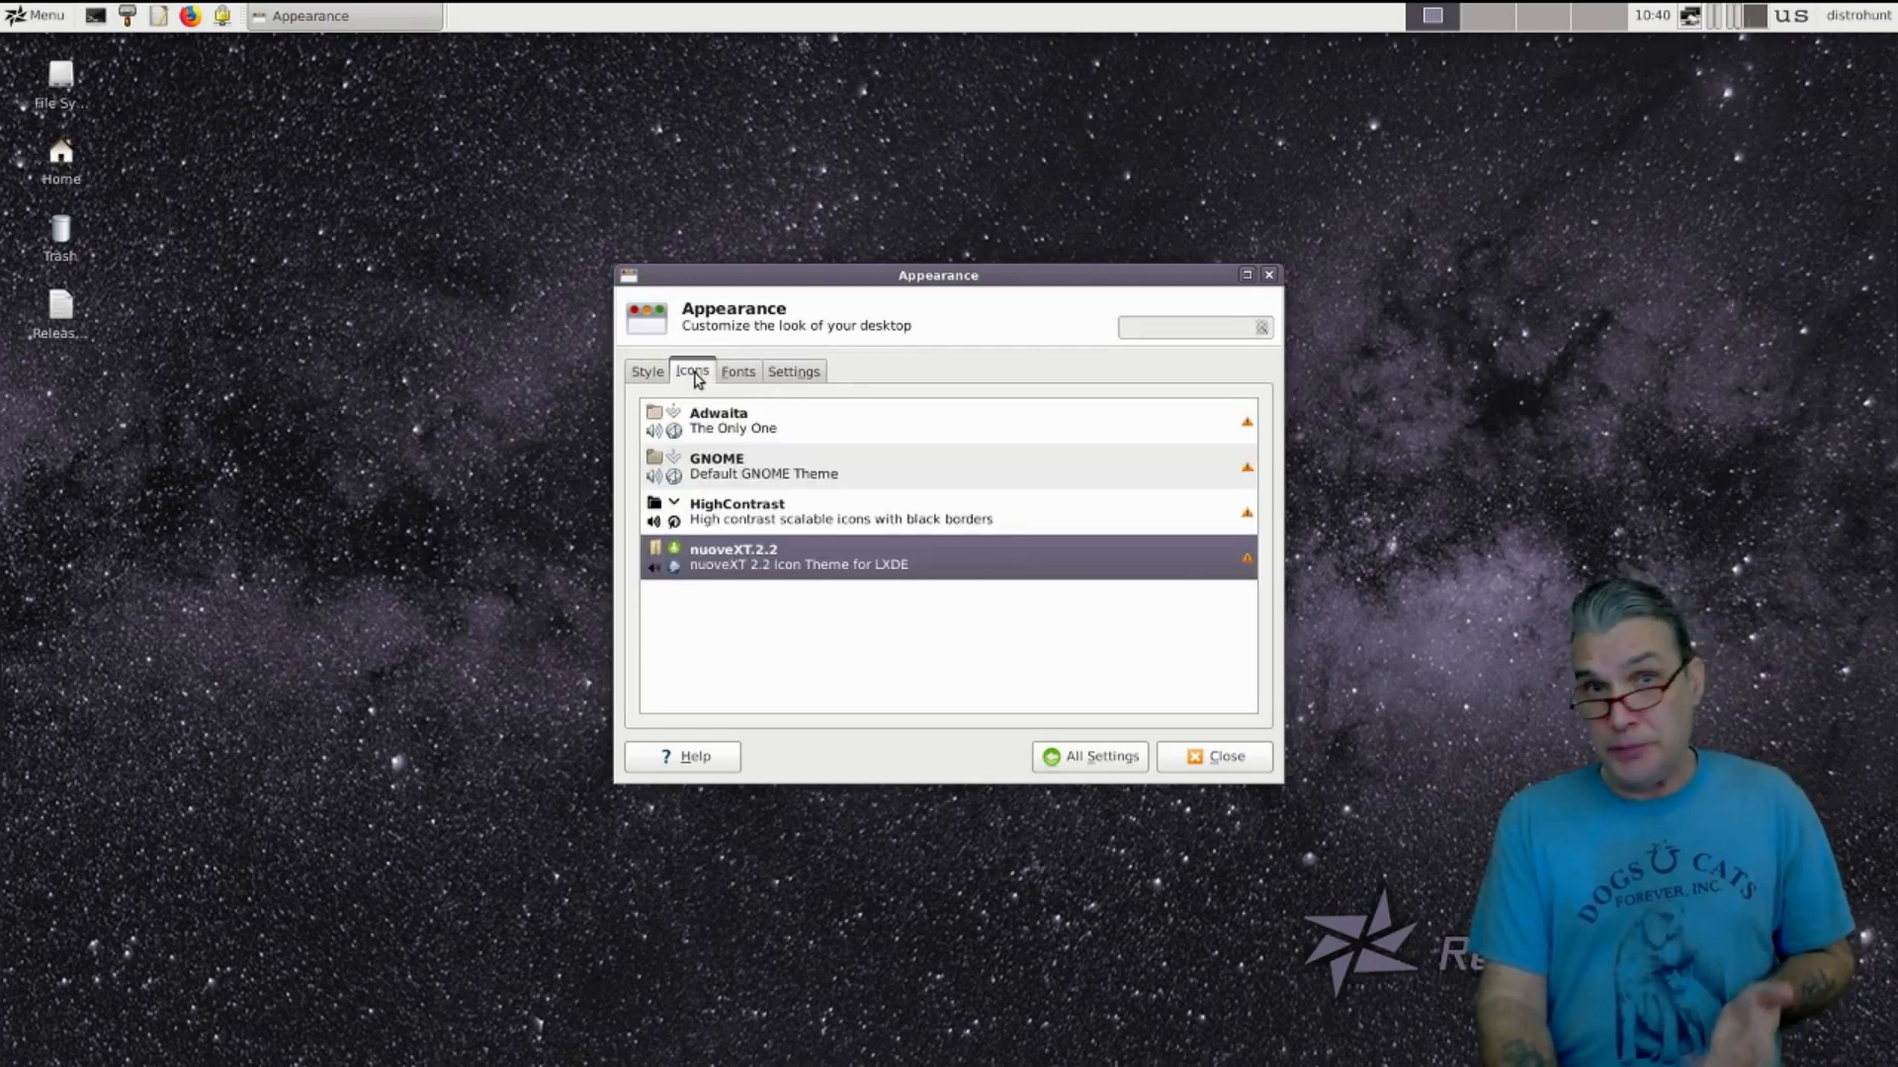
pyautogui.click(738, 371)
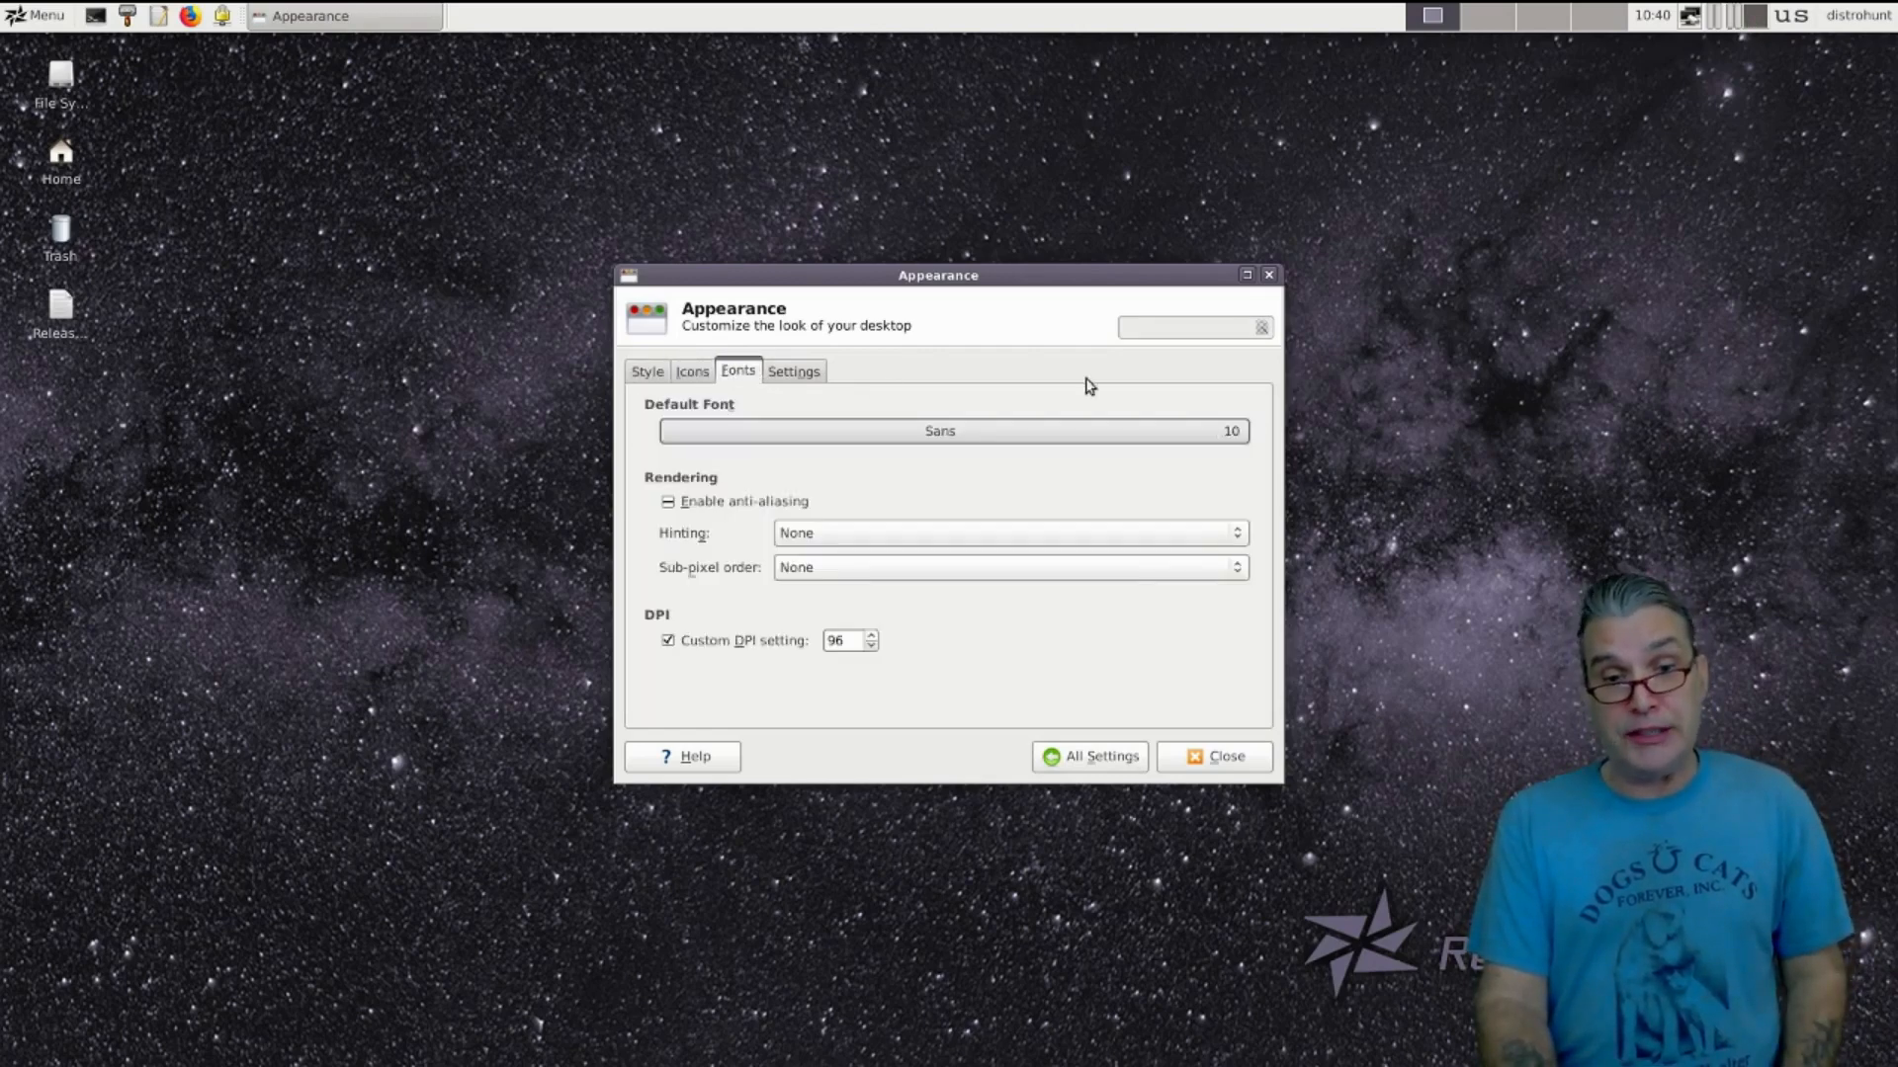
pyautogui.click(1214, 755)
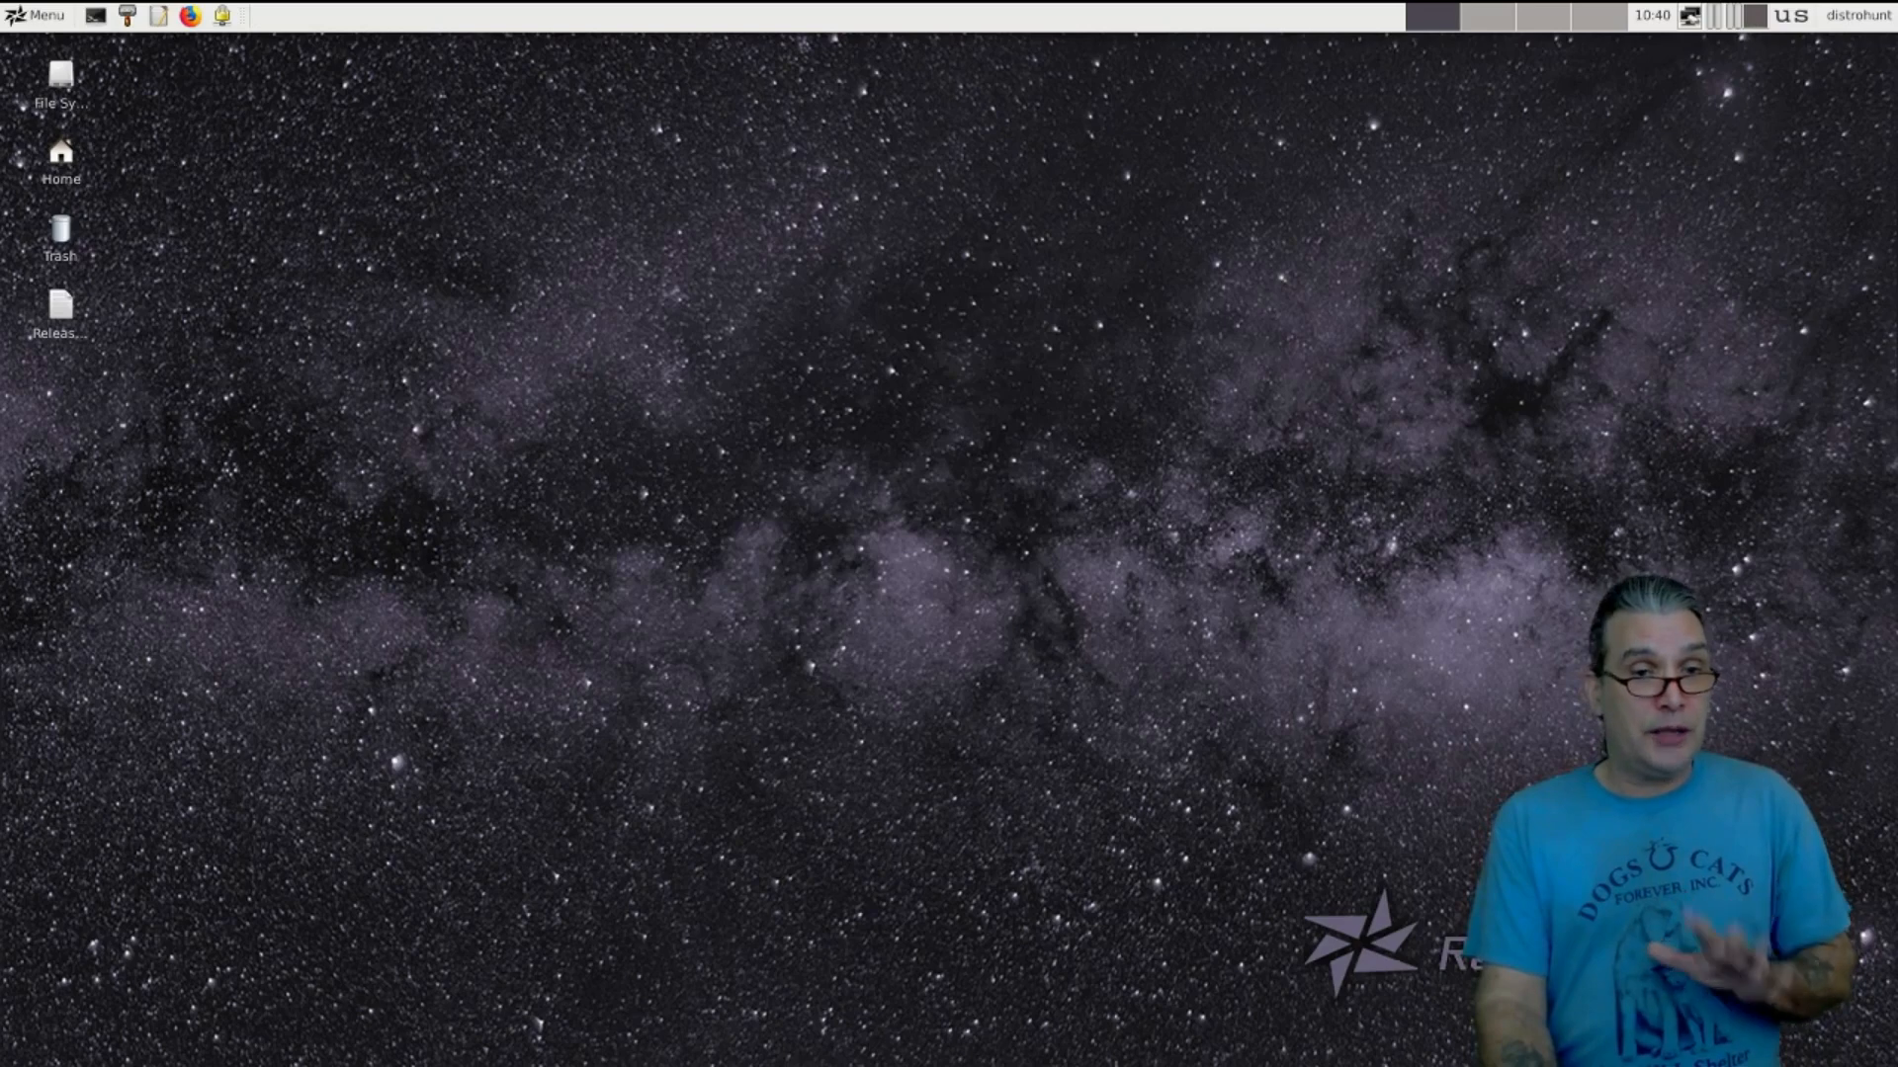
# Launch Midnight Commander from the applications menu's Accessories submenu
pyautogui.click(38, 15)
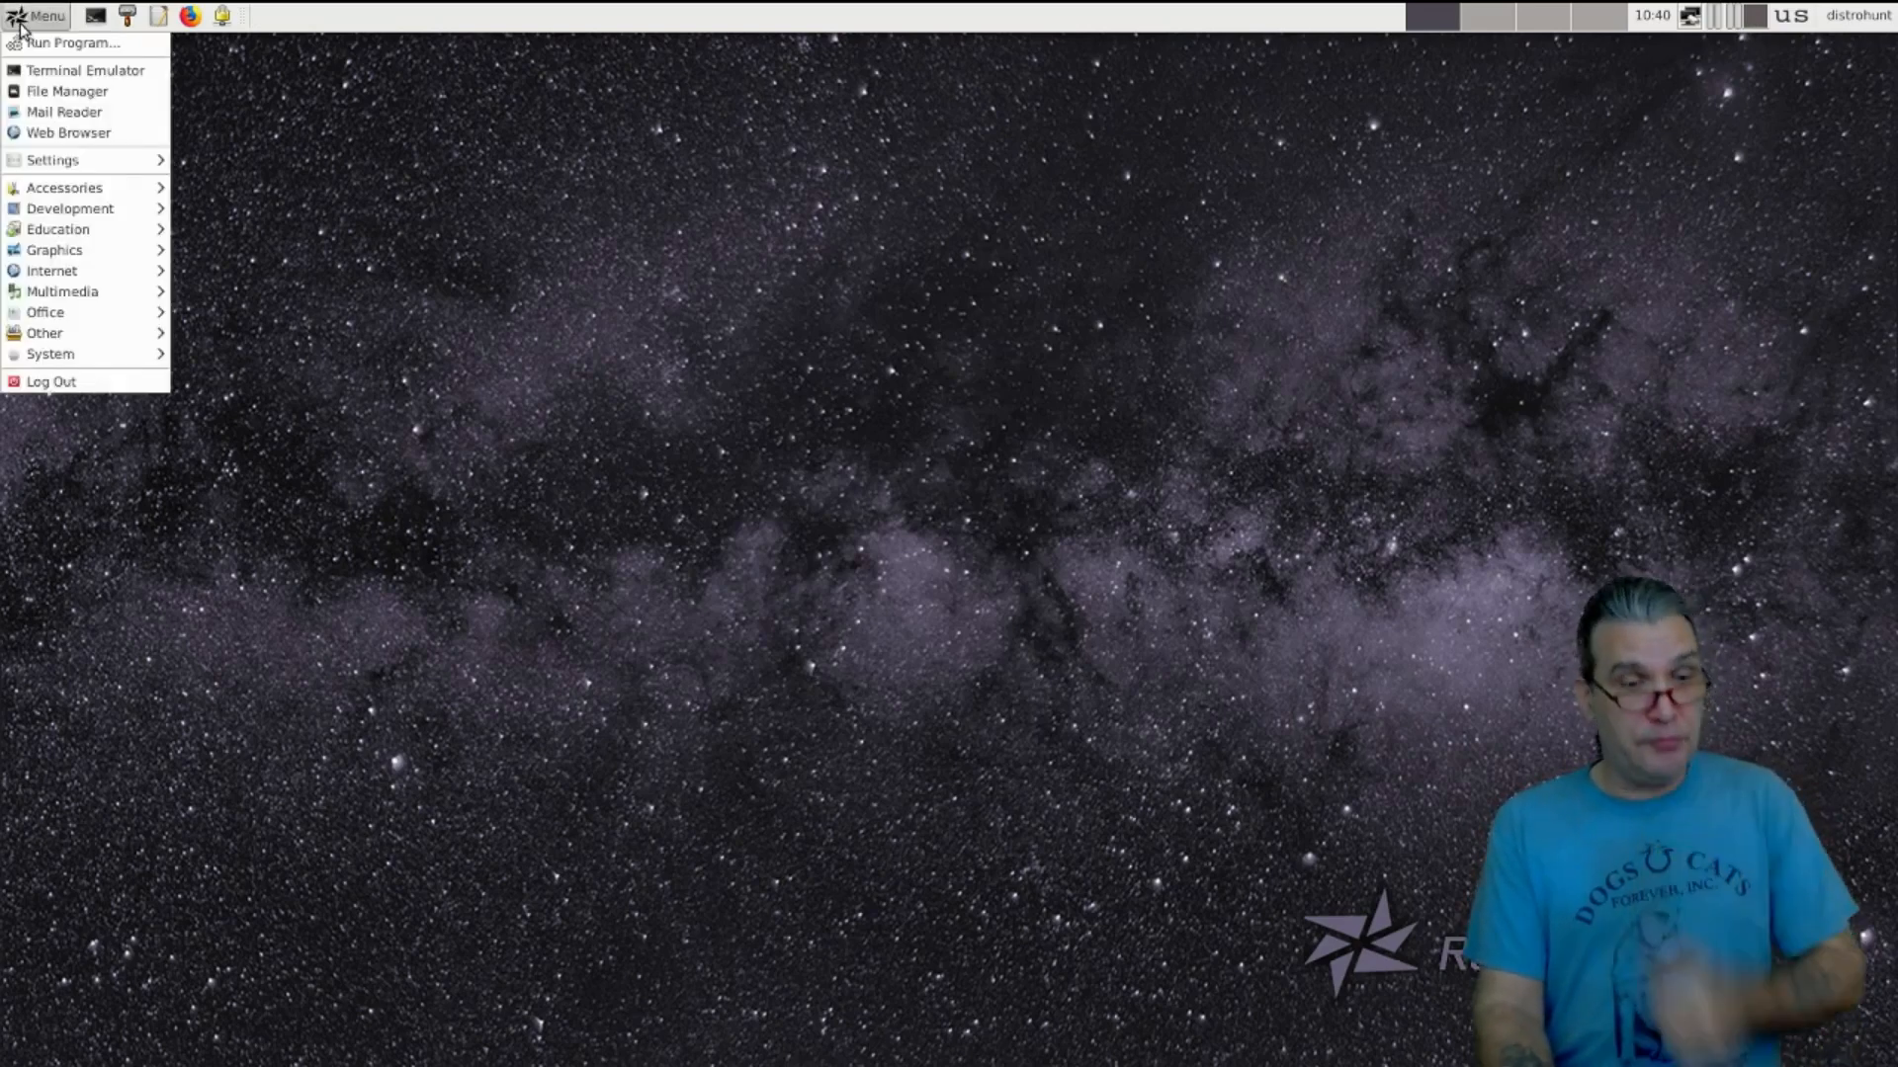
pyautogui.click(64, 187)
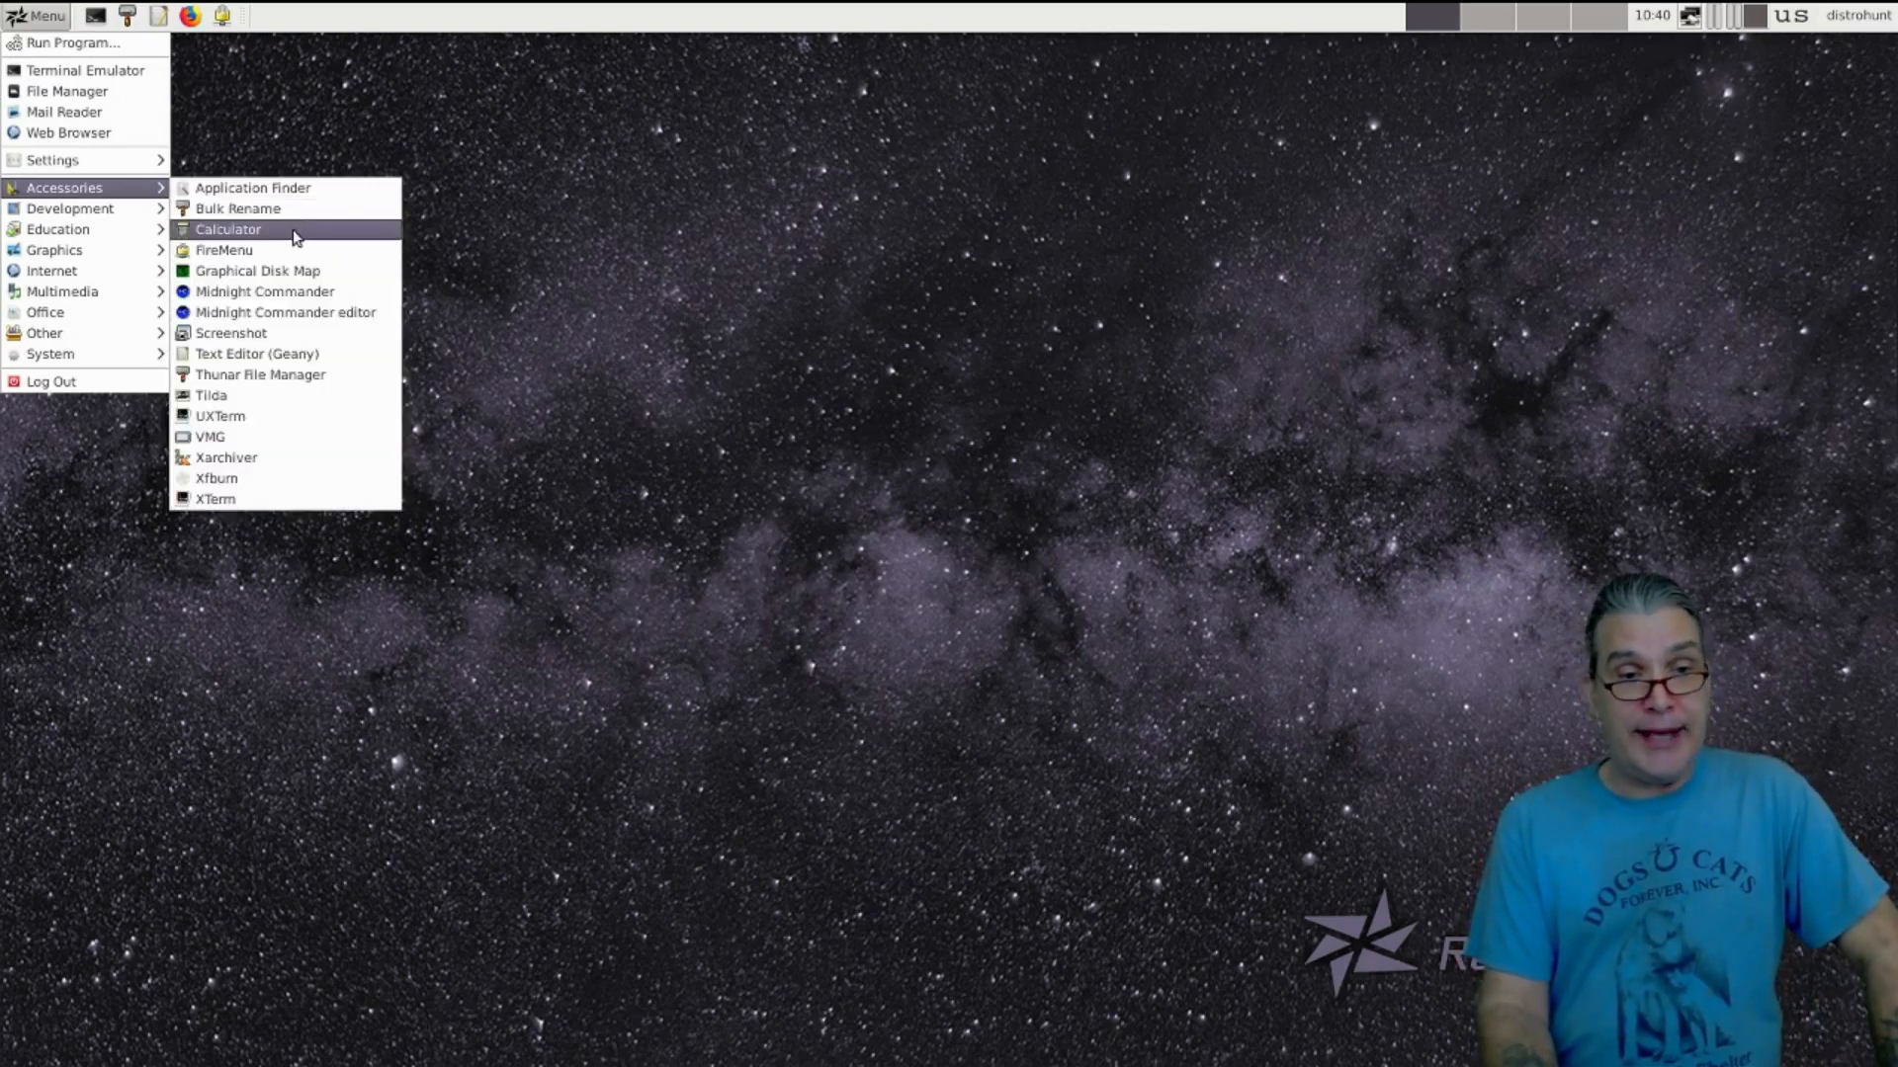
pyautogui.moveTo(290, 270)
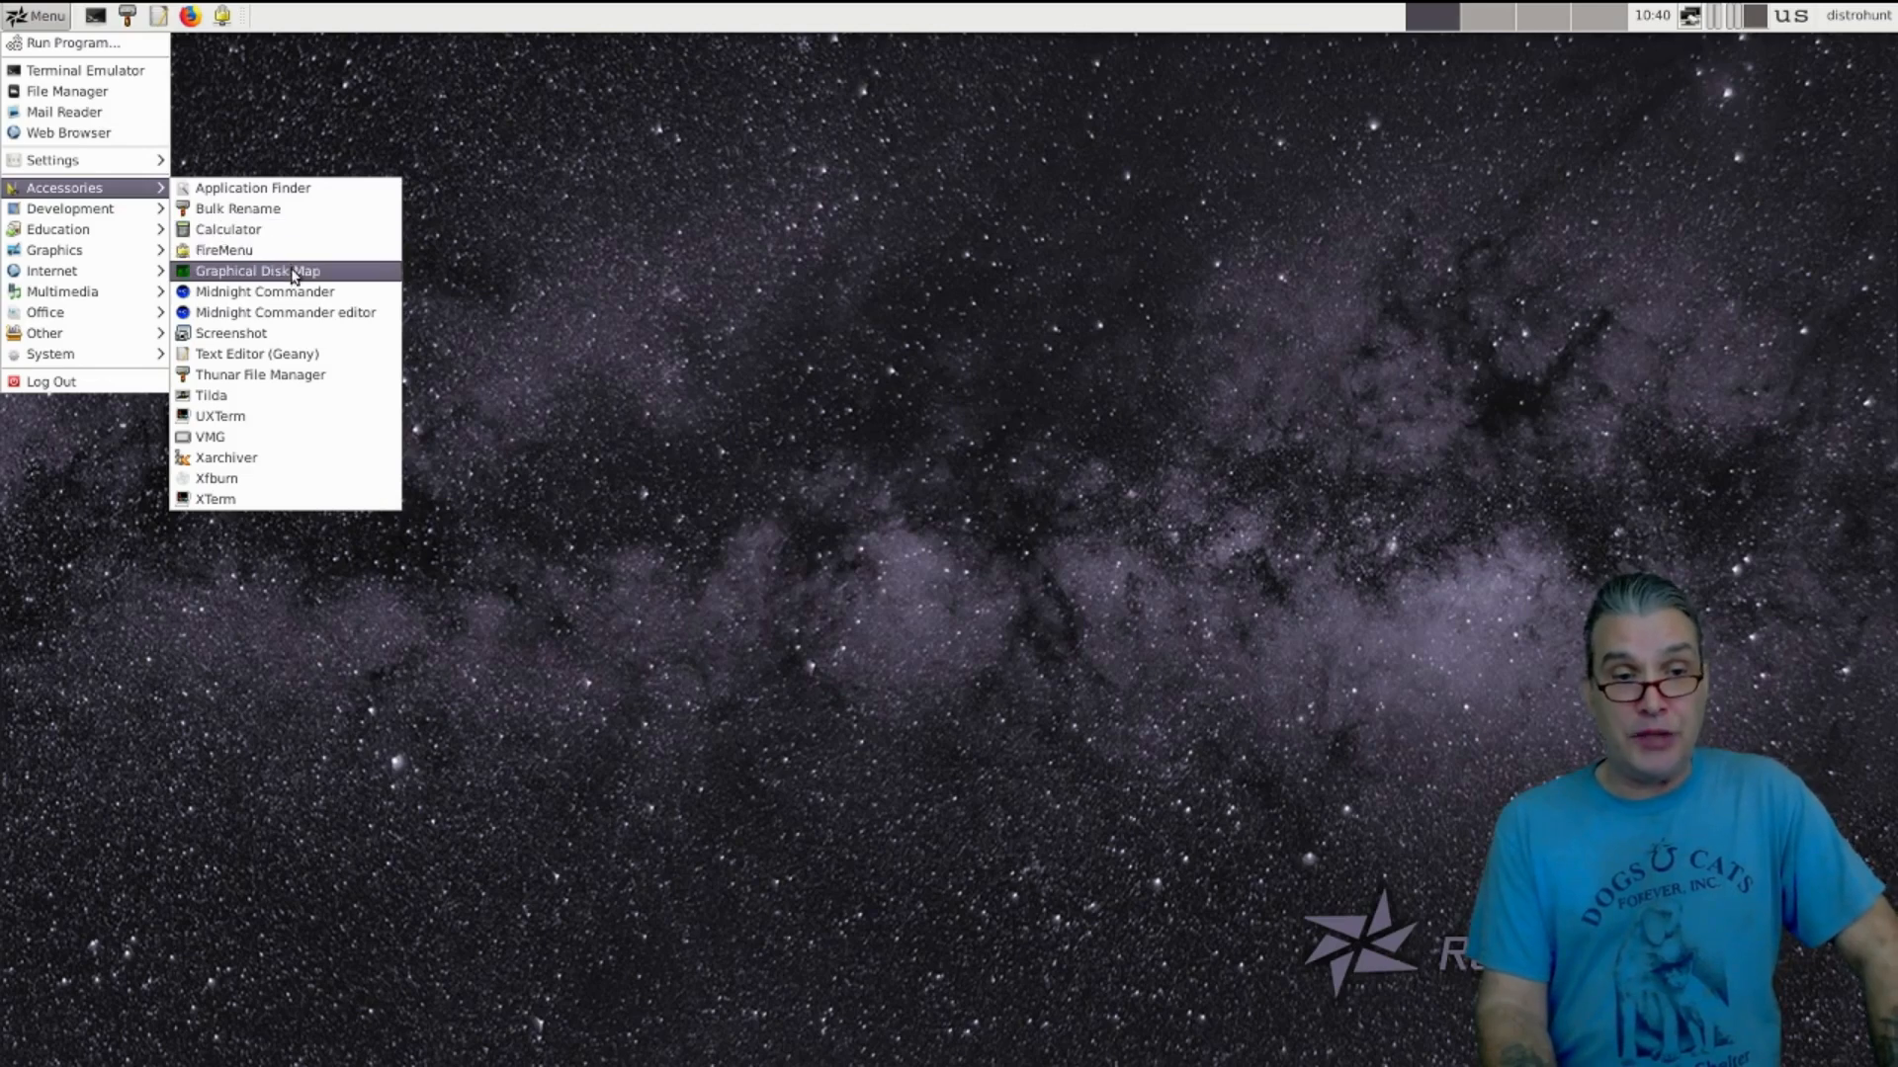
pyautogui.click(264, 291)
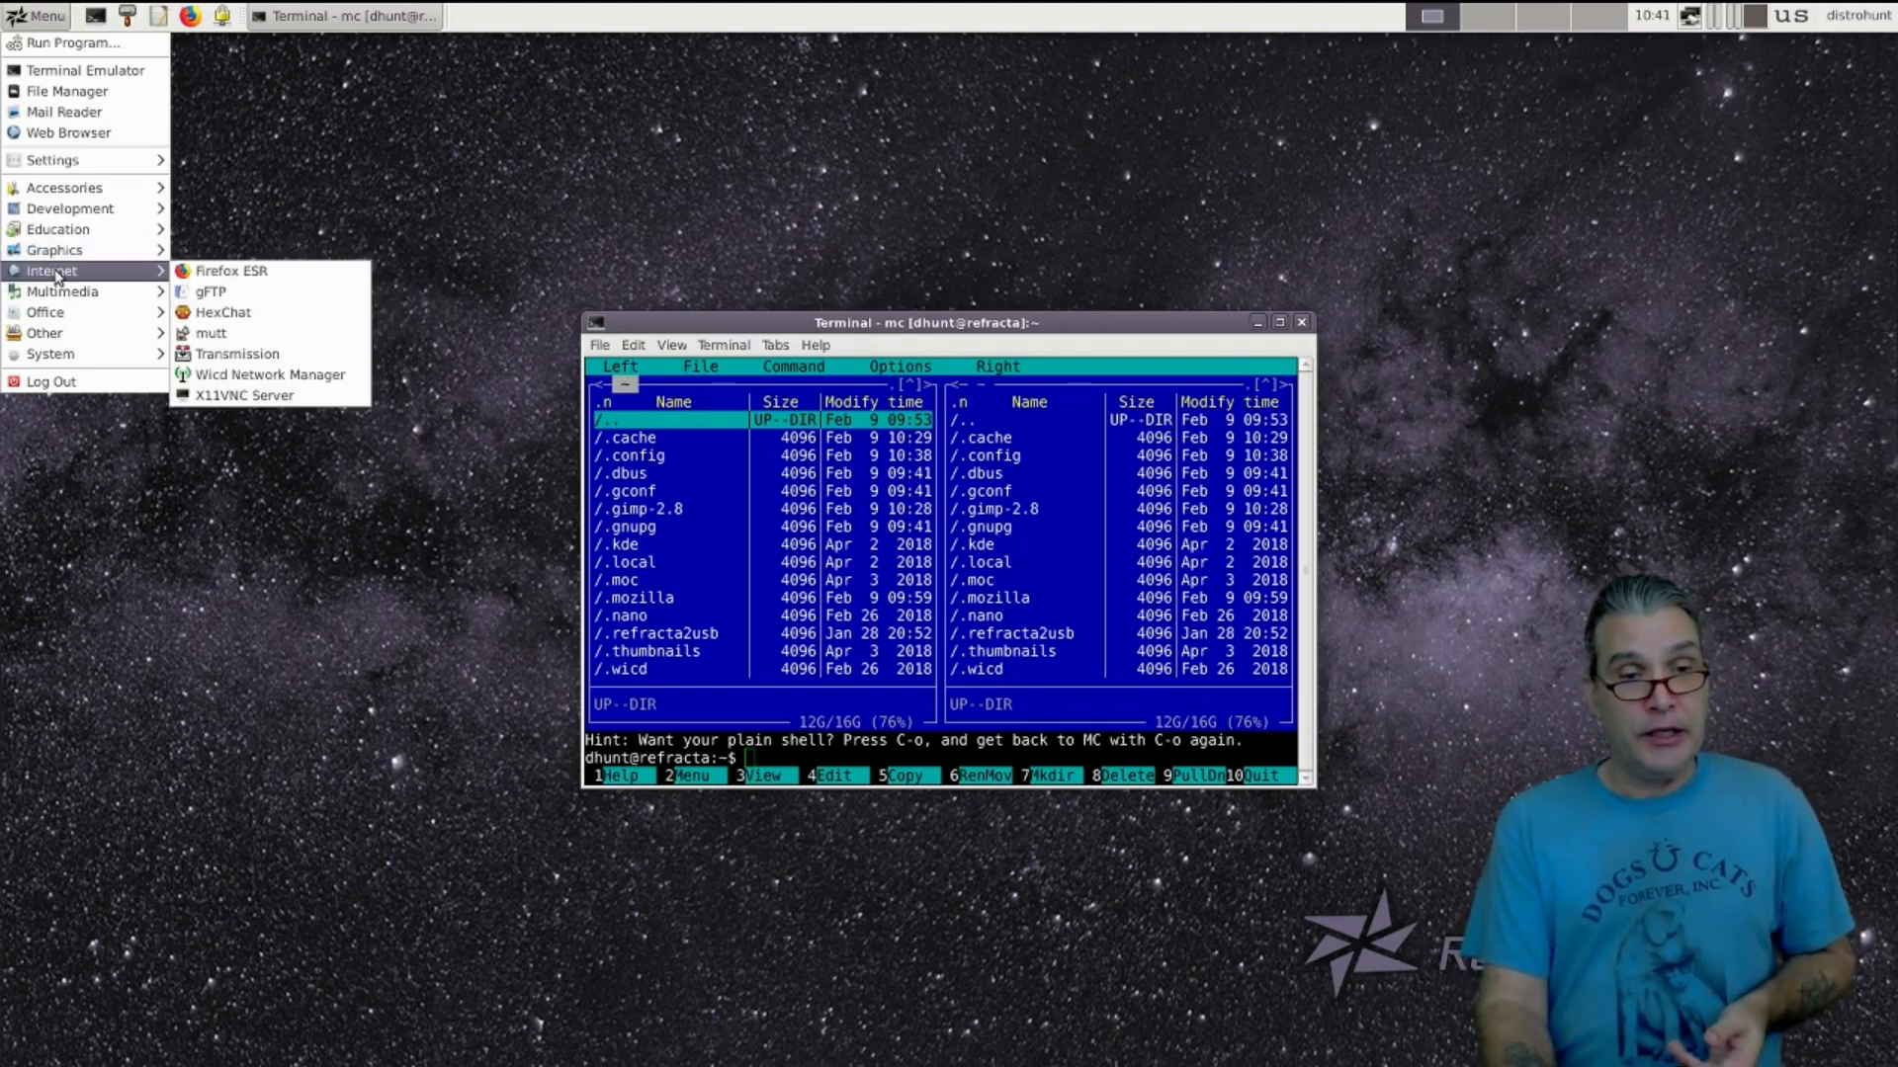
pyautogui.moveTo(134, 280)
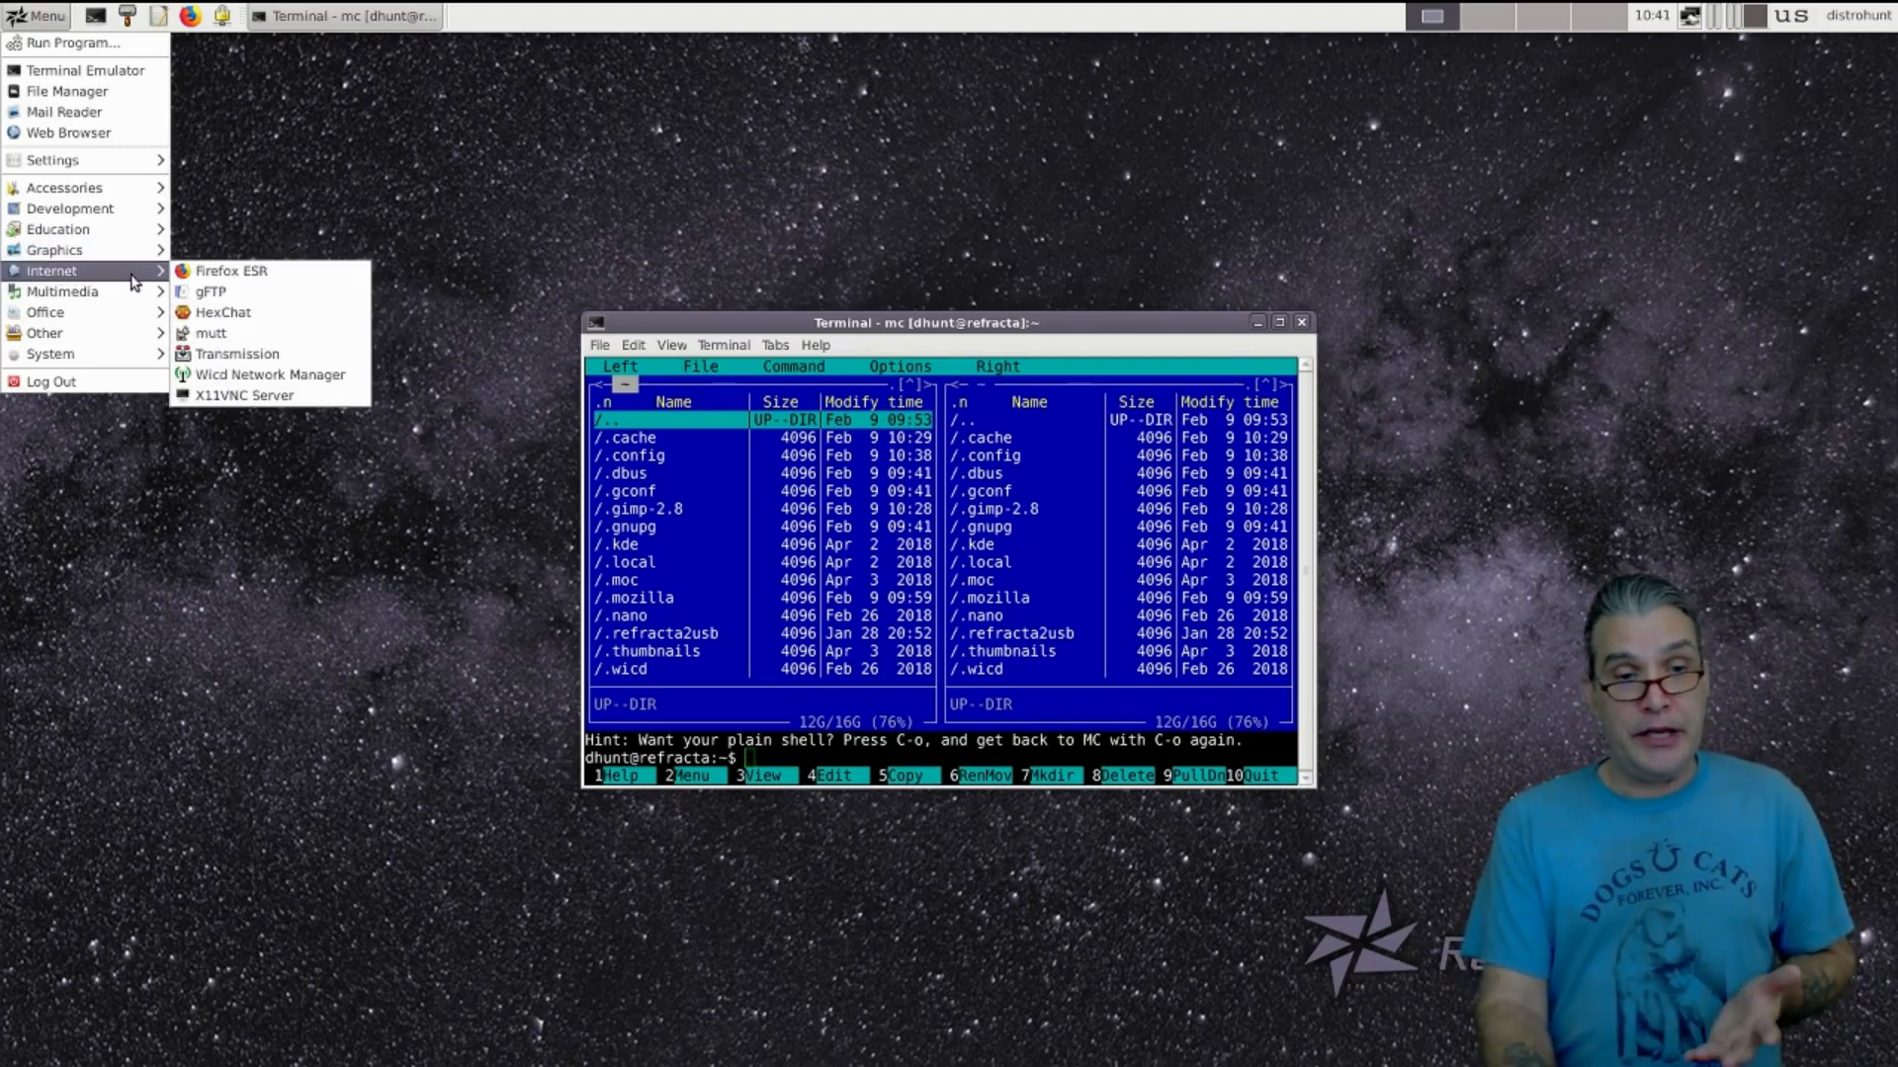
pyautogui.moveTo(211, 292)
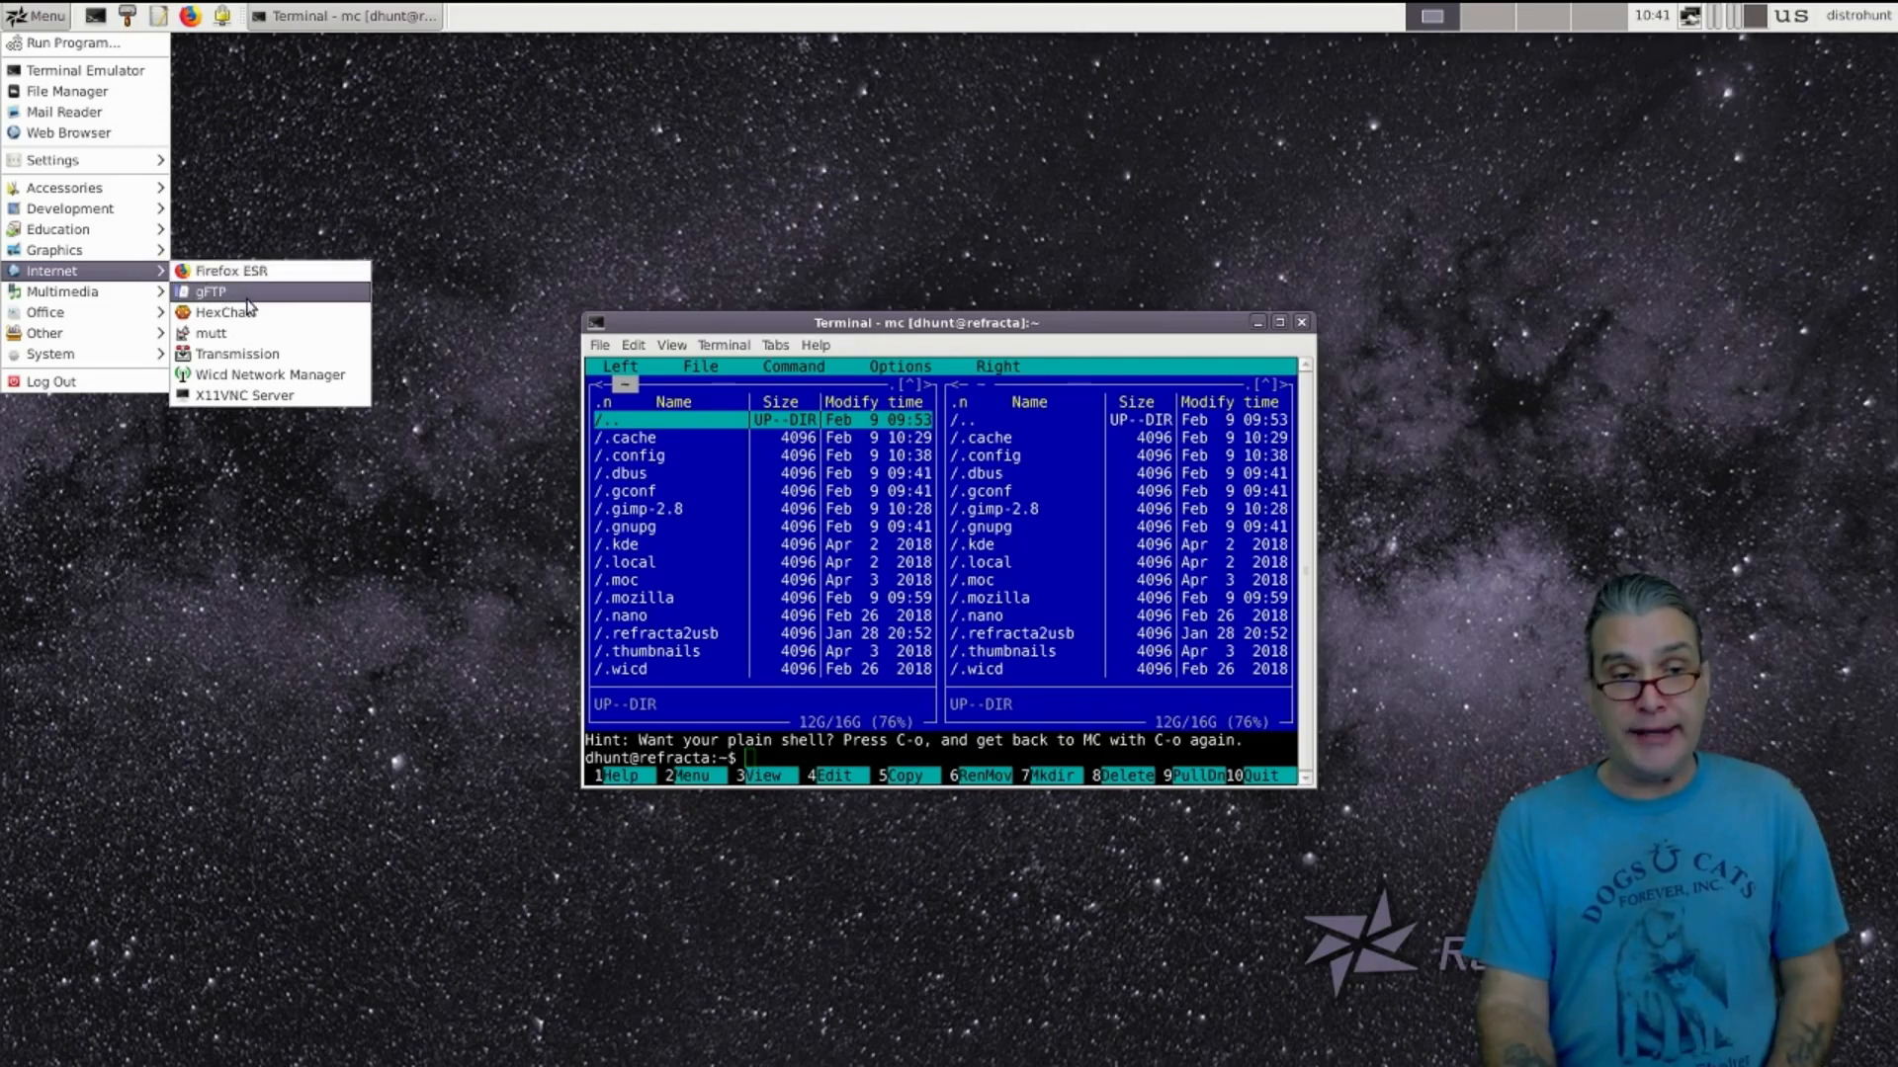
pyautogui.moveTo(225, 312)
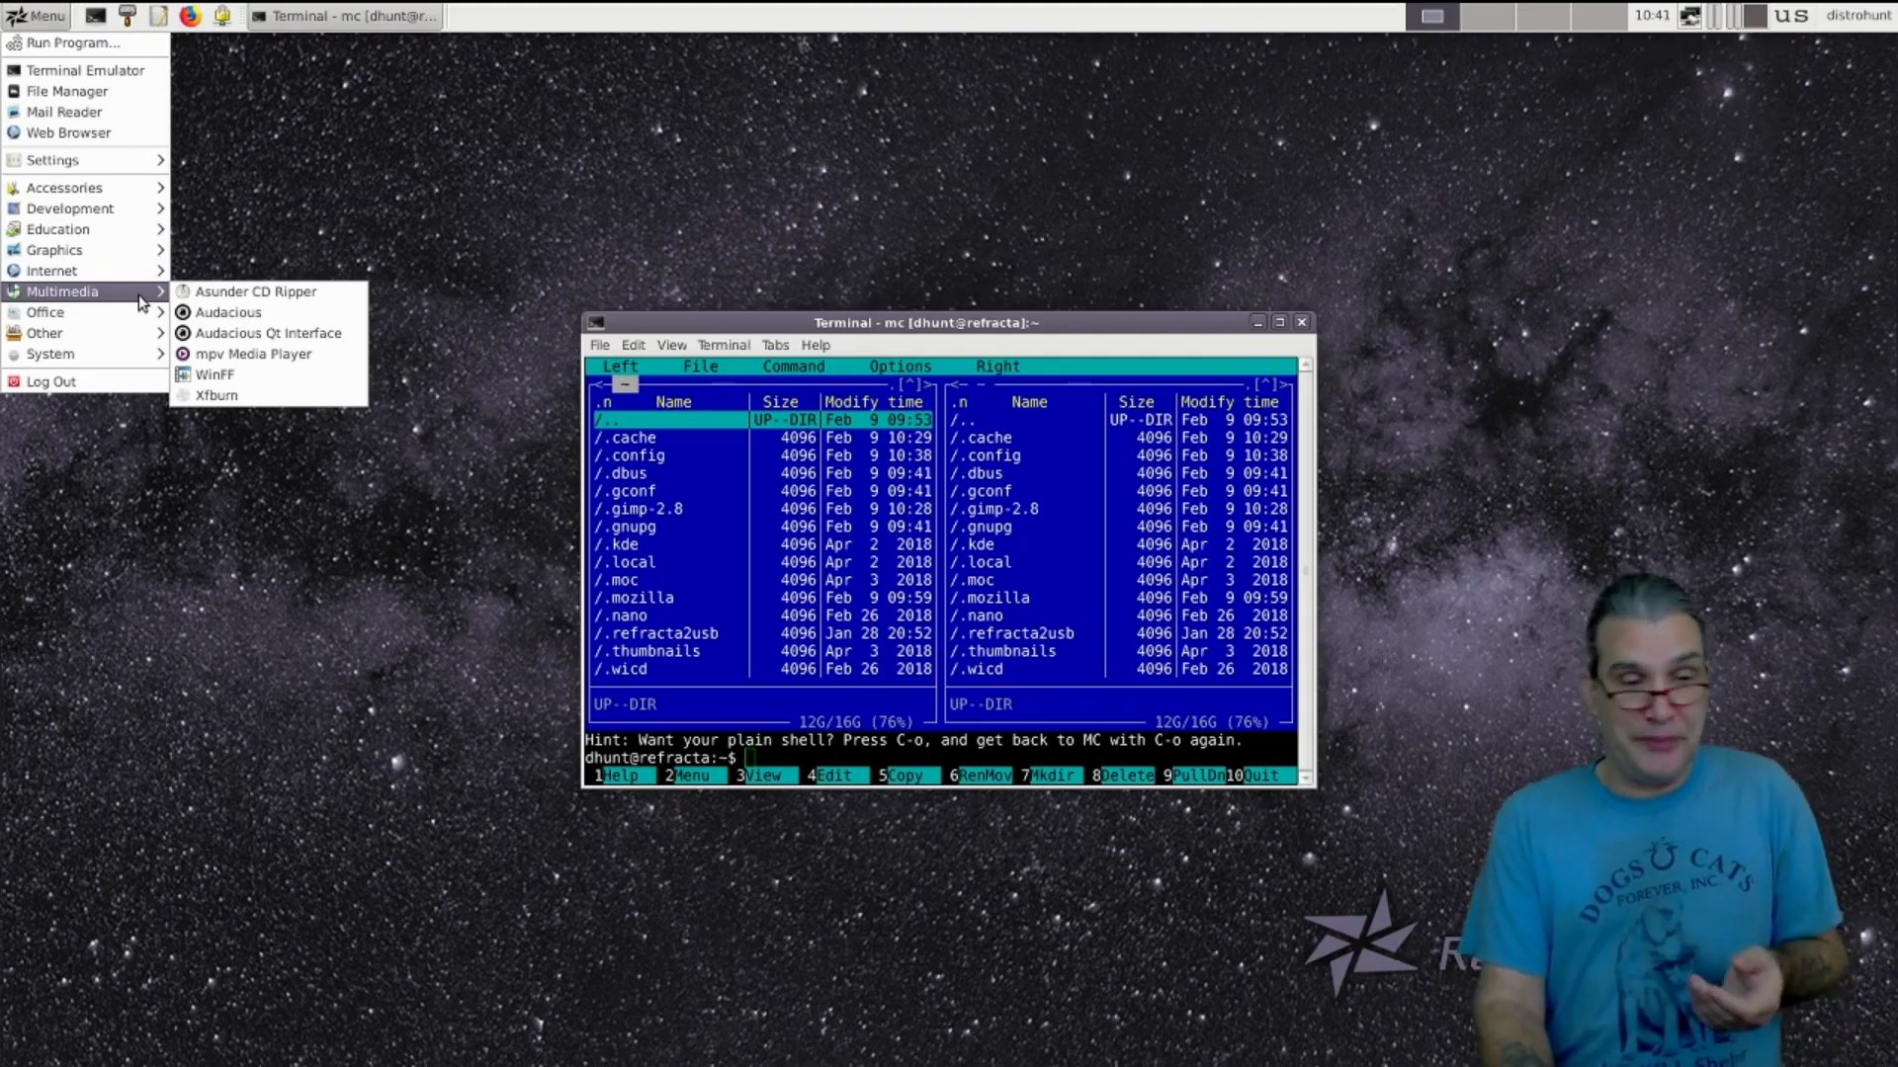
pyautogui.moveTo(45, 312)
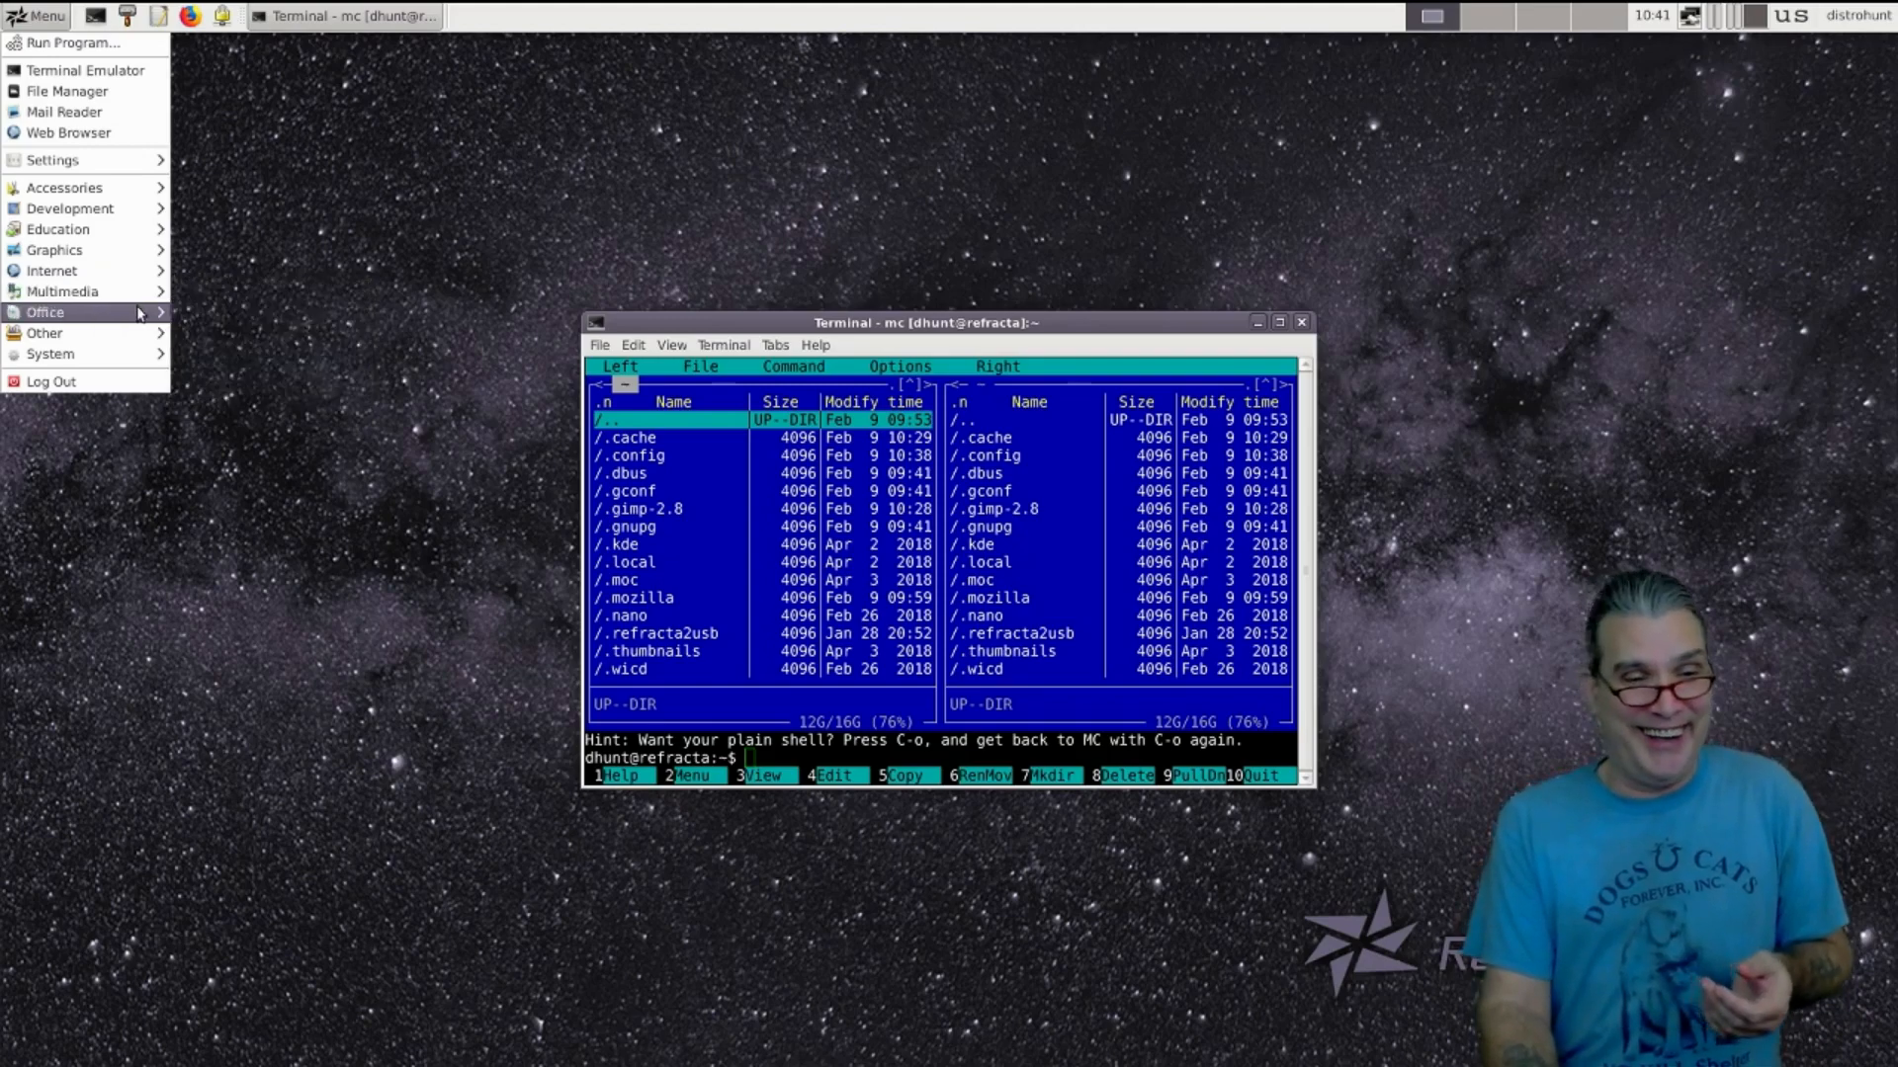
pyautogui.click(44, 311)
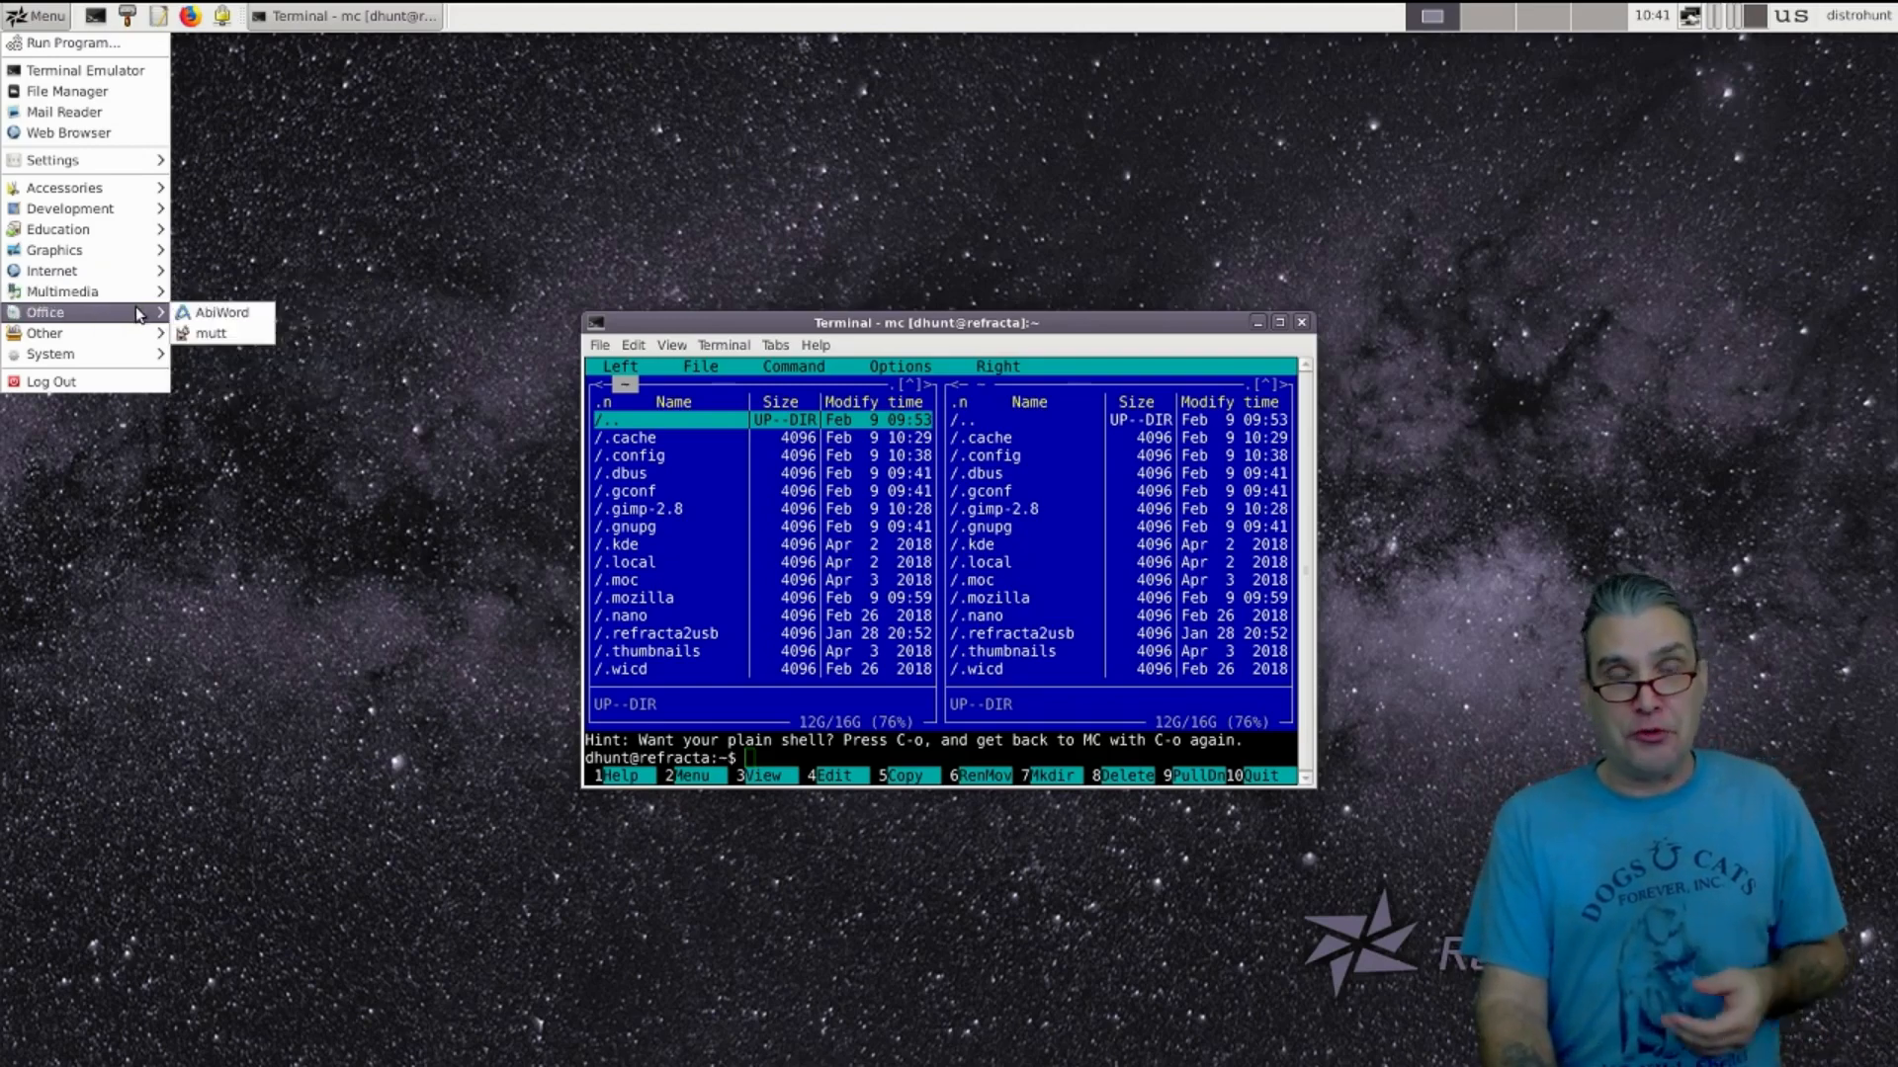
pyautogui.moveTo(221, 312)
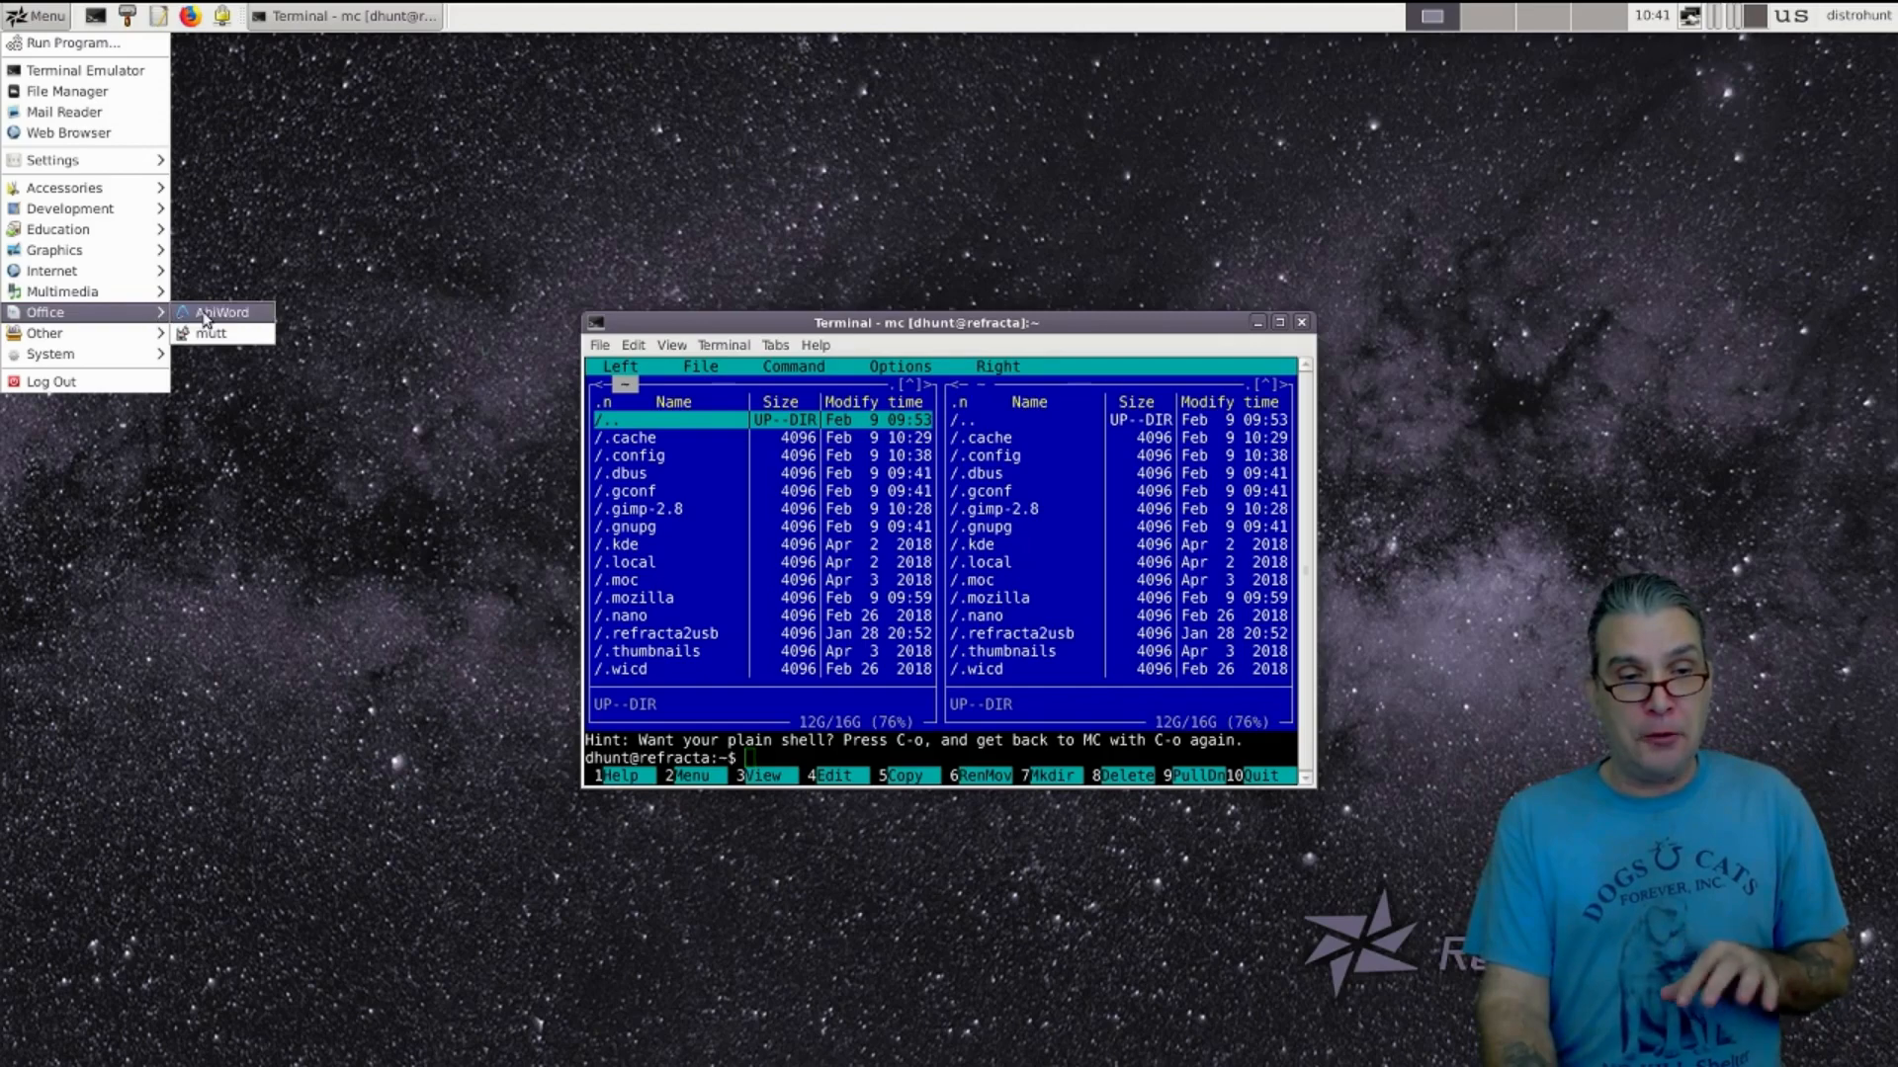
pyautogui.click(210, 333)
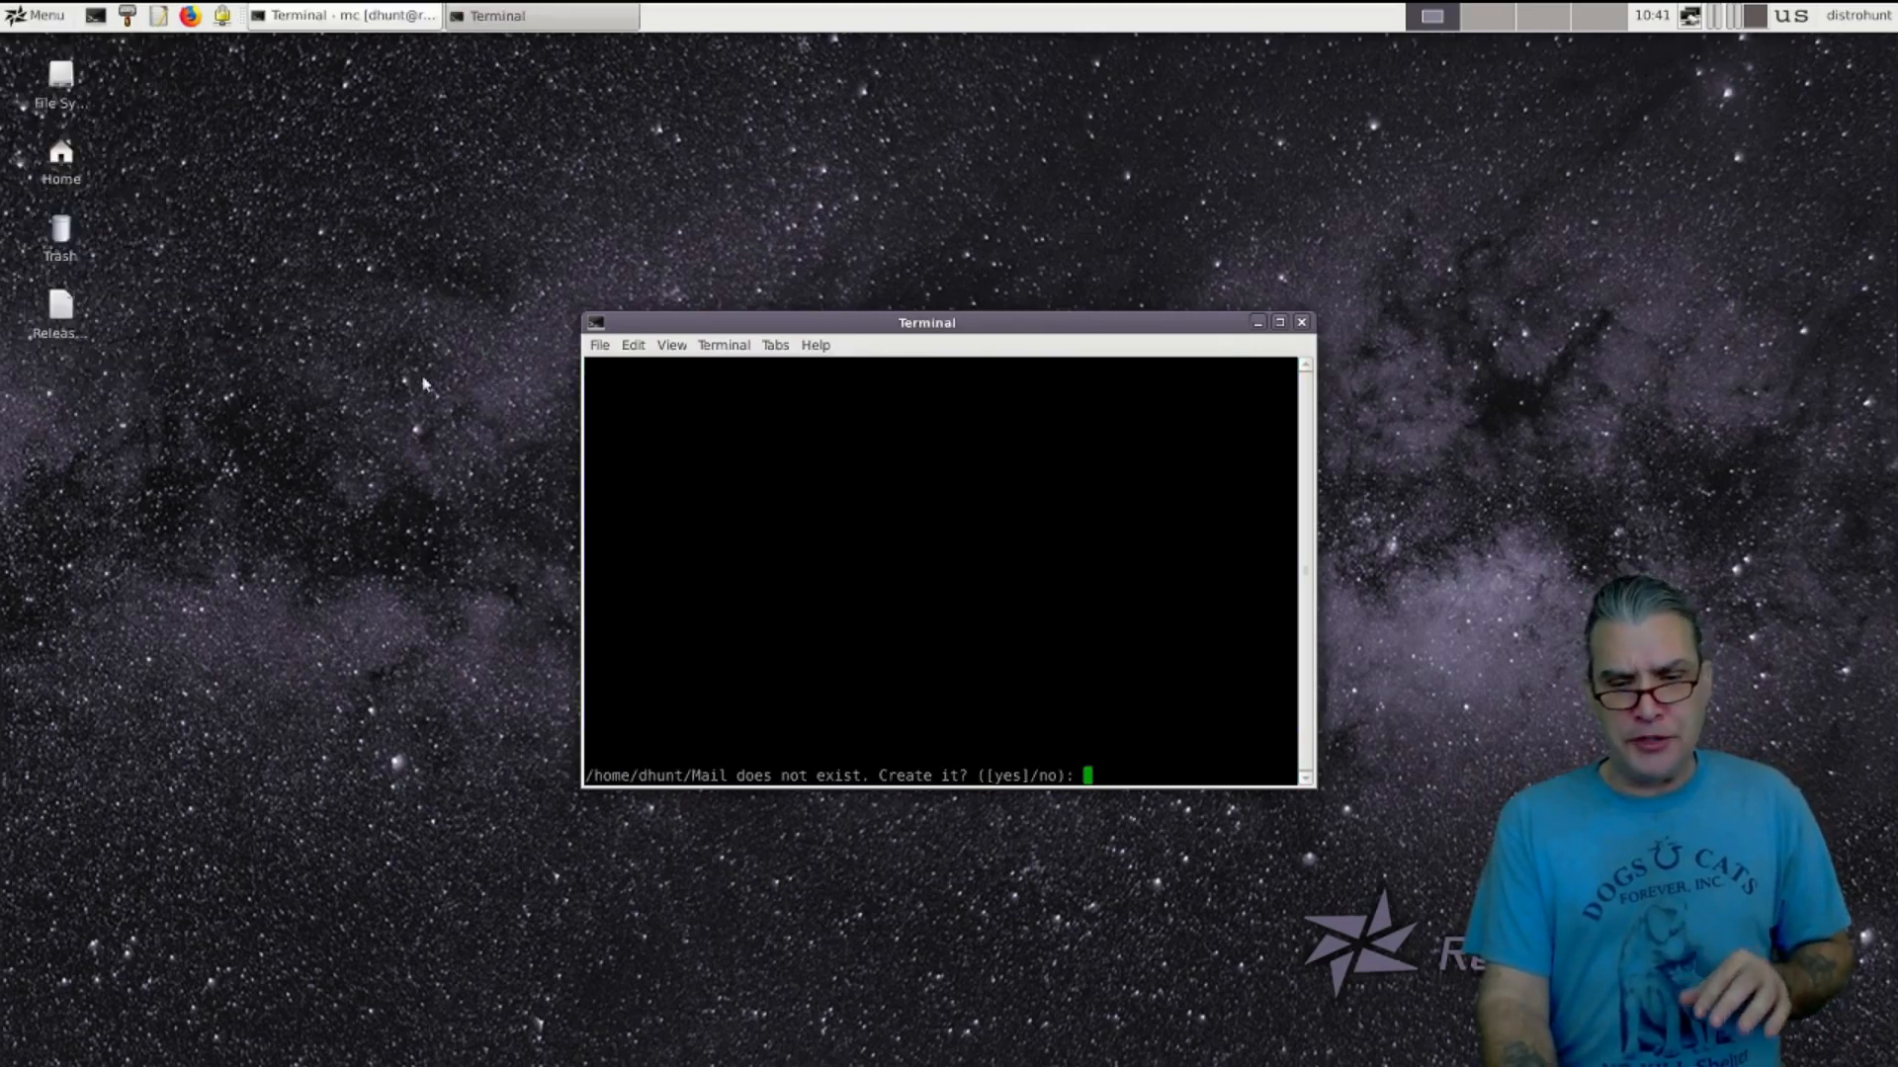
pyautogui.moveTo(490, 392)
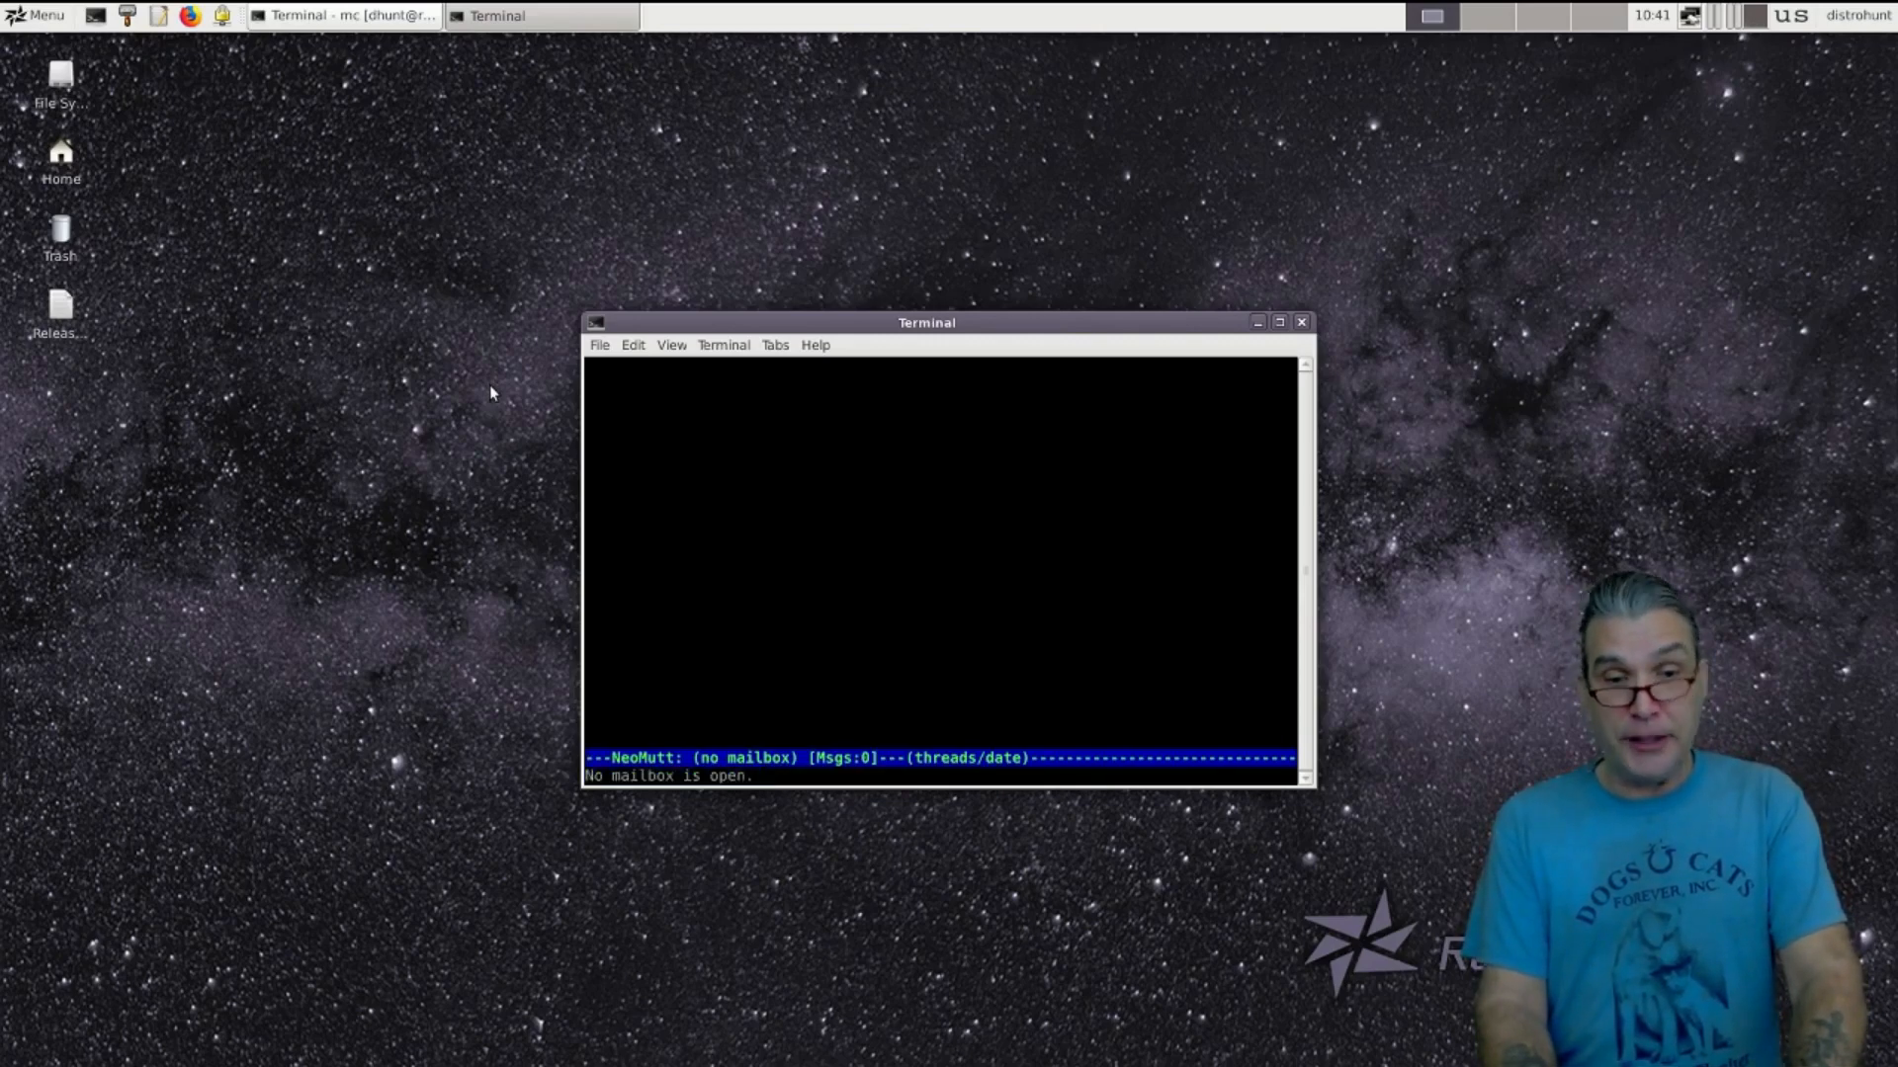
pyautogui.moveTo(863, 363)
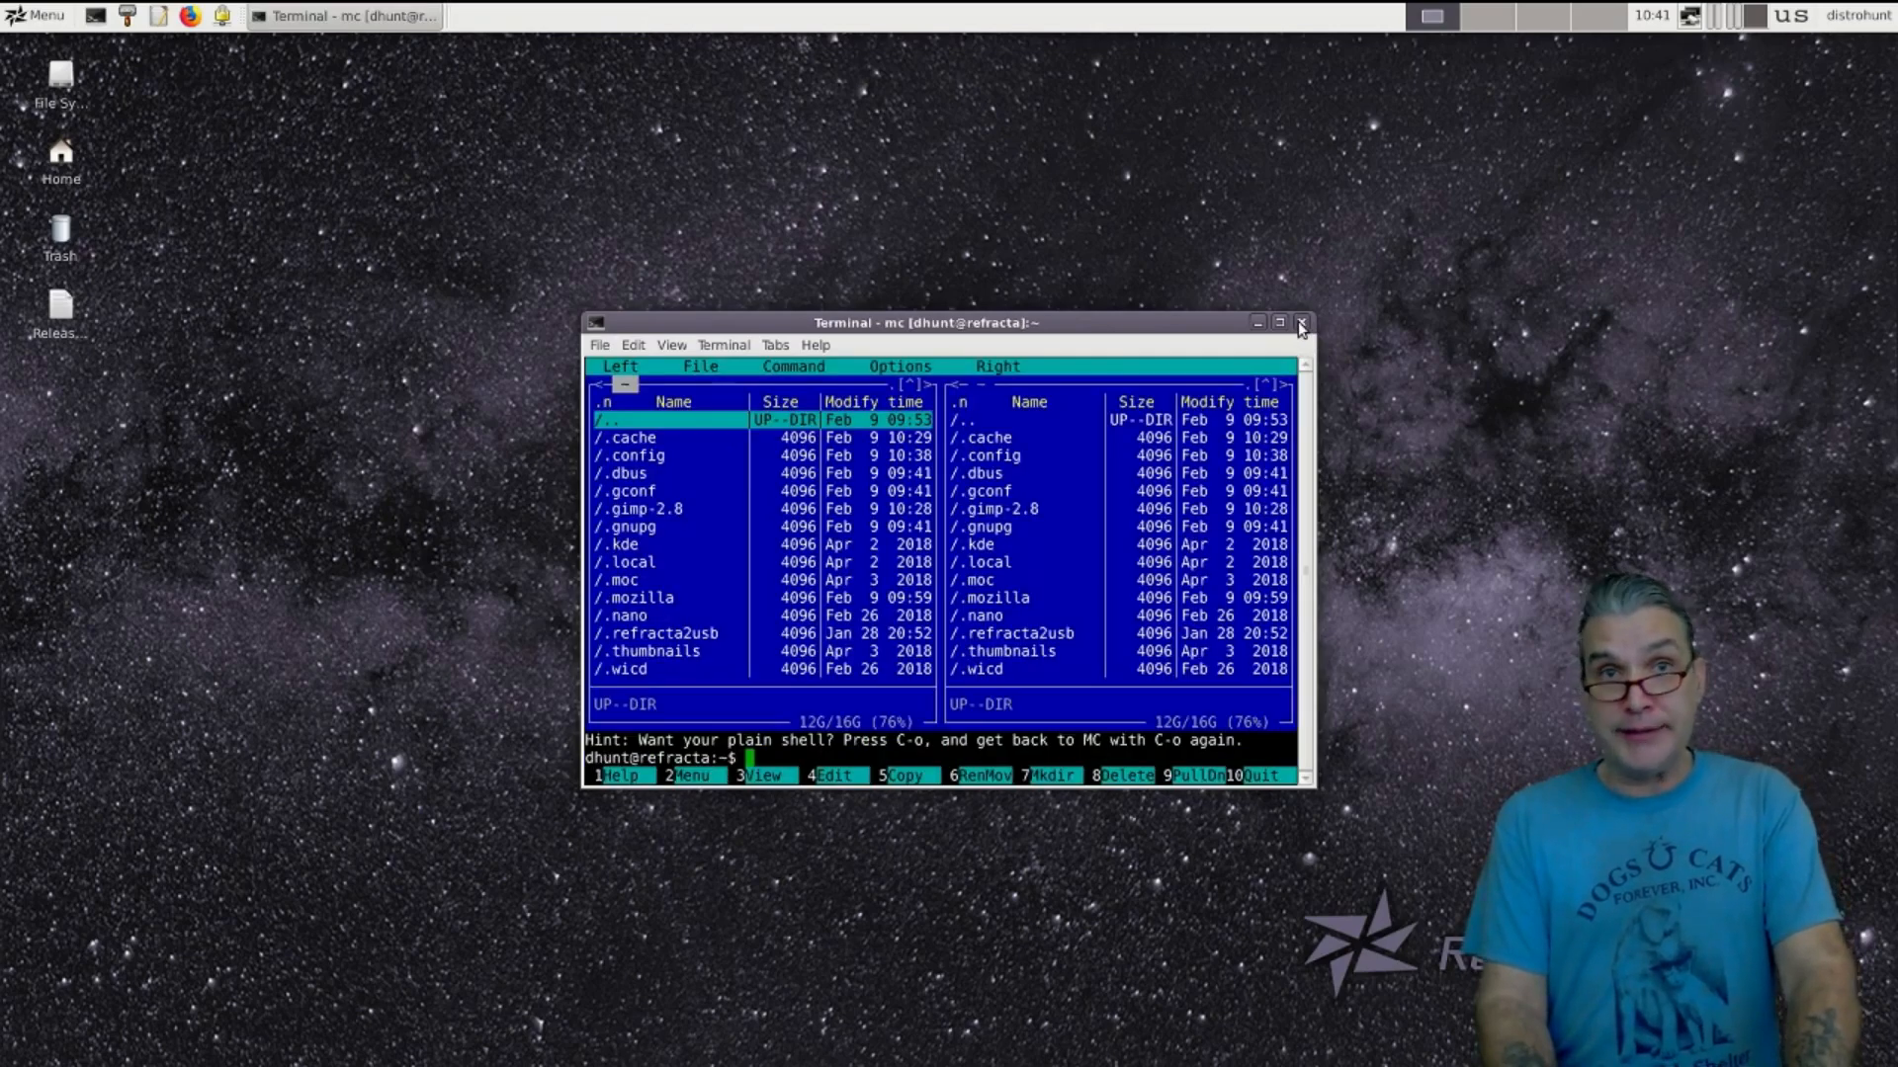
# Close the Midnight Commander terminal and bring up the applications menu
pyautogui.click(1301, 322)
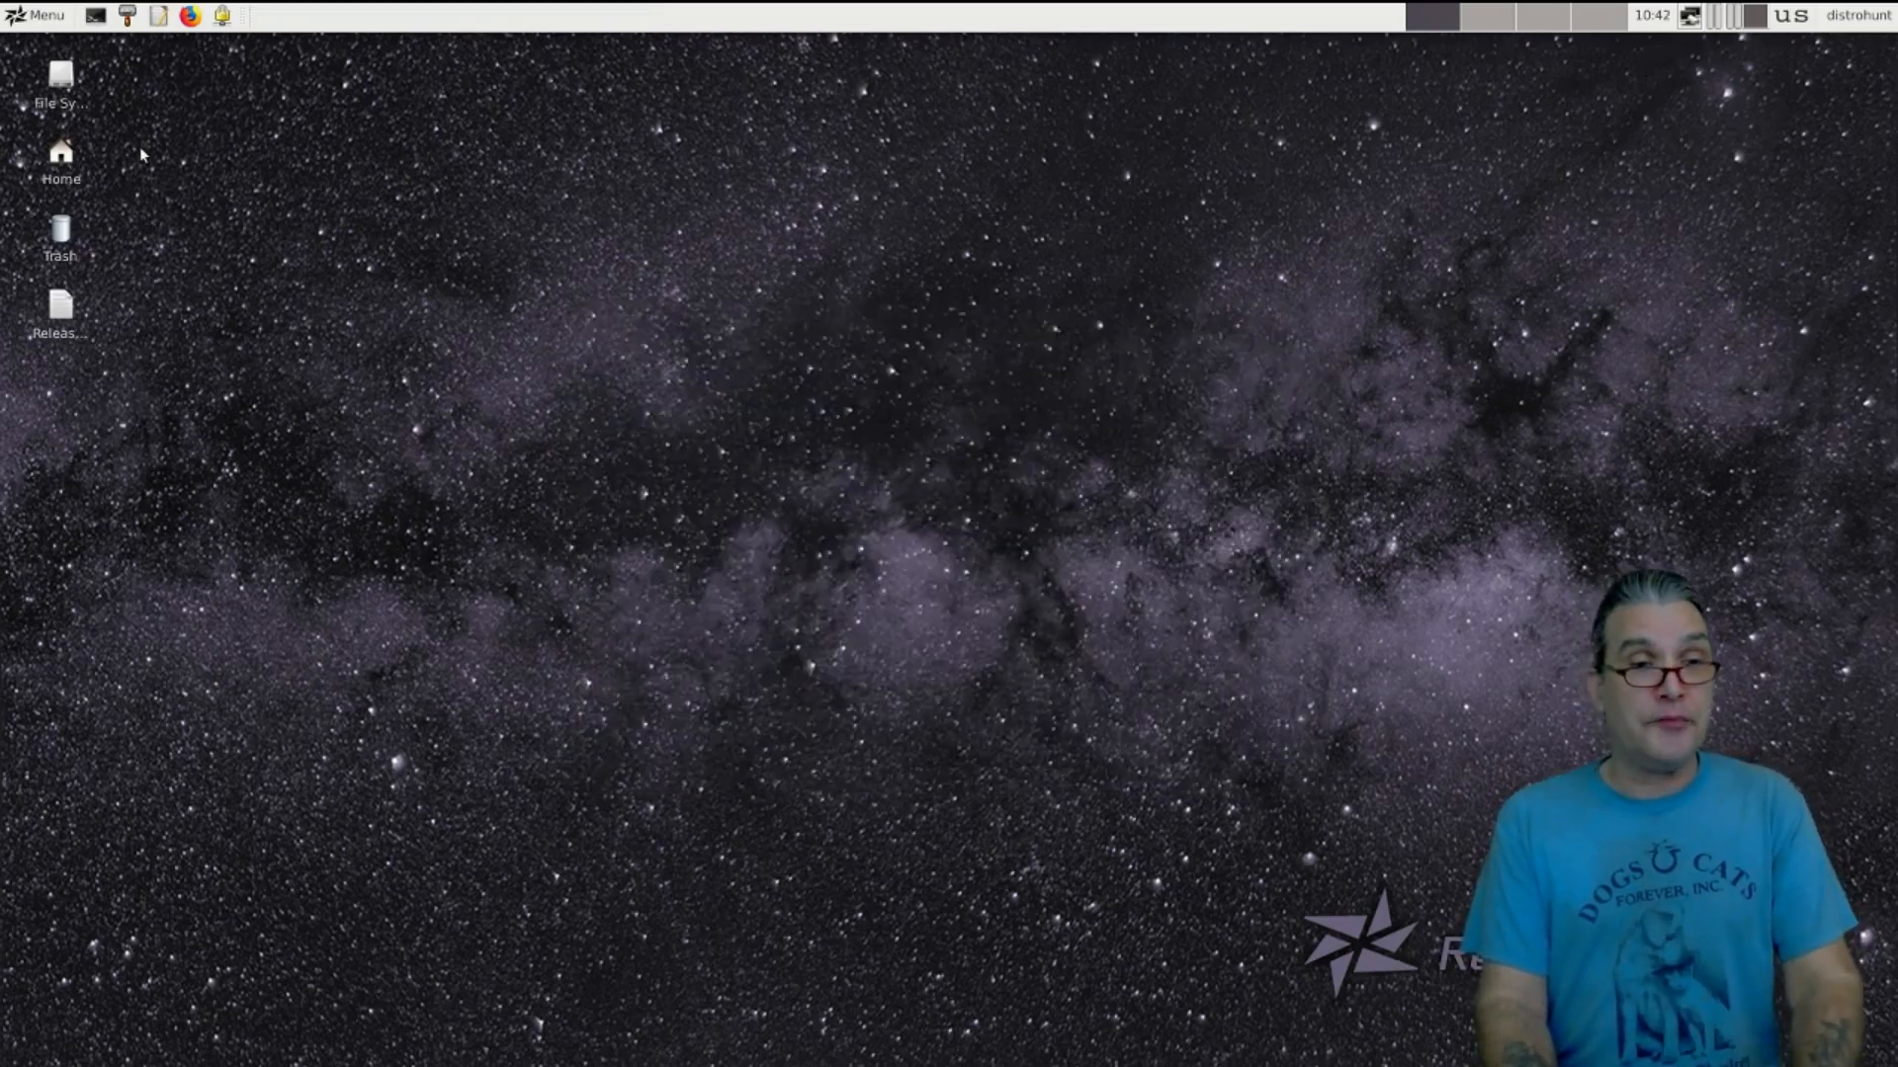
pyautogui.moveTo(99, 72)
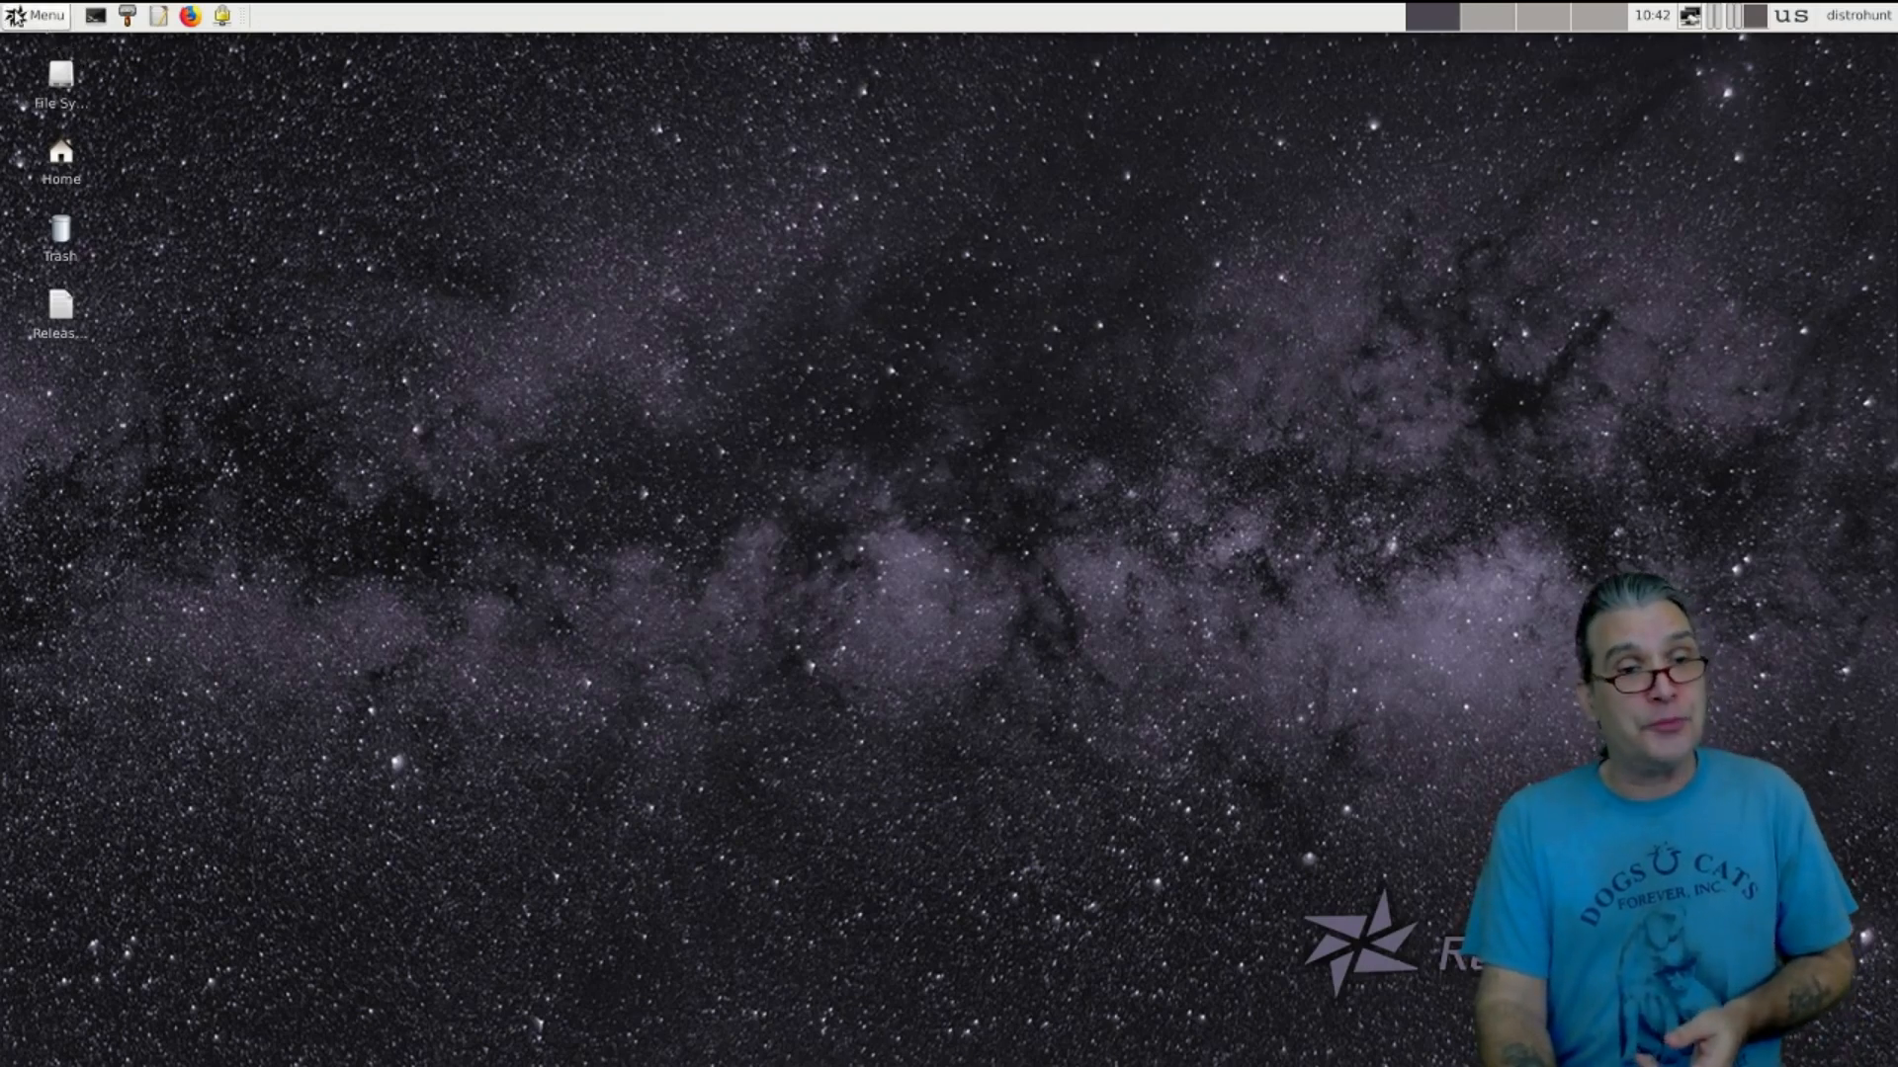
pyautogui.click(37, 15)
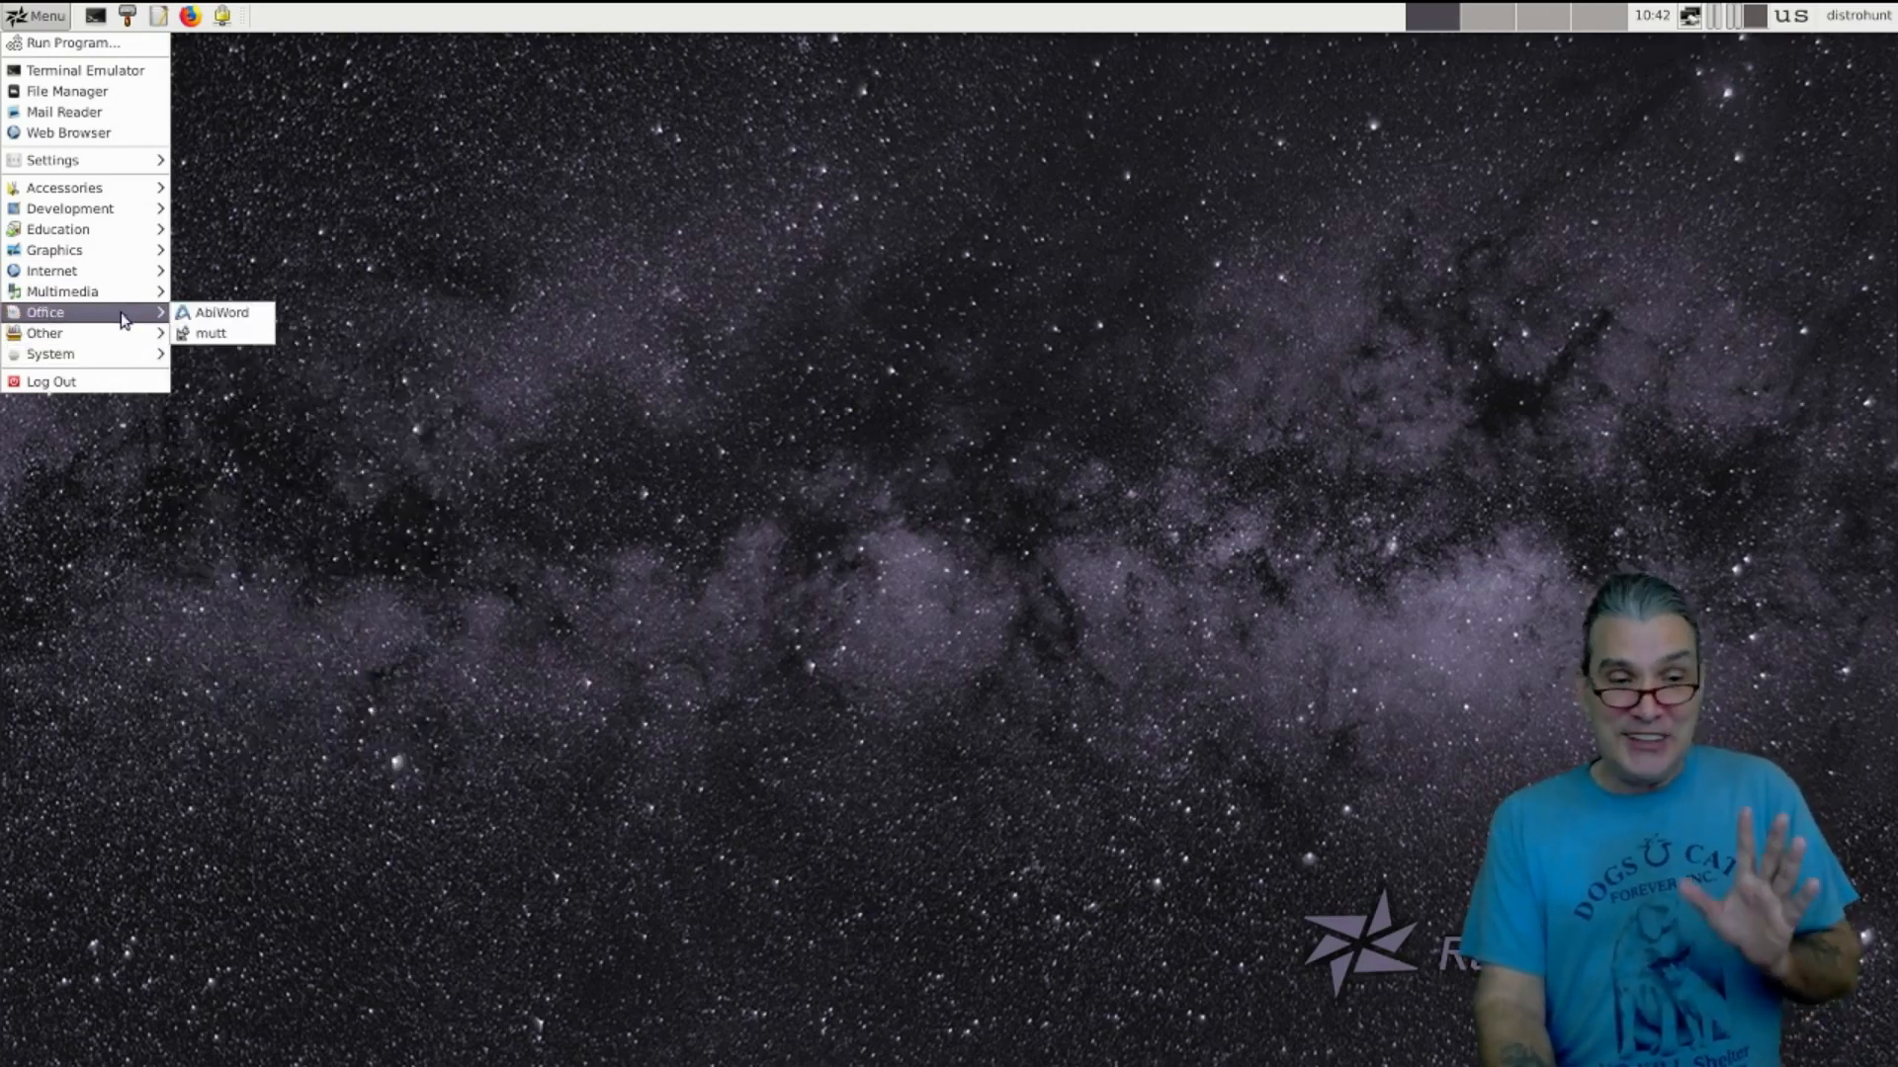
pyautogui.moveTo(44, 333)
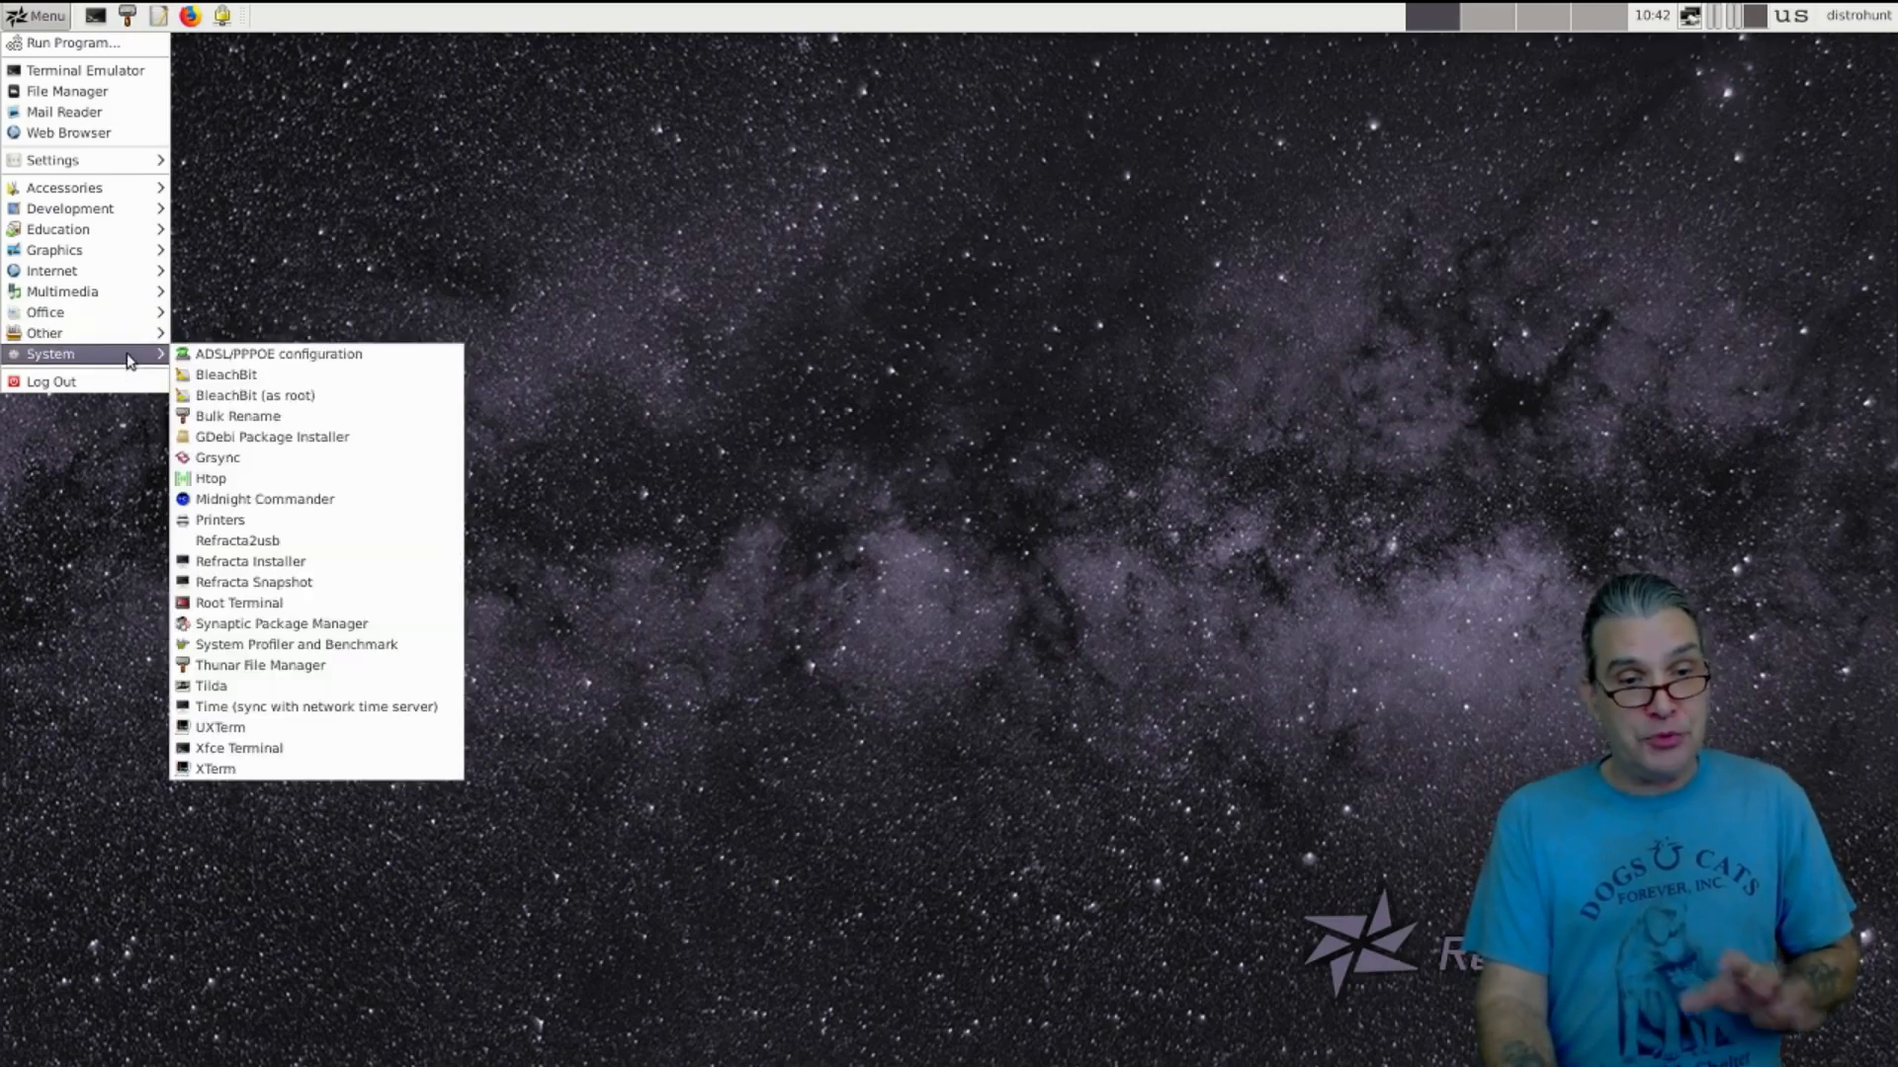
pyautogui.moveTo(226, 373)
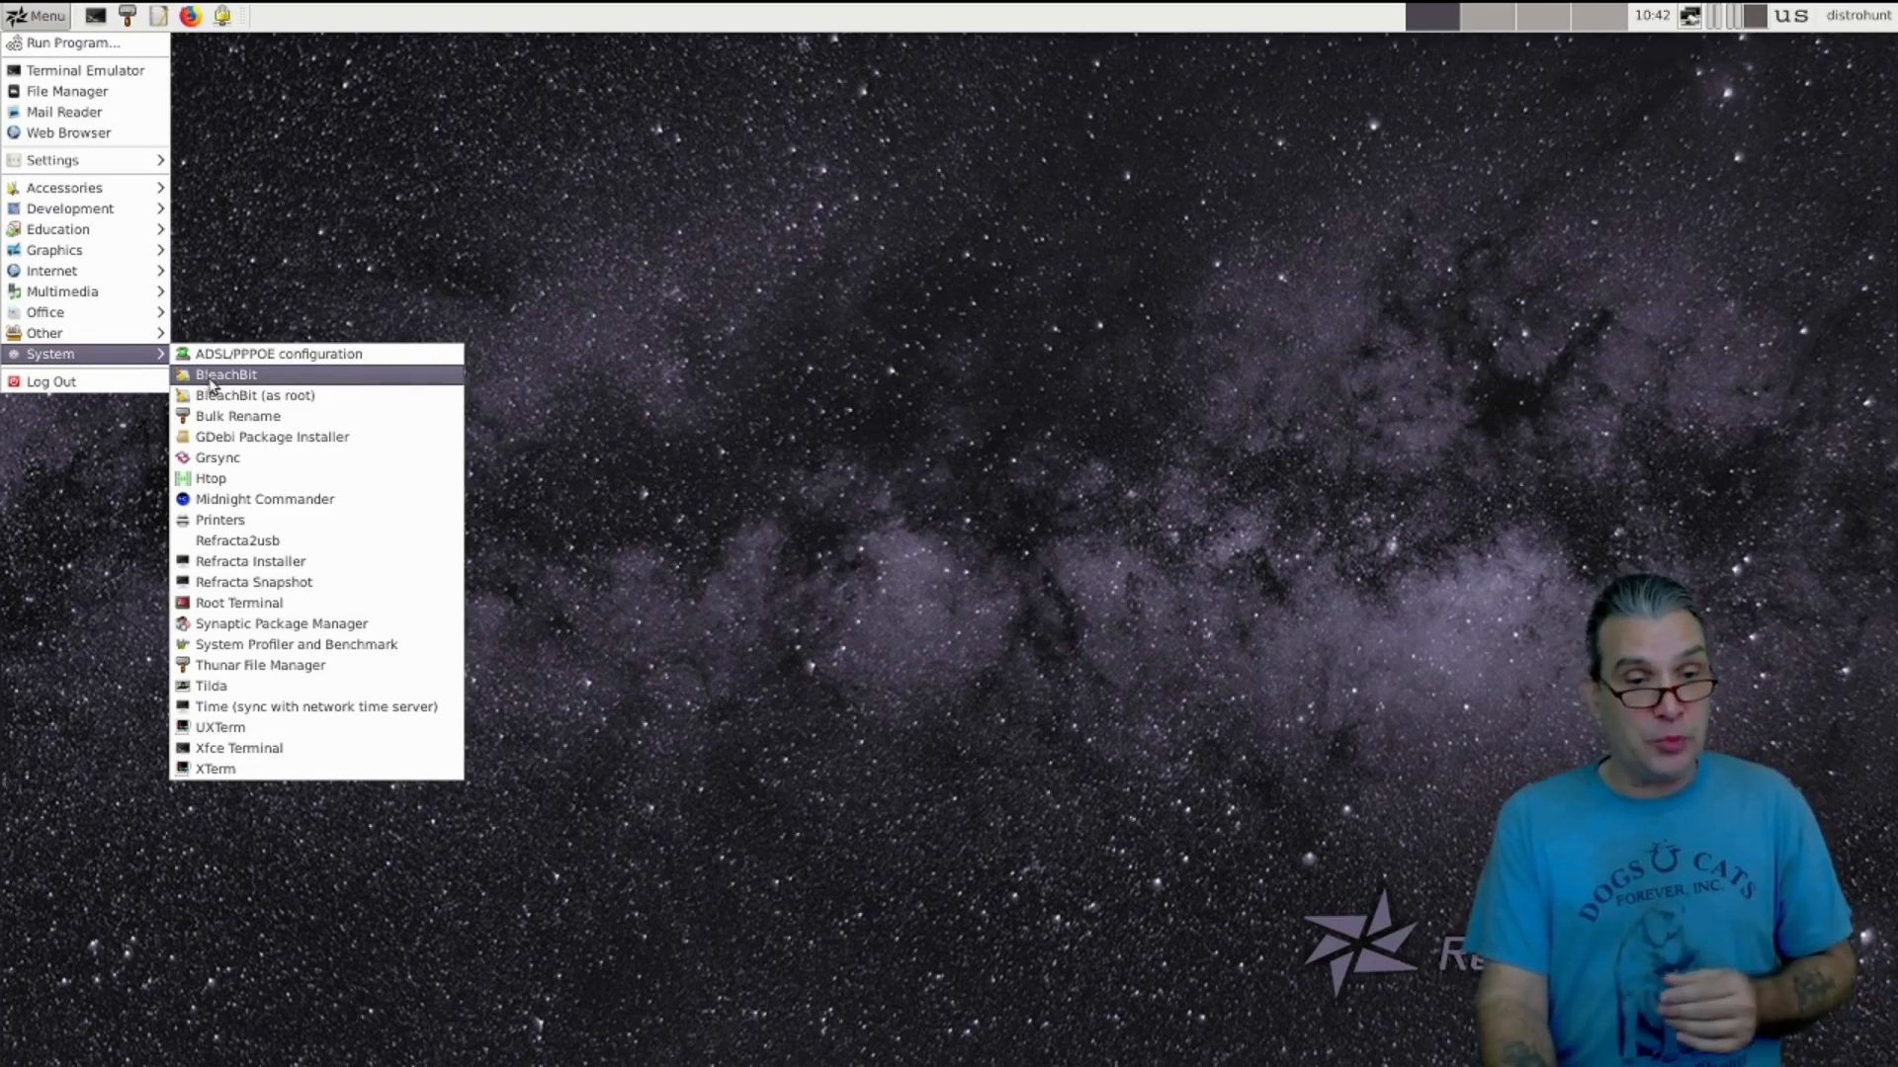
pyautogui.moveTo(360, 570)
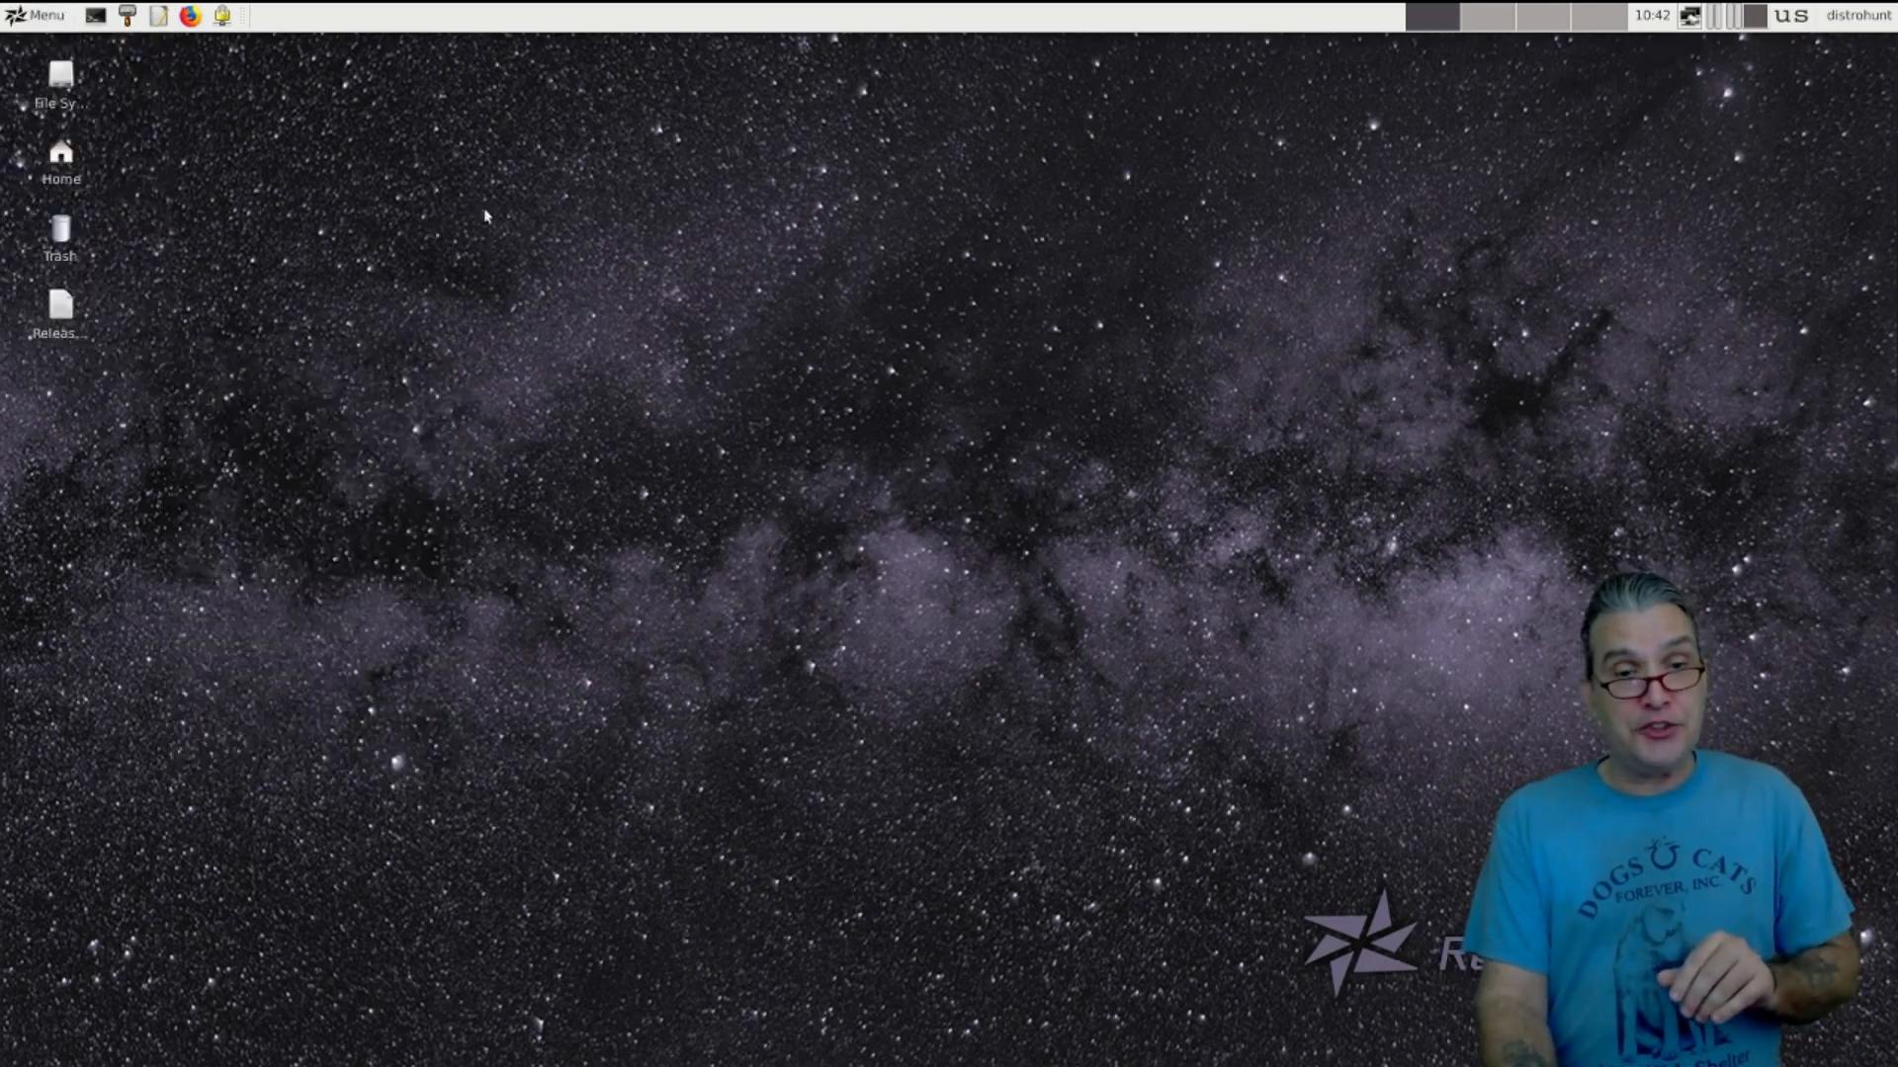
pyautogui.click(129, 16)
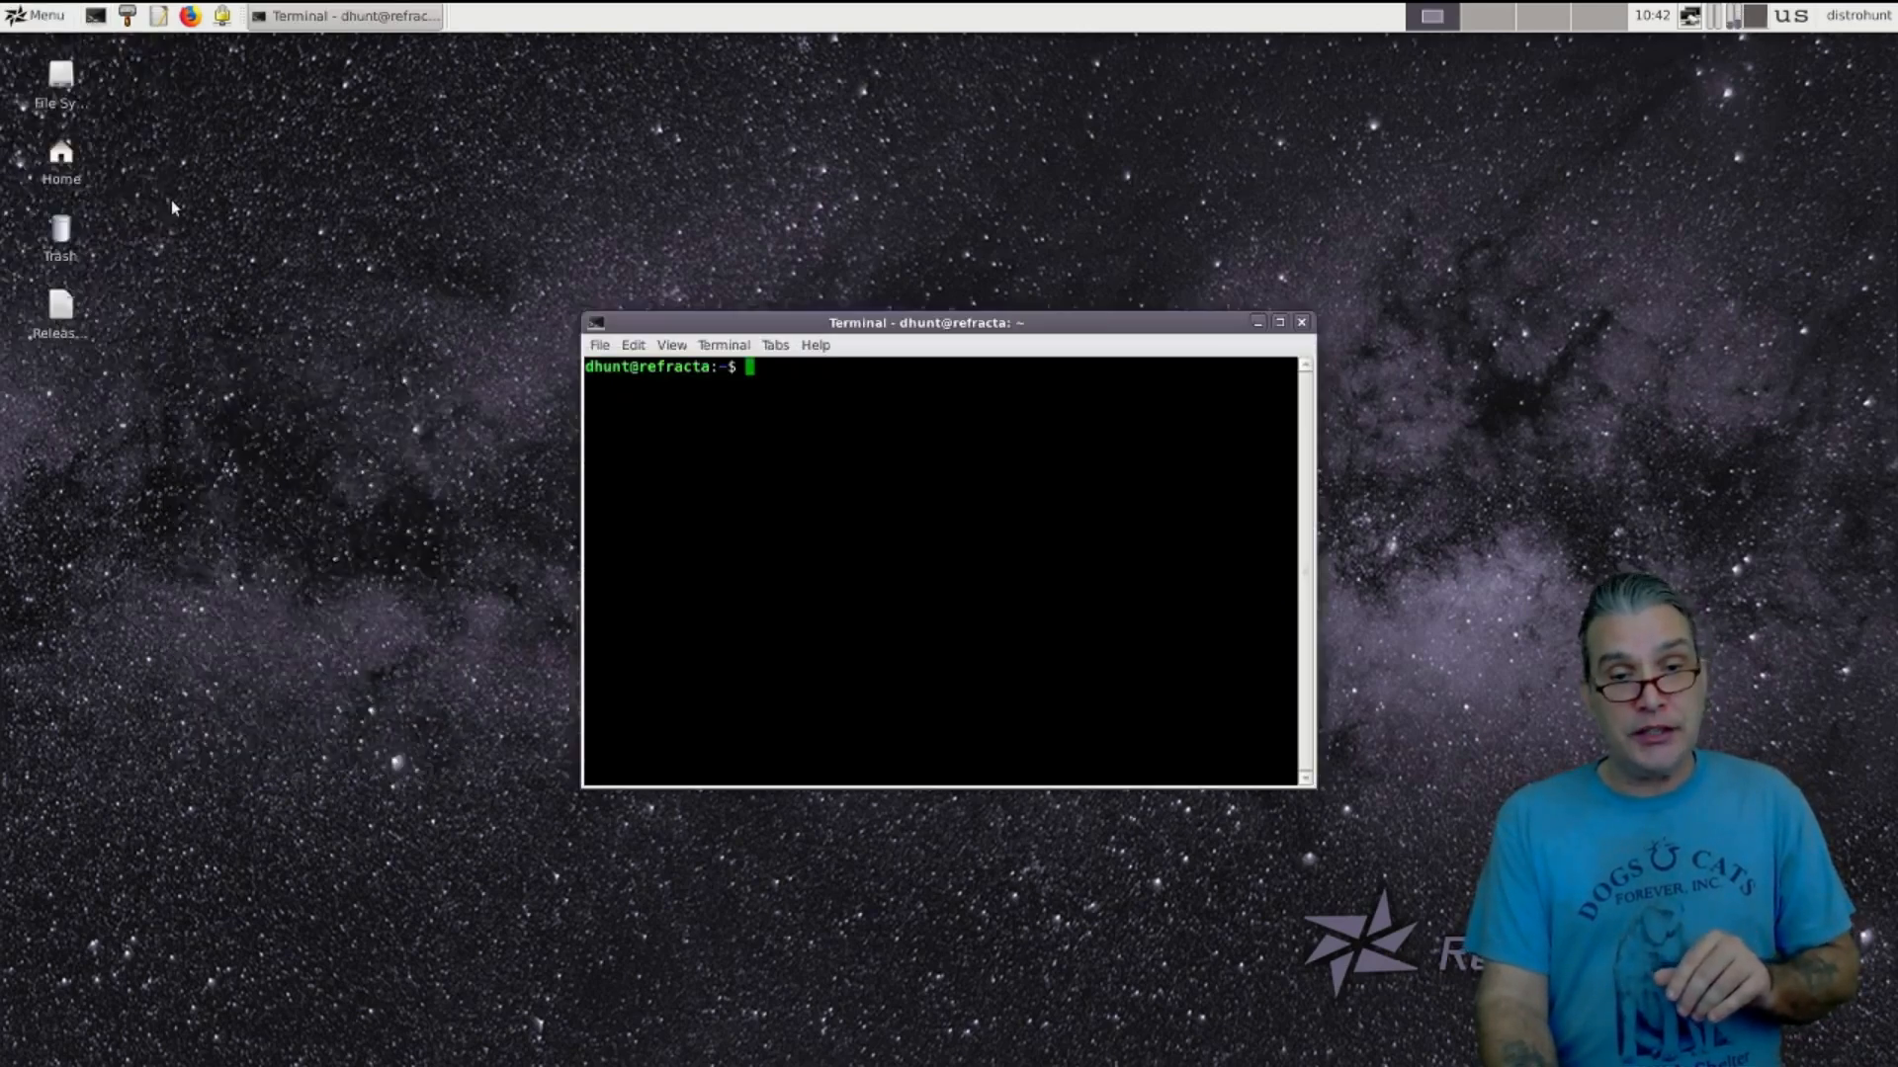
pyautogui.write('fre')
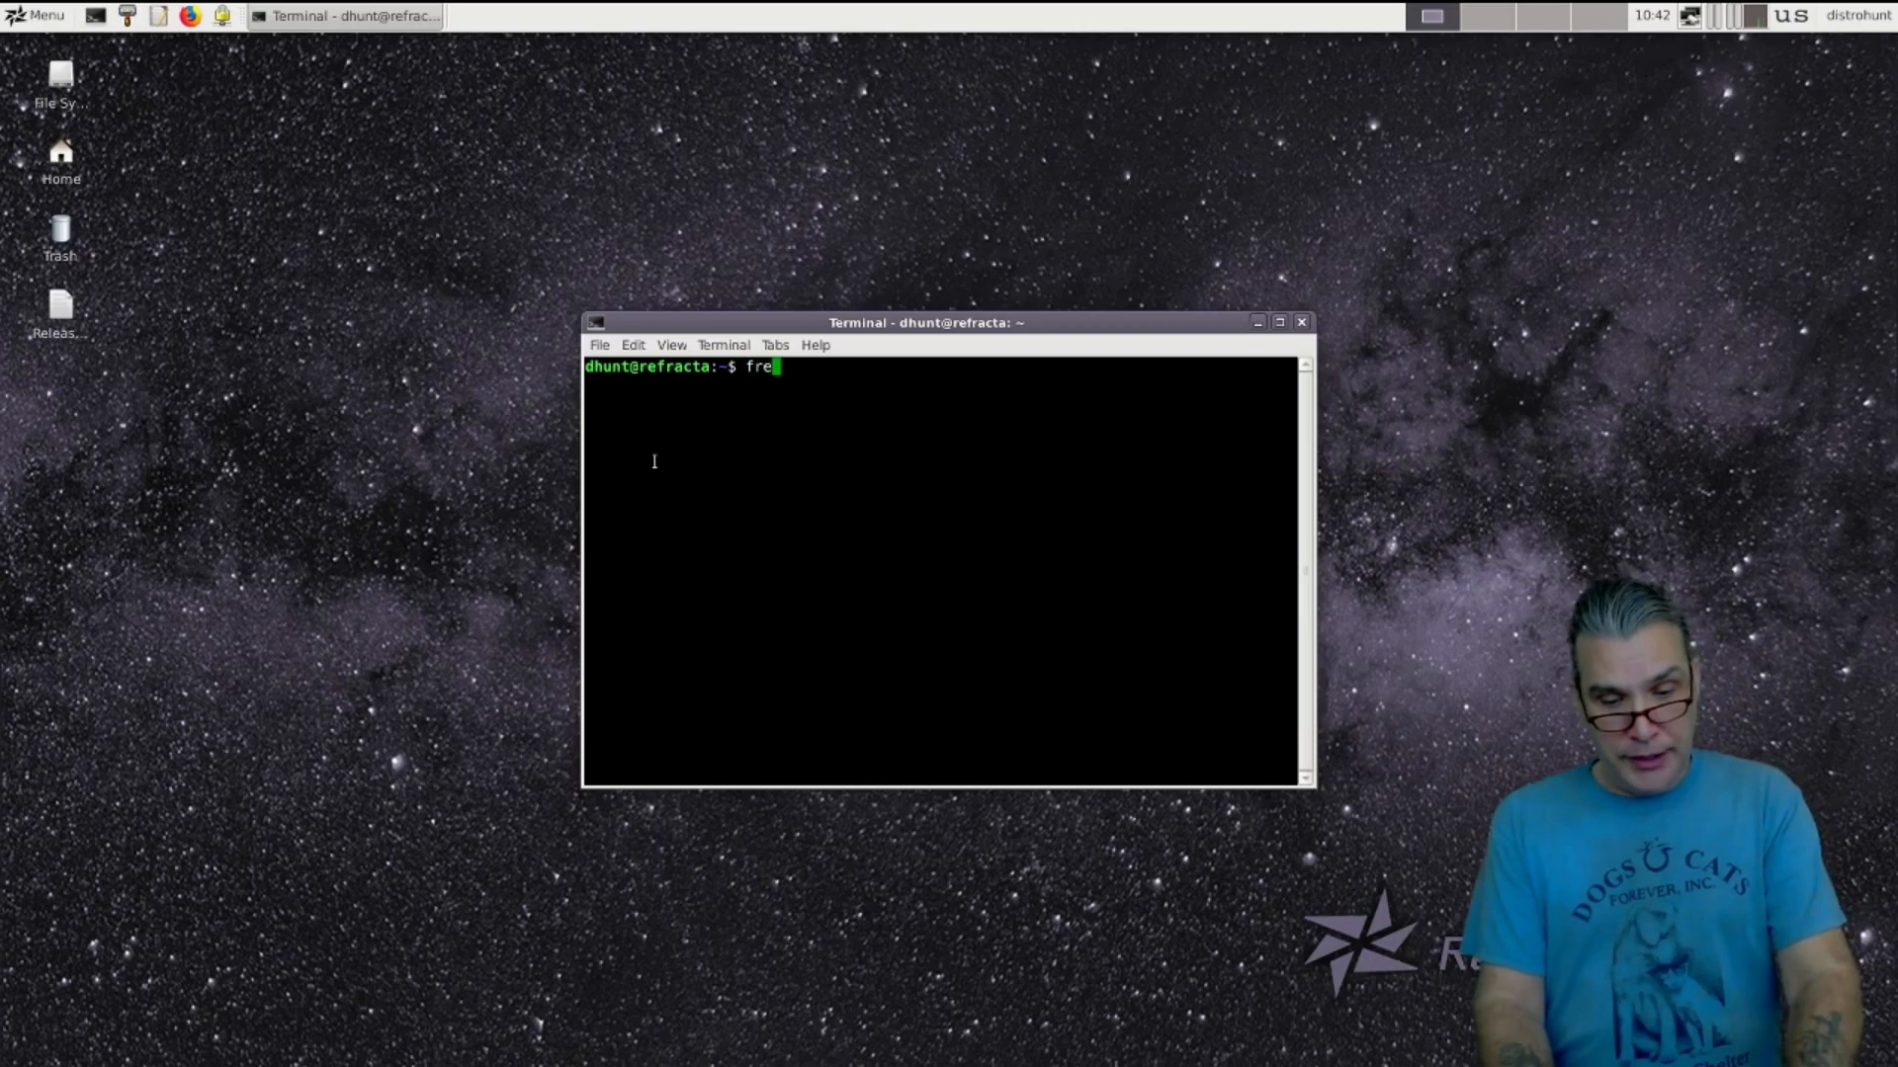
pyautogui.press('Return')
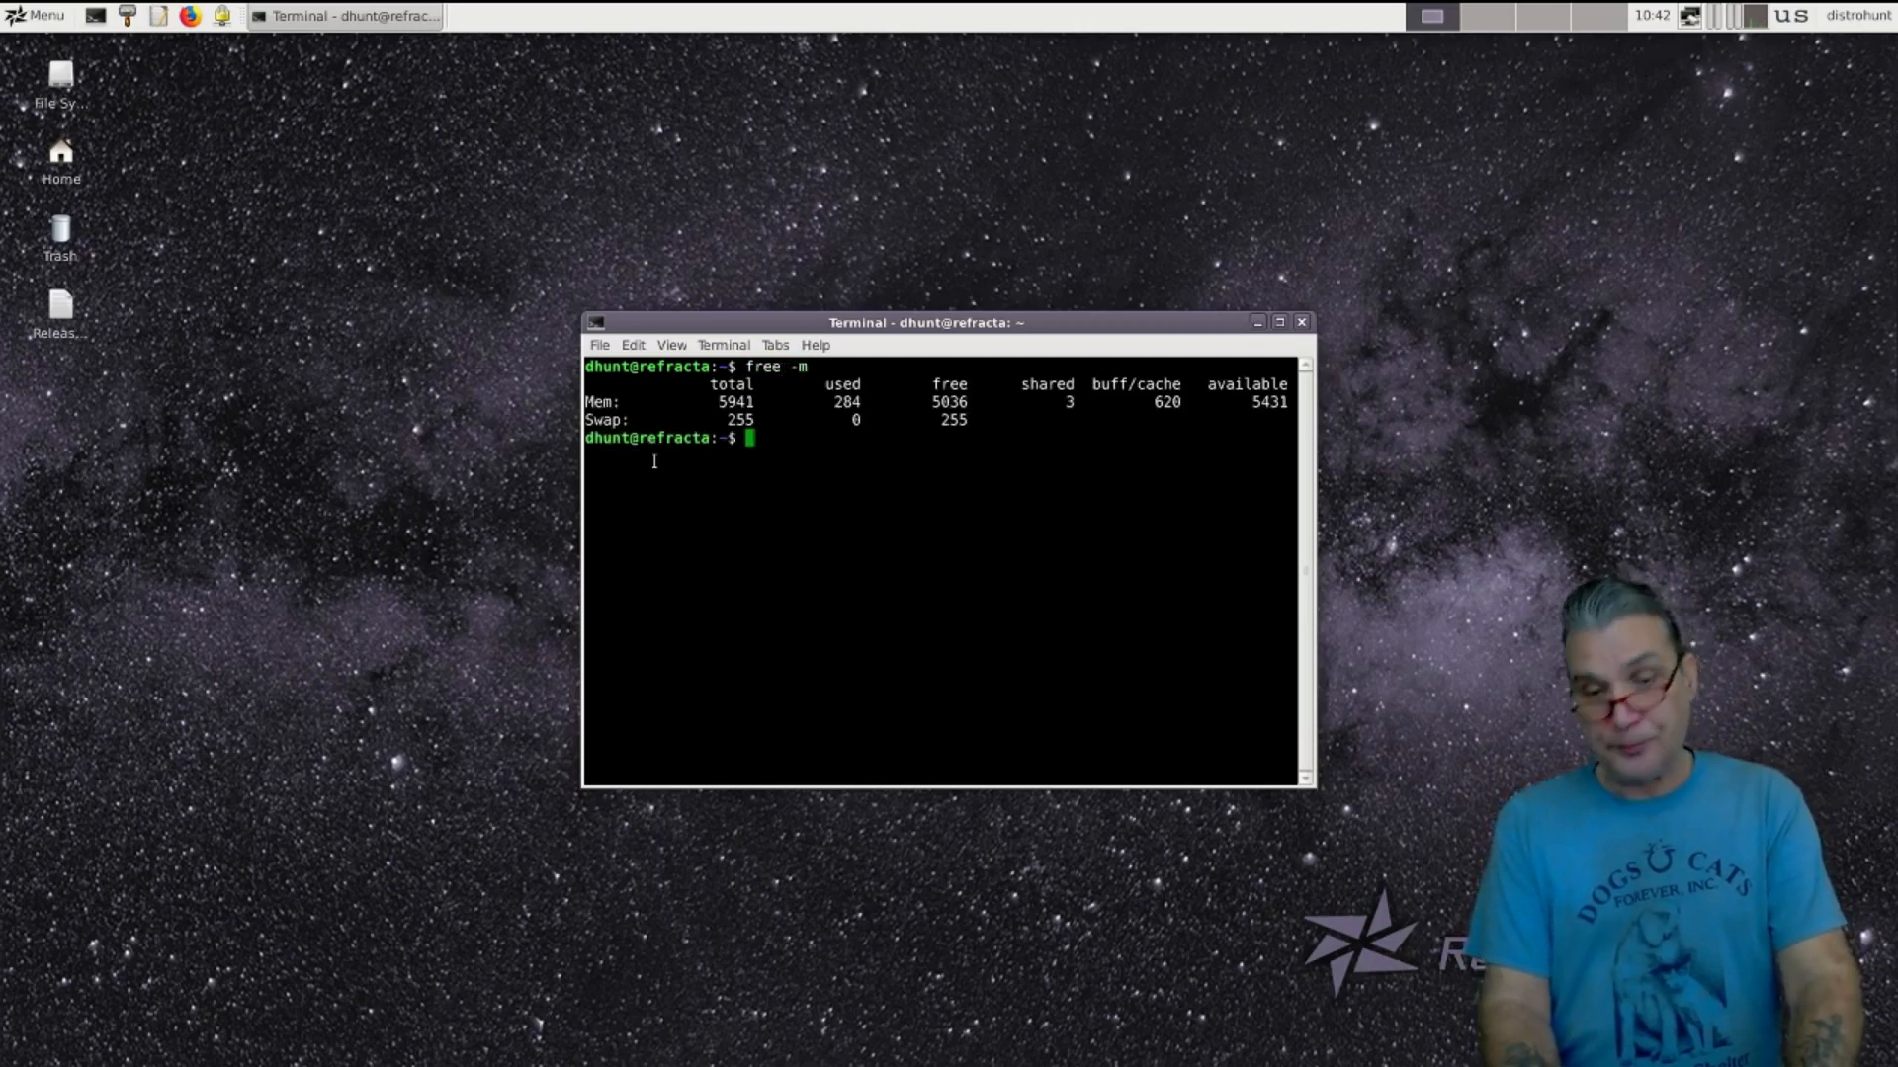
pyautogui.moveTo(826, 451)
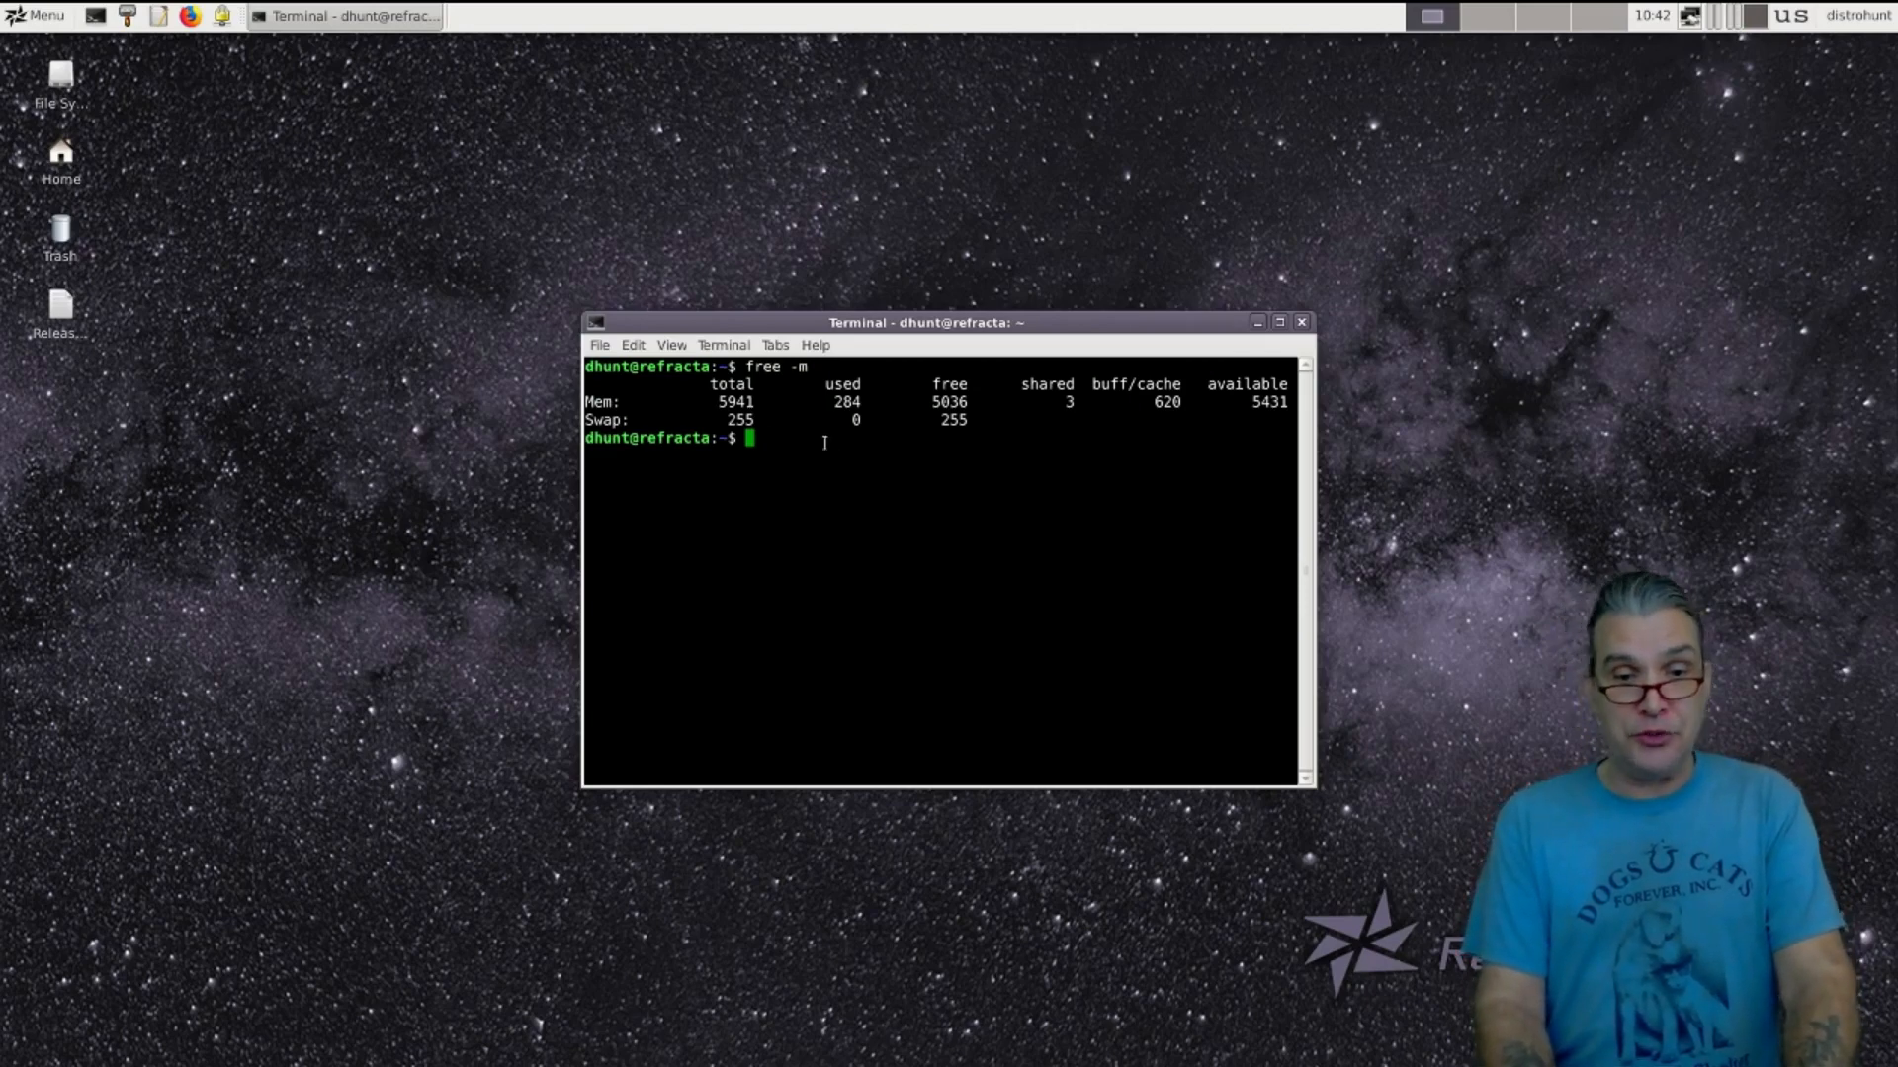
pyautogui.moveTo(932, 420)
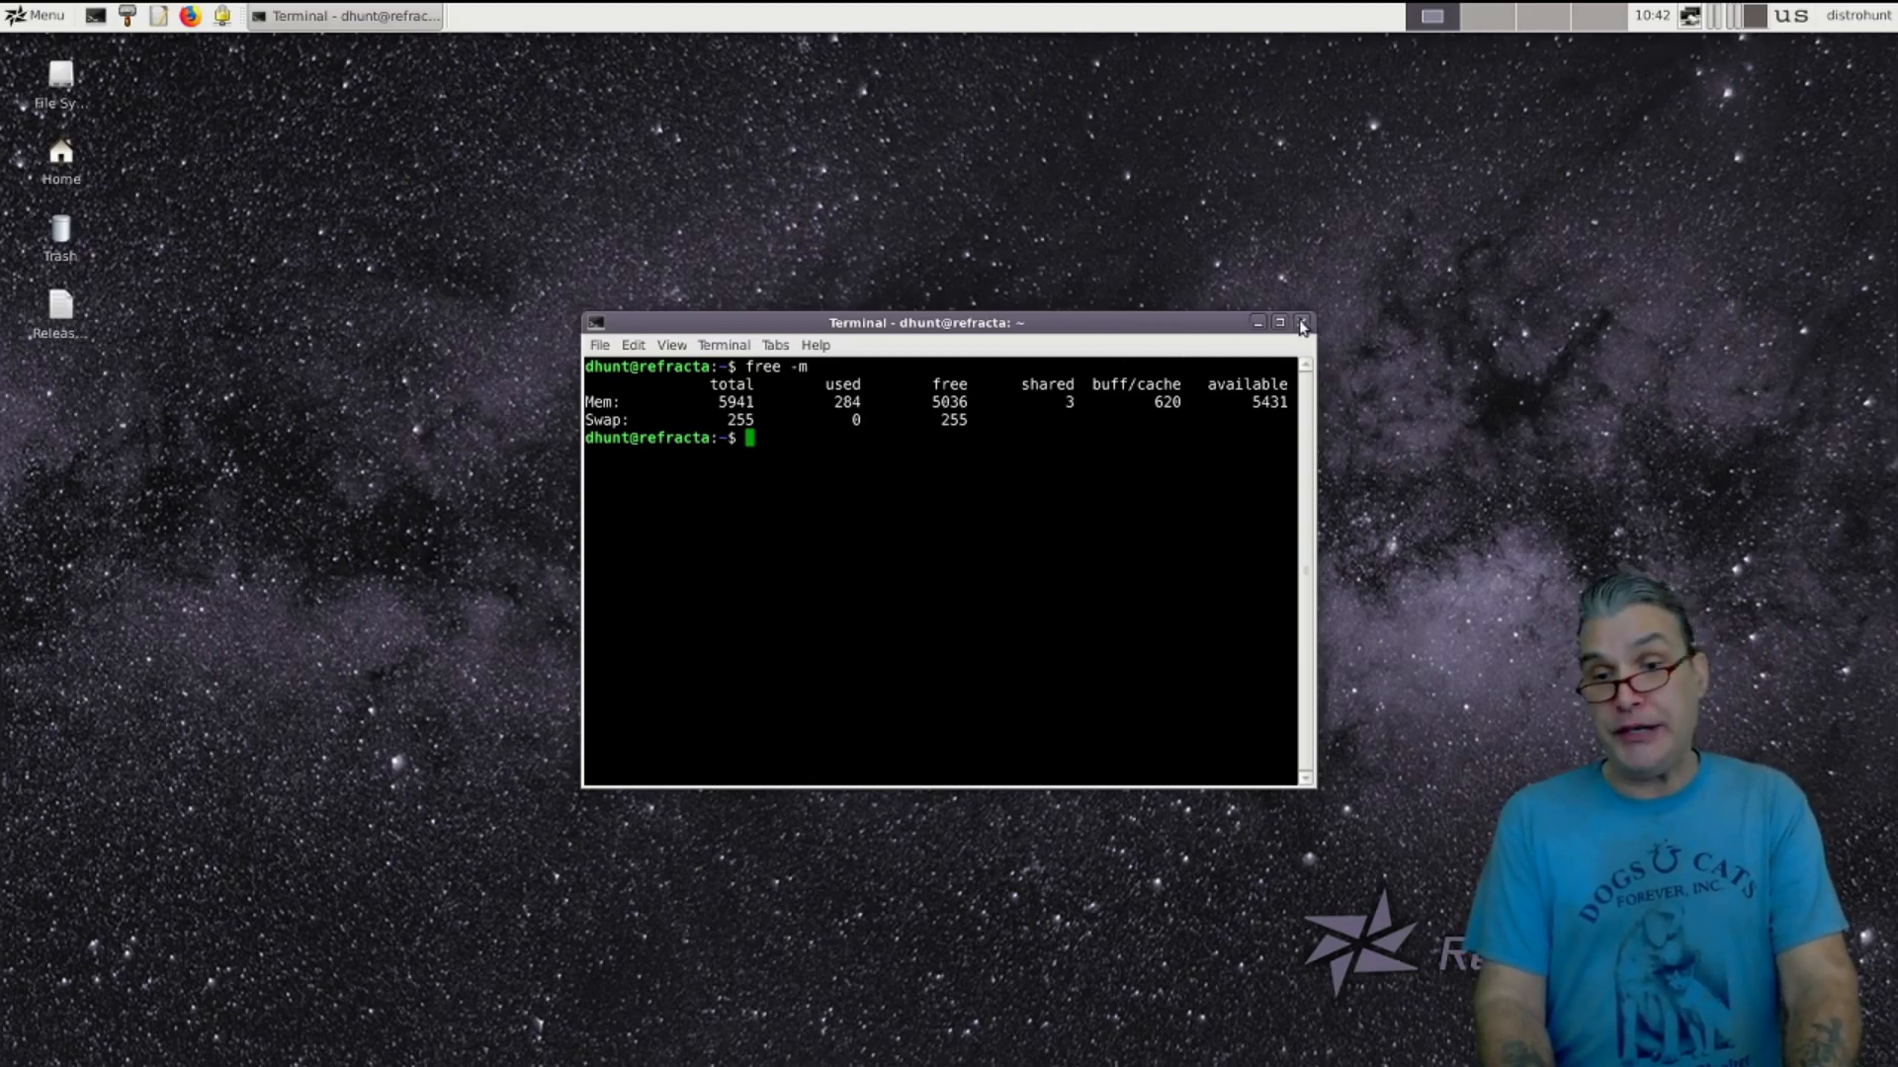
pyautogui.click(1302, 322)
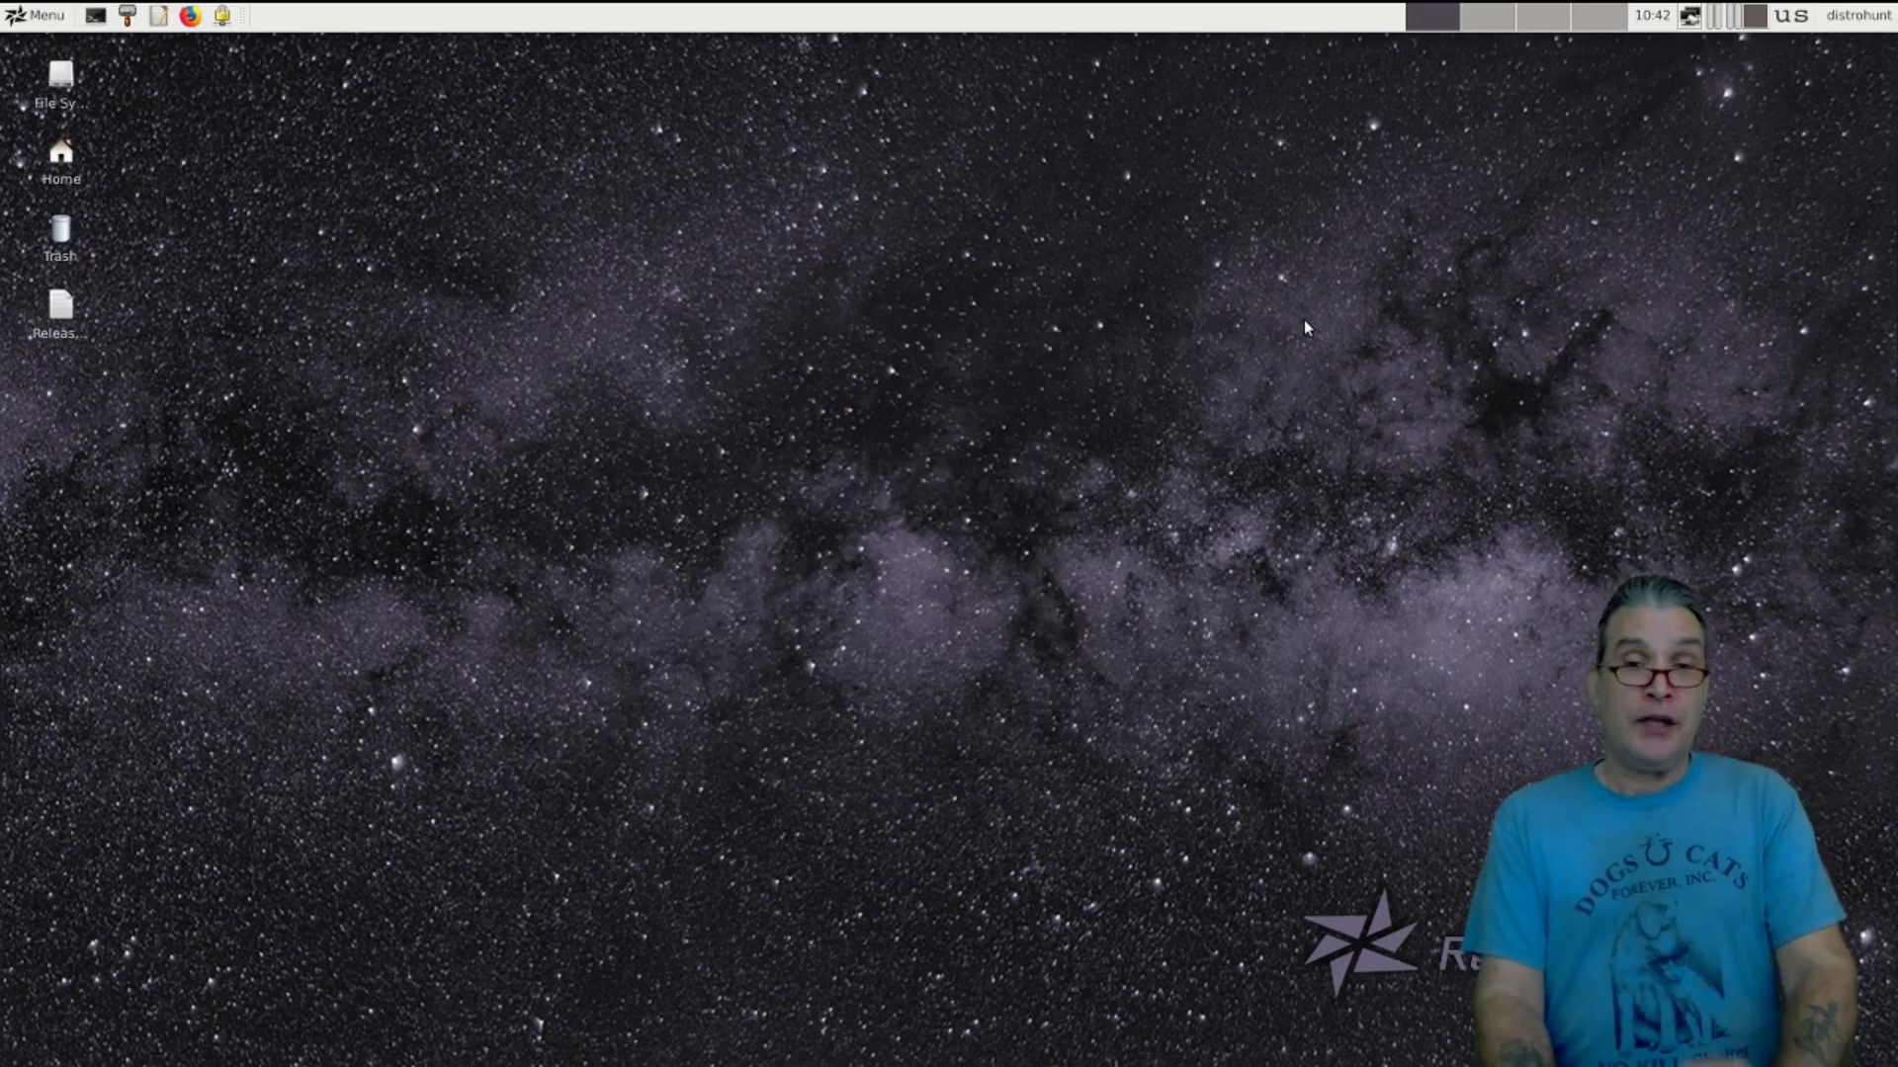